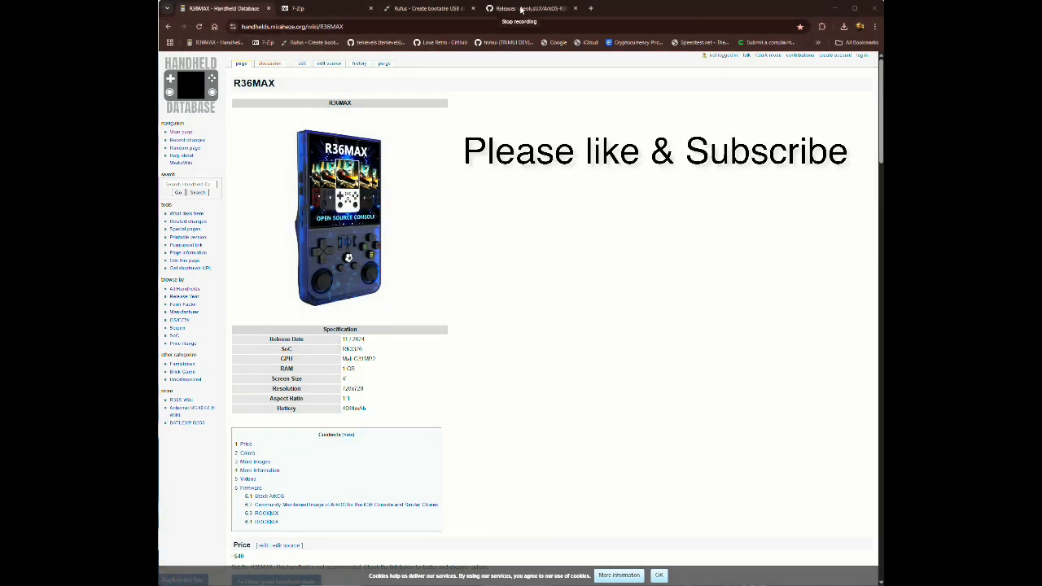
pyautogui.moveTo(547, 202)
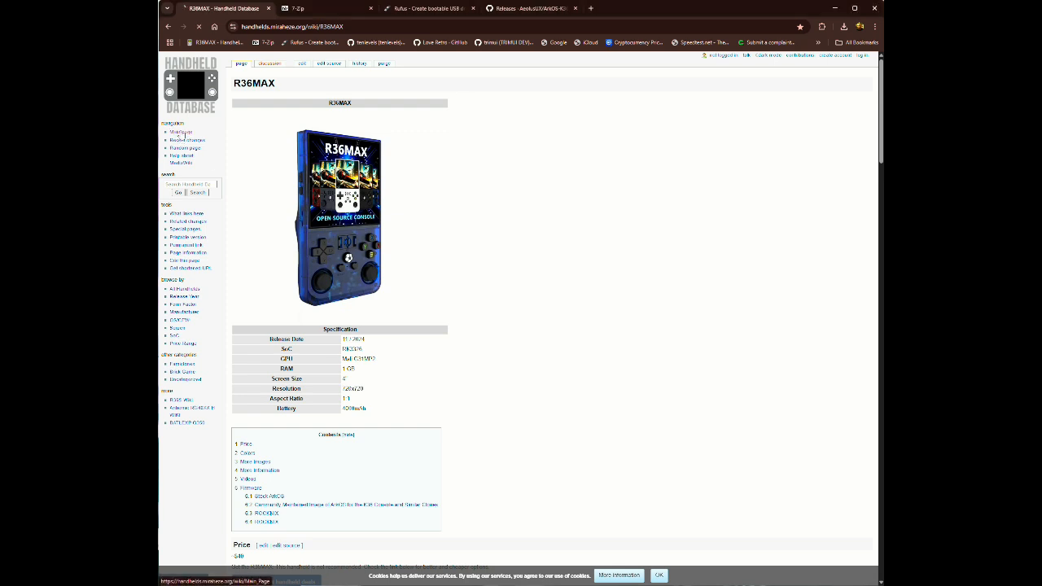
# - Browse the Handheld category, then start and cancel the 64-bit Windows 7-Zip installer download
pyautogui.click(179, 130)
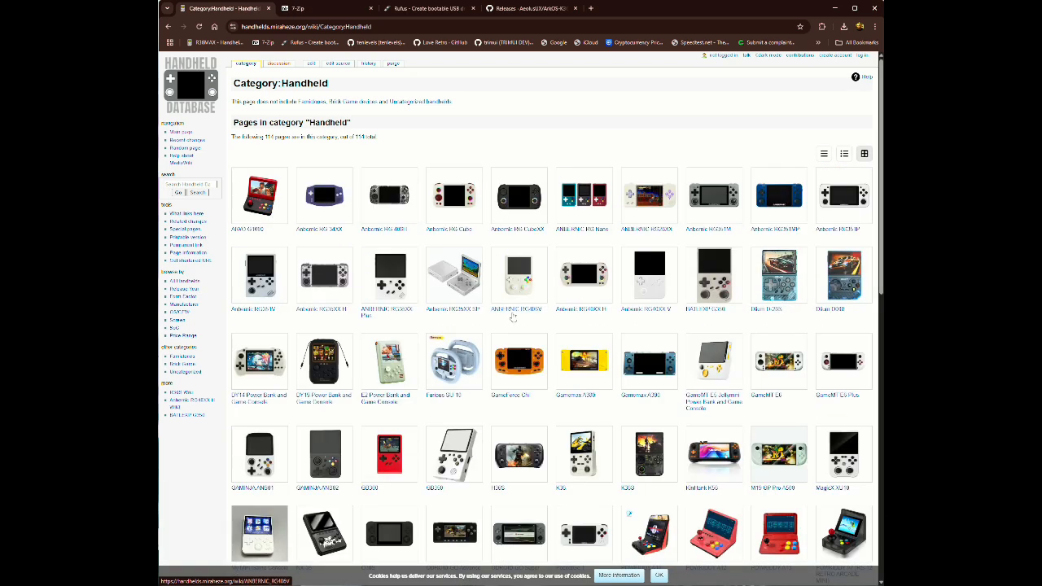
pyautogui.scroll(-3)
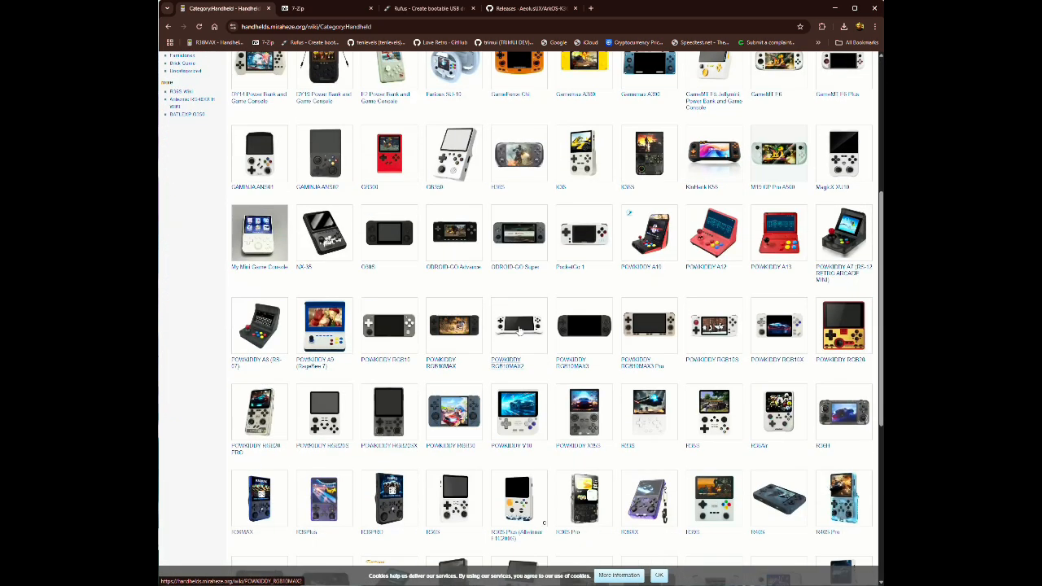
pyautogui.scroll(-3)
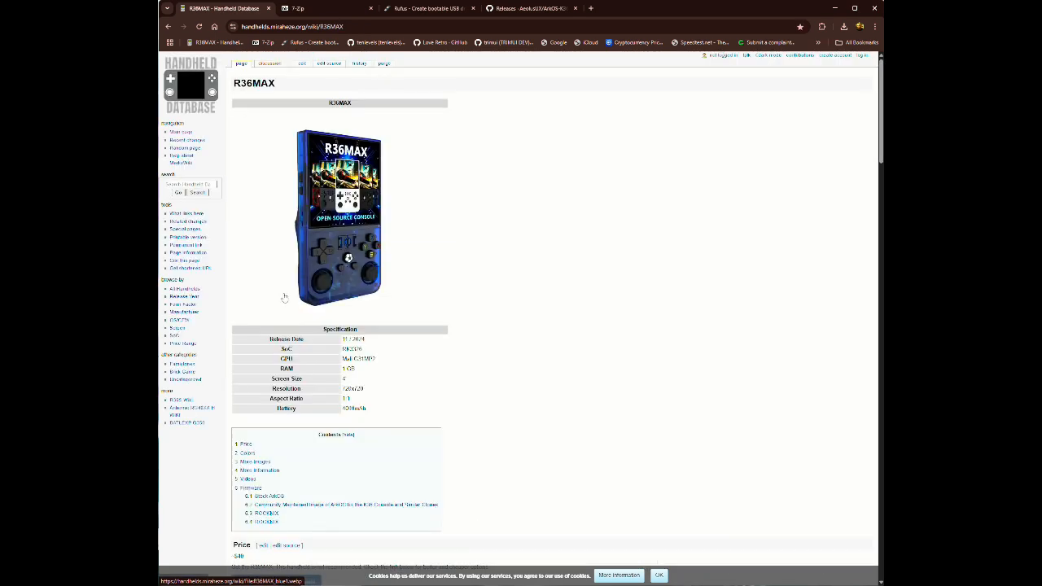
pyautogui.moveTo(496, 290)
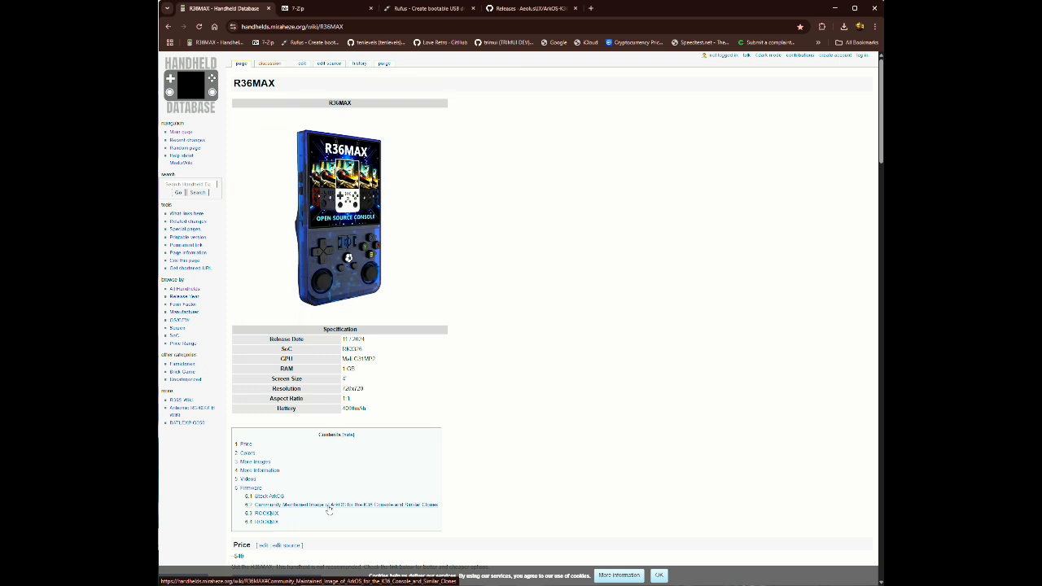
pyautogui.moveTo(352, 511)
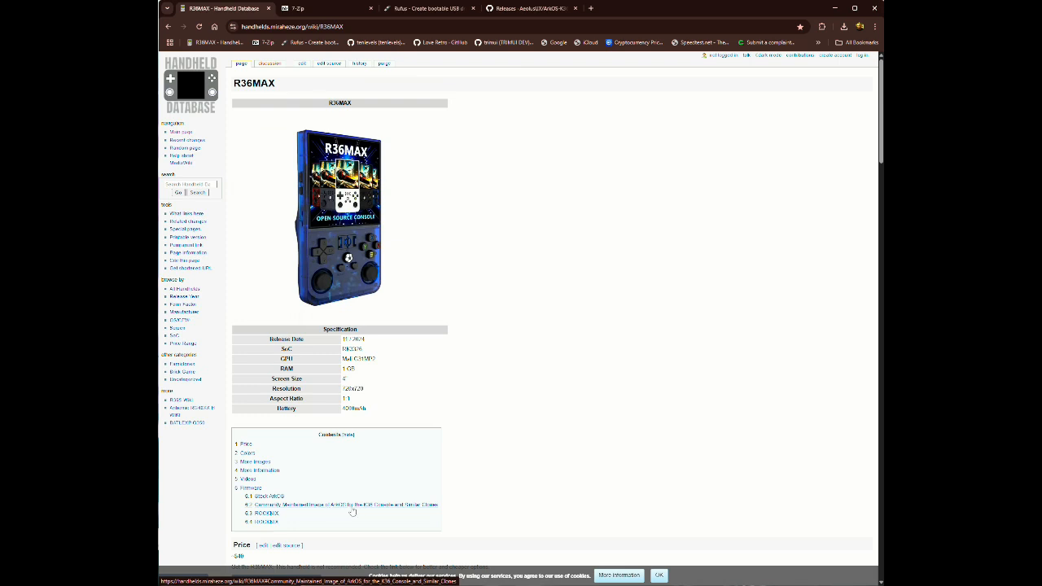
pyautogui.moveTo(587, 215)
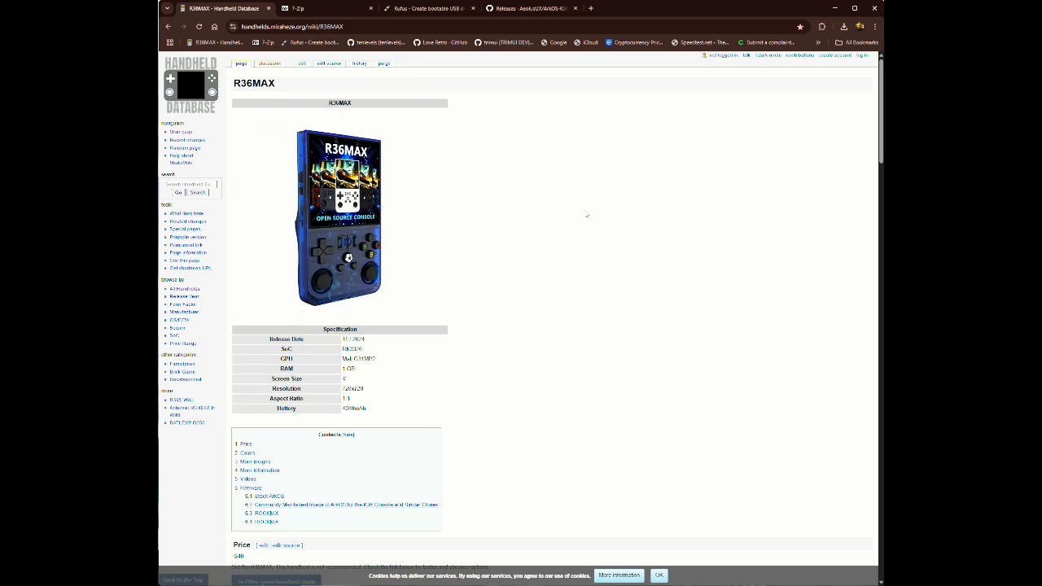
pyautogui.moveTo(525, 137)
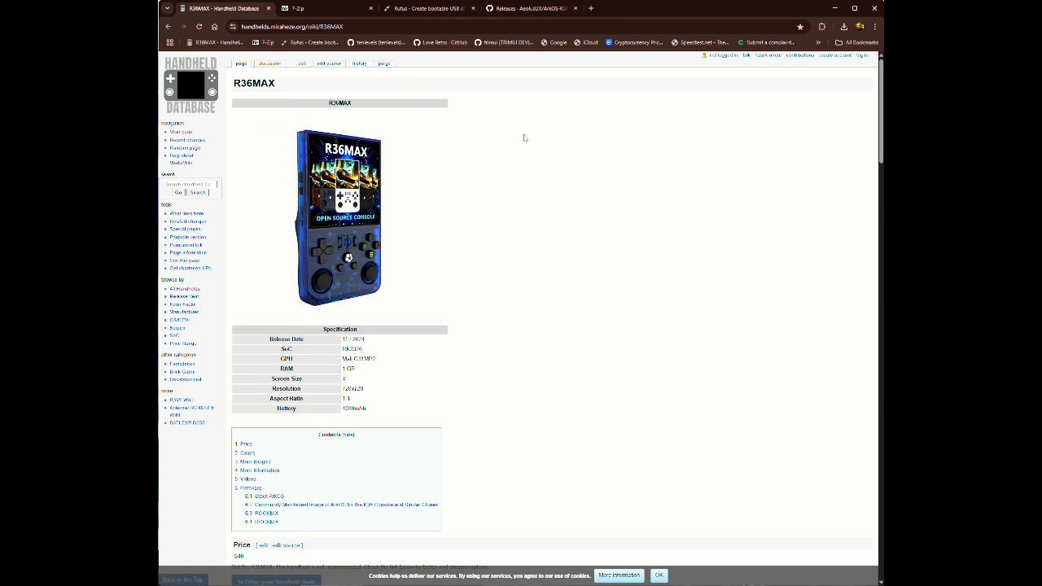
pyautogui.click(300, 8)
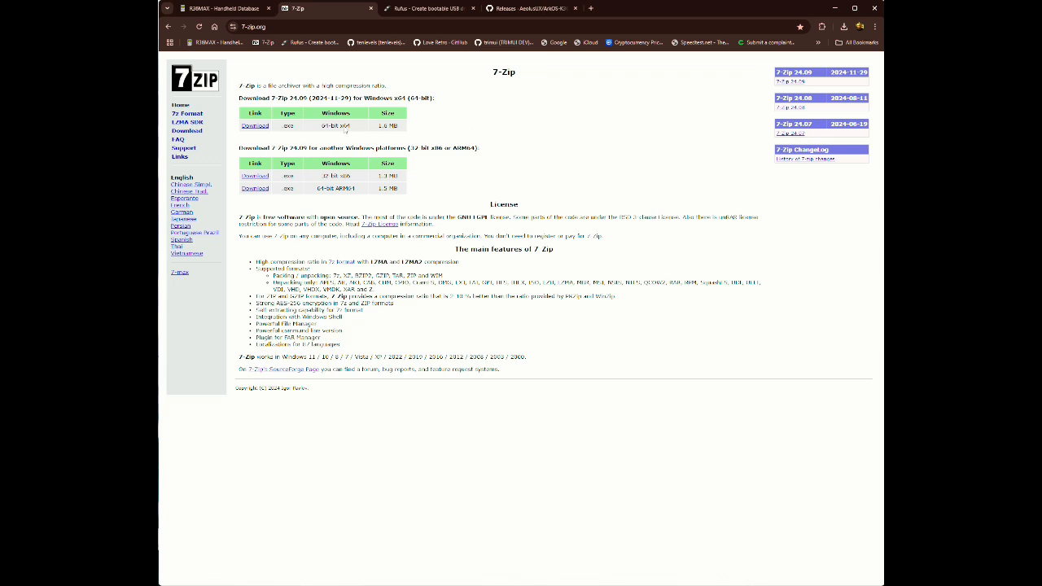
pyautogui.moveTo(254, 126)
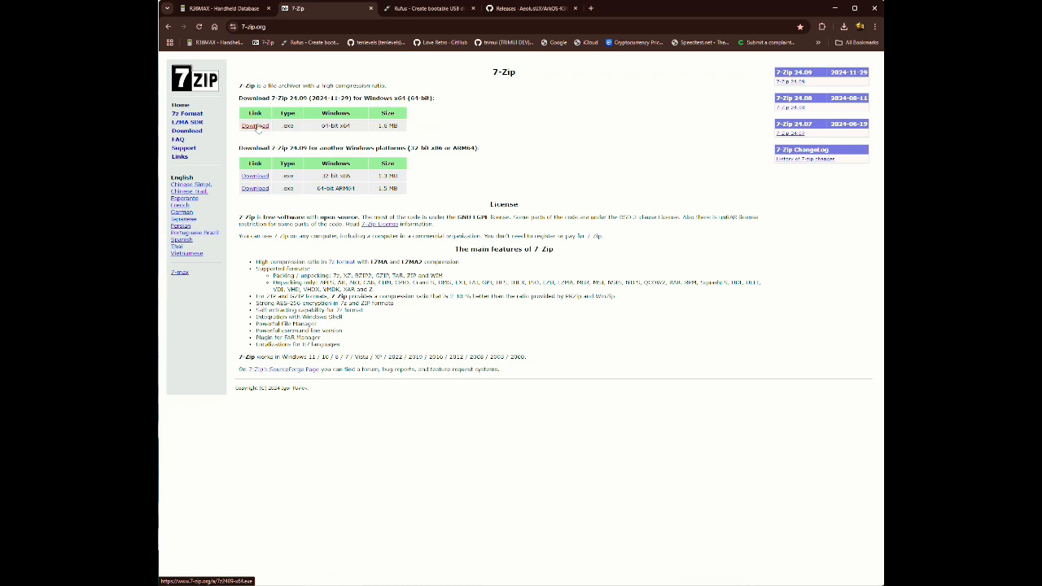
pyautogui.click(254, 125)
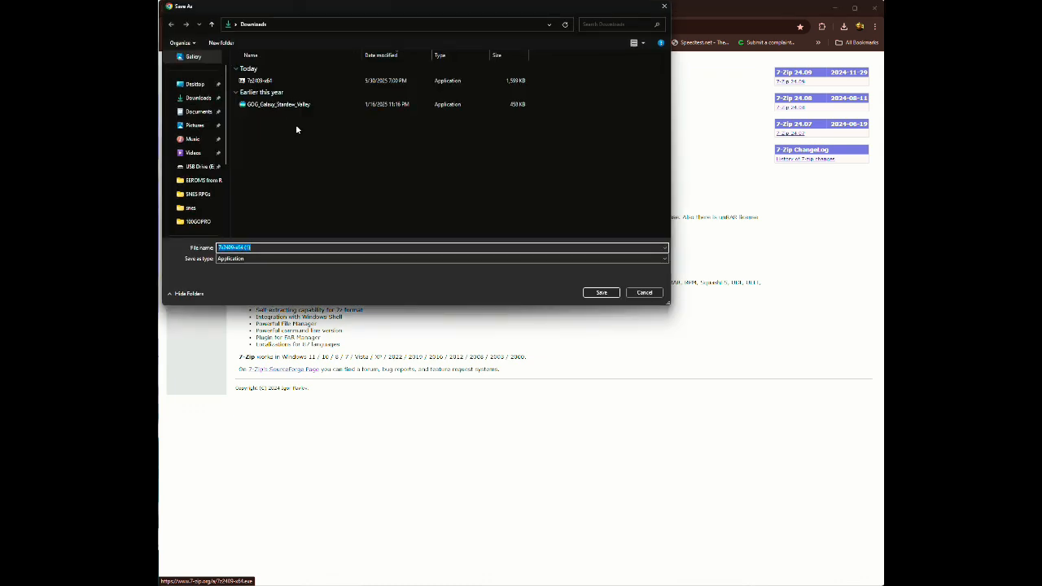
pyautogui.moveTo(261, 80)
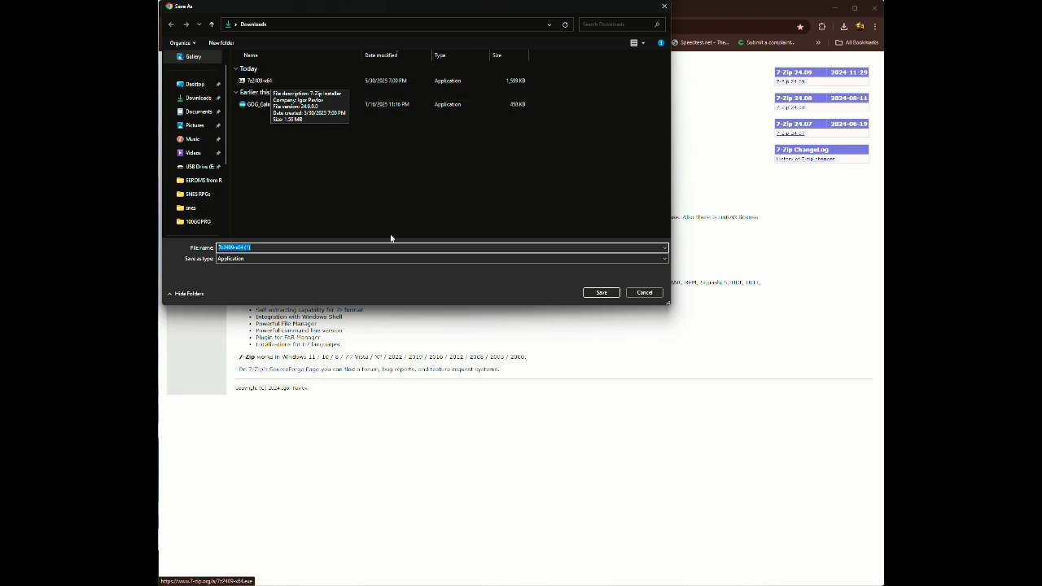
pyautogui.moveTo(645, 293)
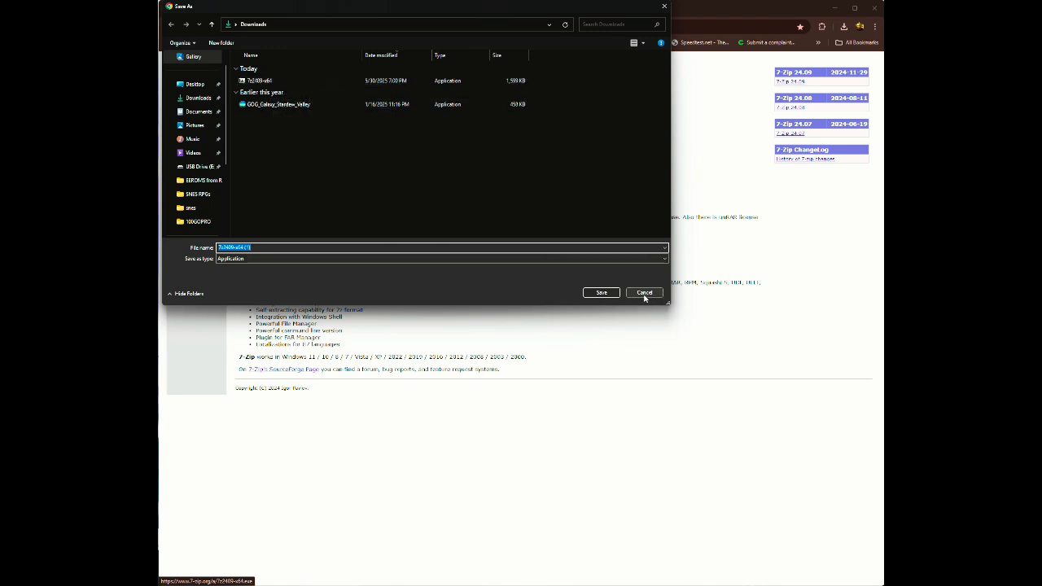
pyautogui.click(645, 293)
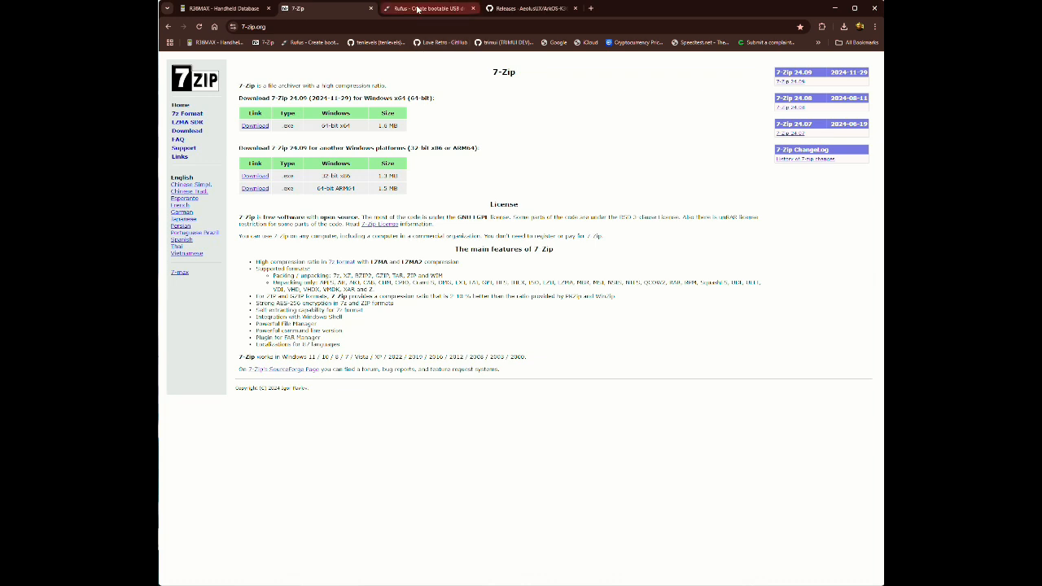
# - From the Rufus site's Latest releases, save the portable Rufus 4.7 executable into Downloads
pyautogui.click(427, 8)
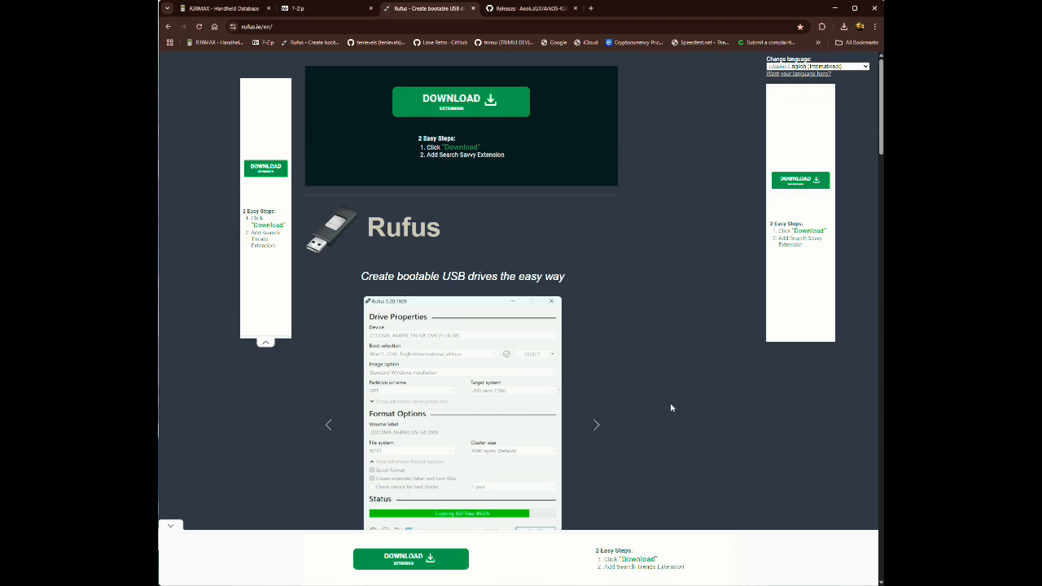
pyautogui.scroll(-3)
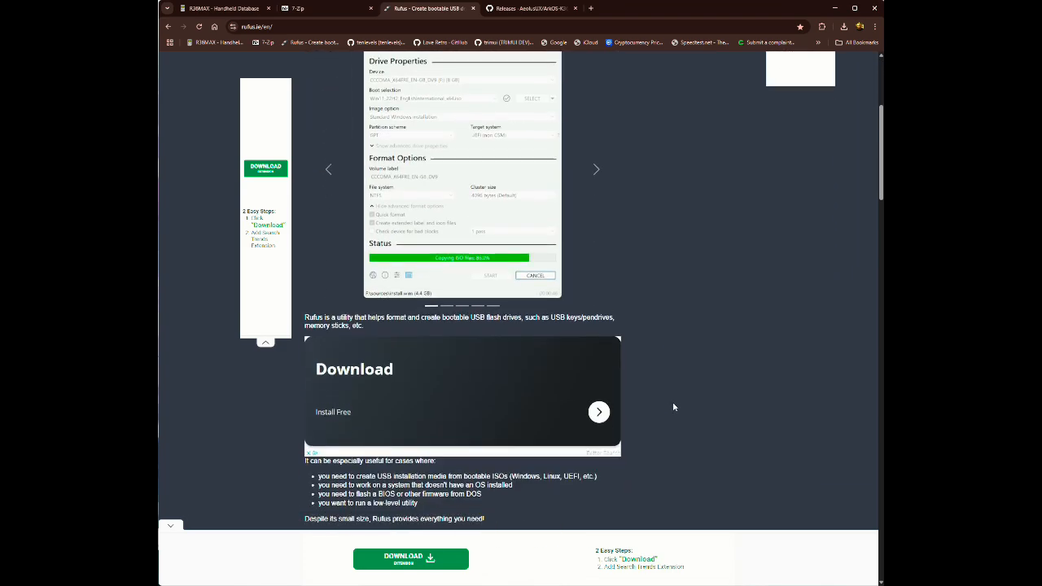
pyautogui.scroll(-3)
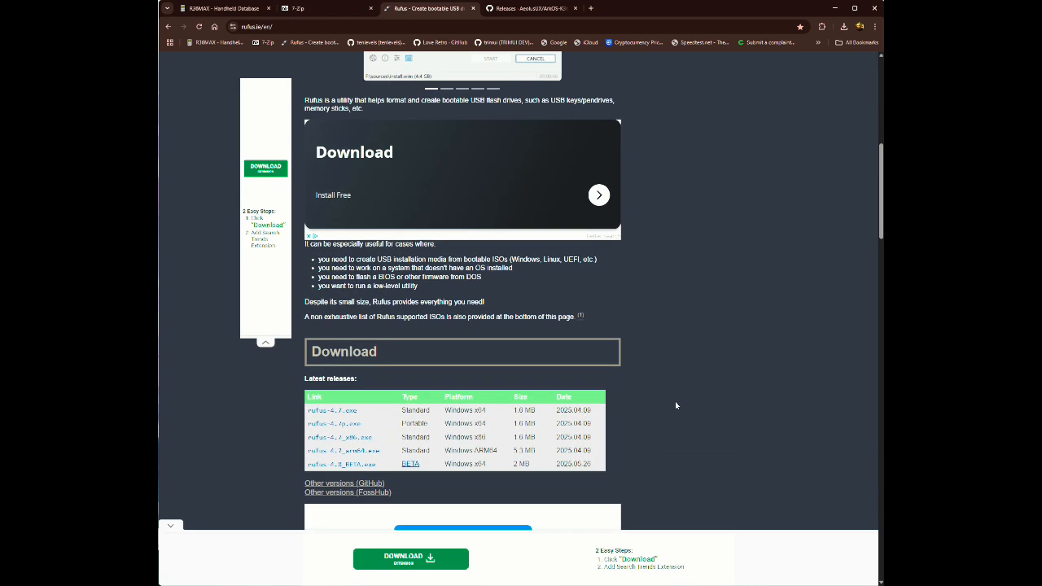
pyautogui.scroll(-3)
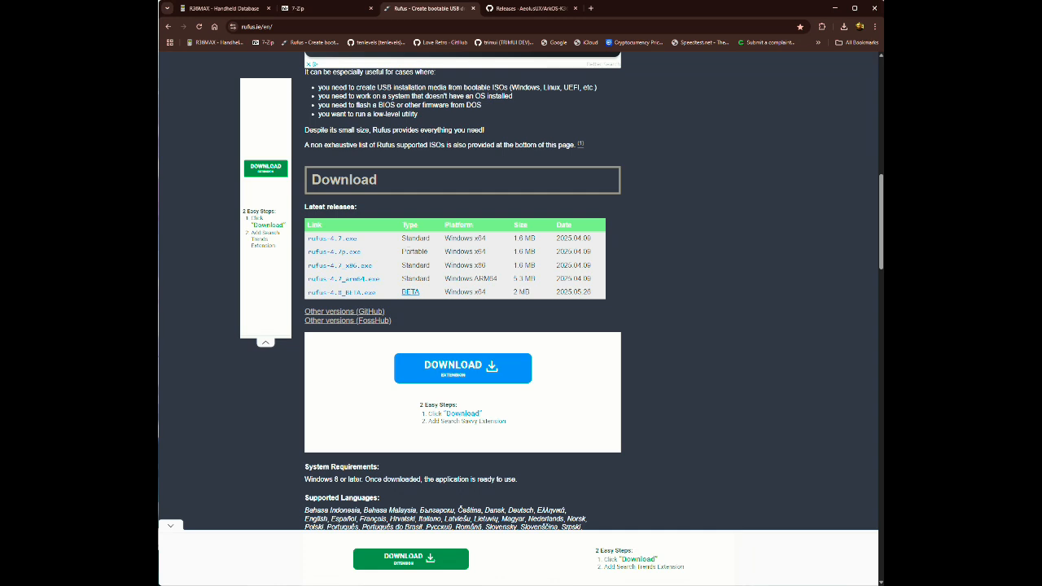
pyautogui.moveTo(334, 251)
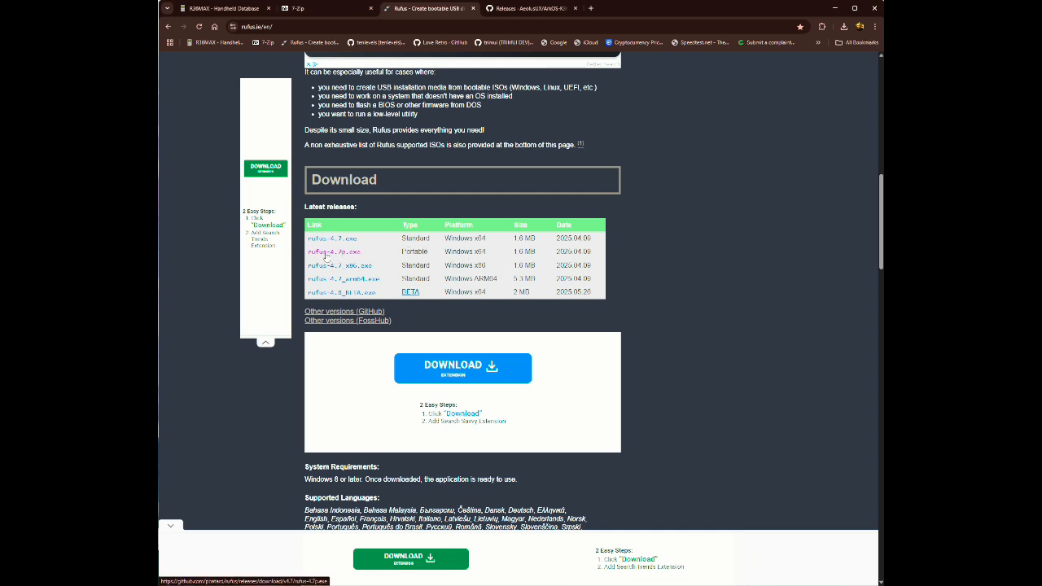
pyautogui.click(336, 251)
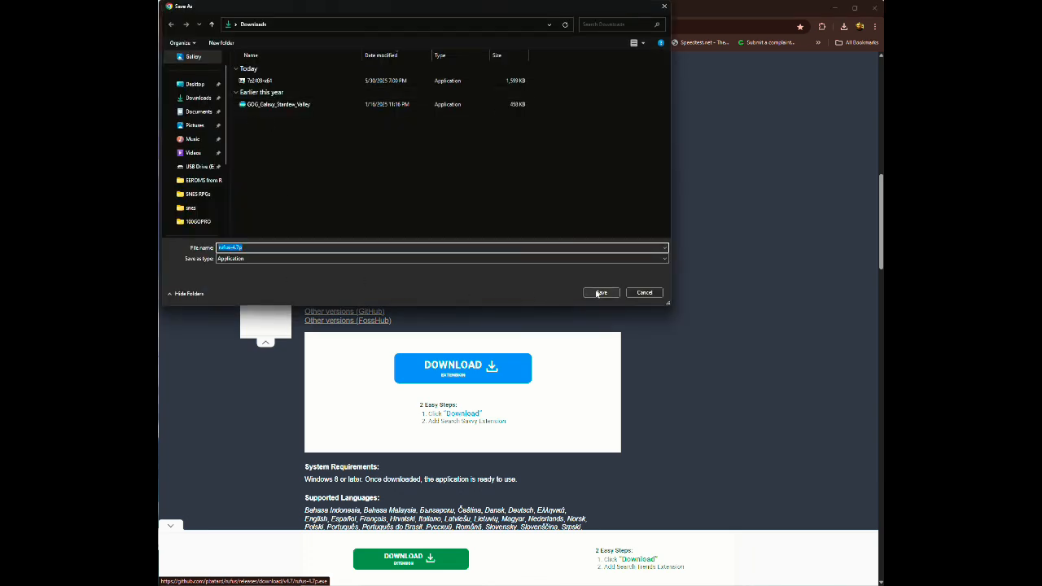
pyautogui.click(601, 294)
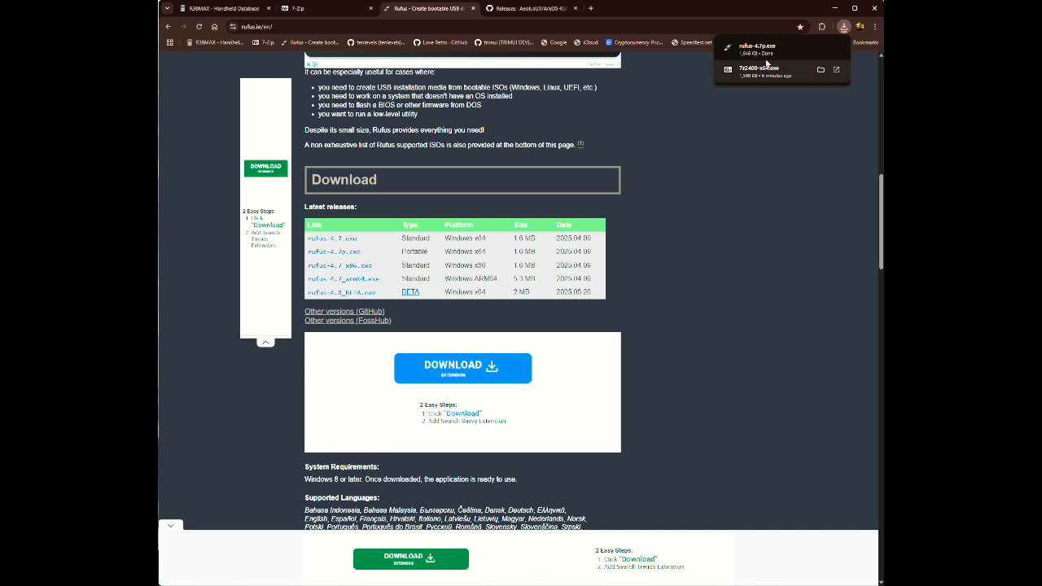
pyautogui.moveTo(762, 57)
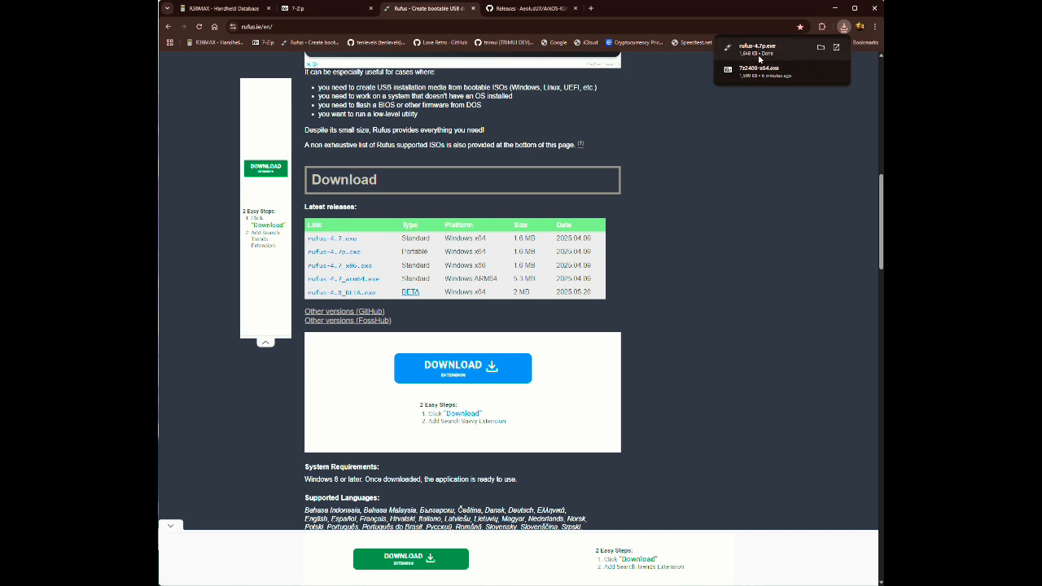
pyautogui.moveTo(674, 182)
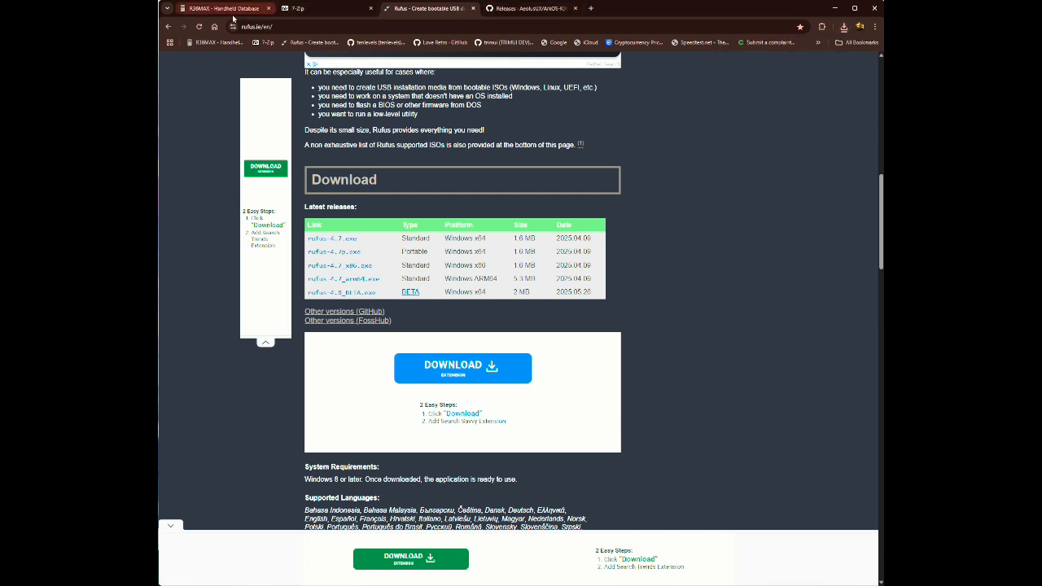
# - Return to the R36MAX wiki page and scroll through its Firmware section listing the ArkOS and ROCKNIX images
pyautogui.click(220, 8)
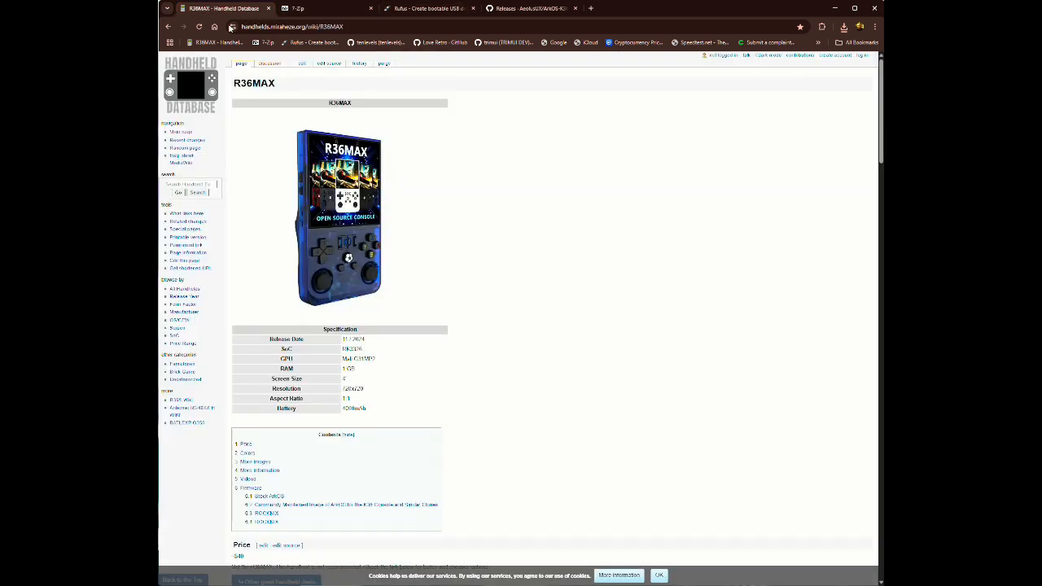
pyautogui.moveTo(580, 345)
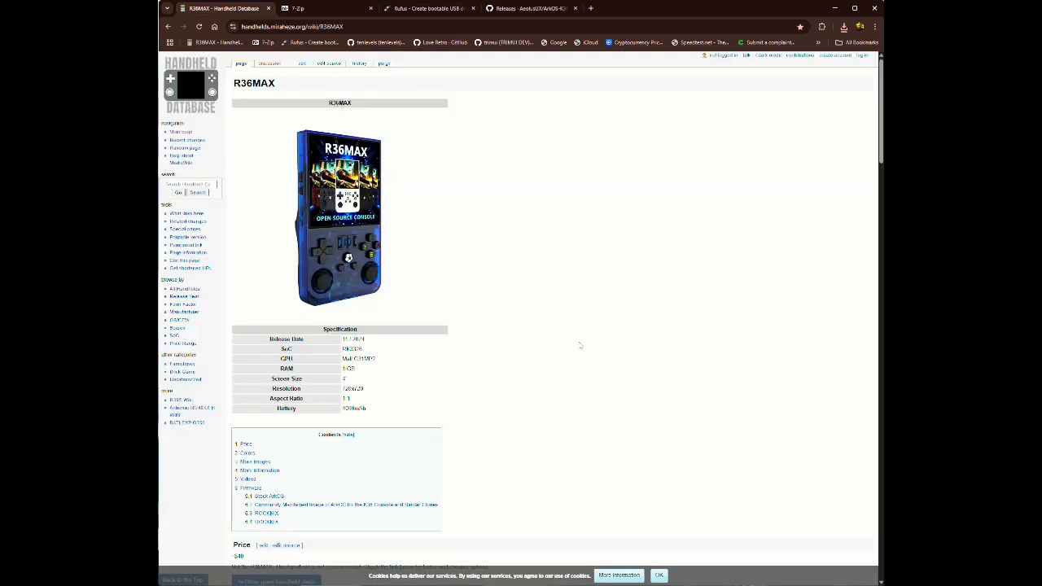
pyautogui.moveTo(375, 537)
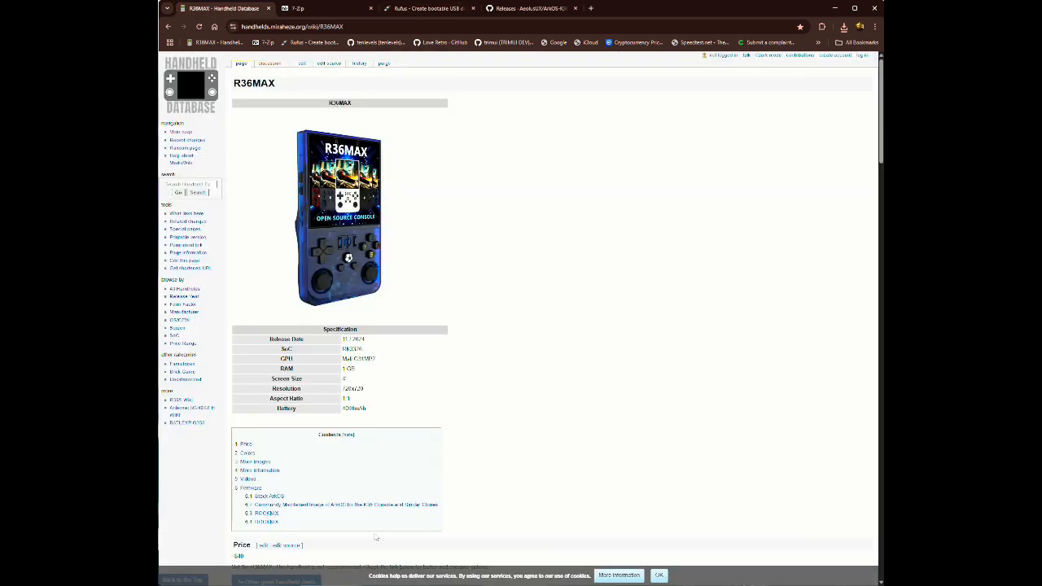
pyautogui.moveTo(303, 504)
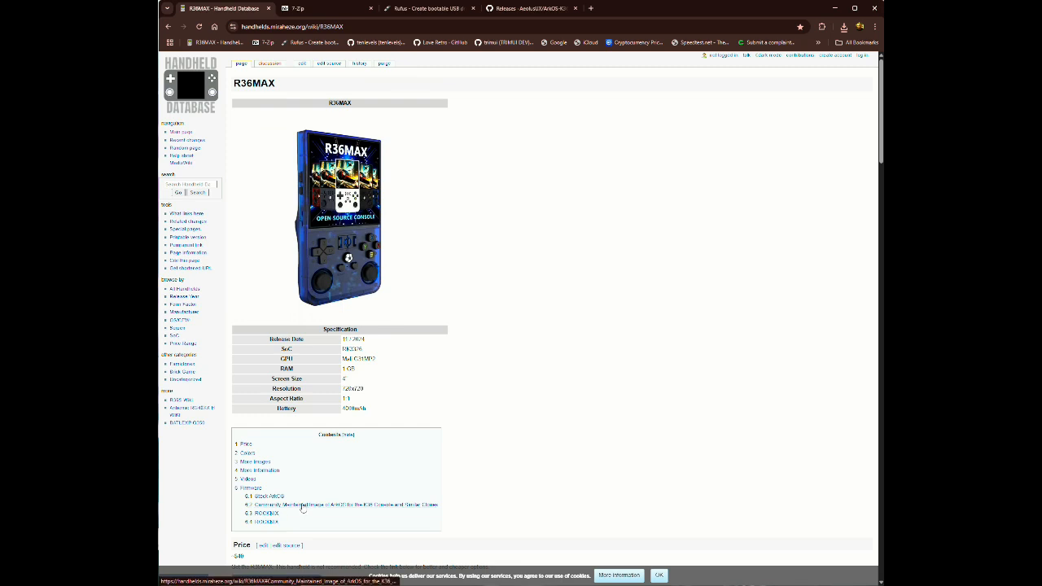
pyautogui.click(343, 505)
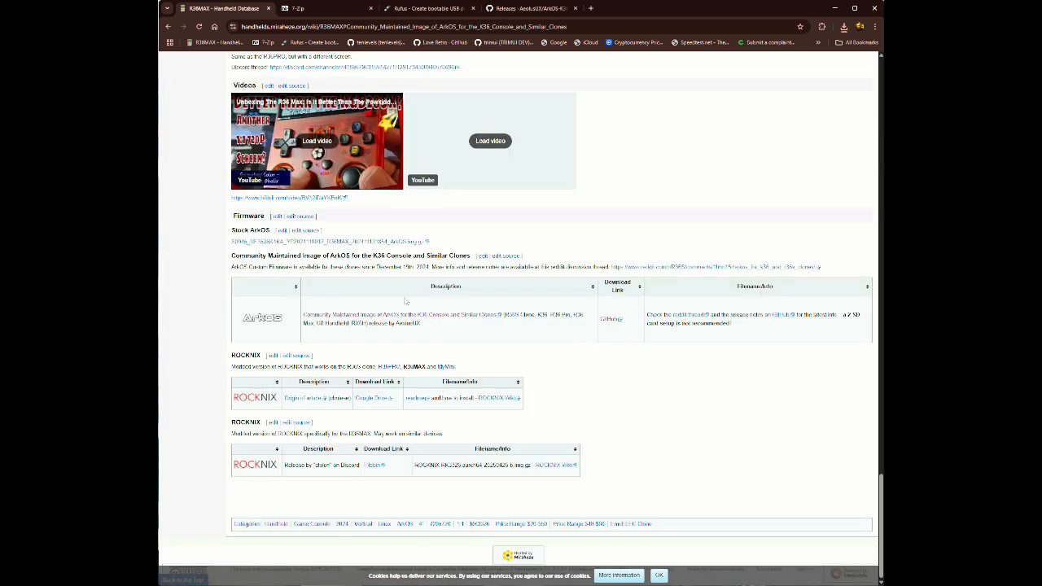
pyautogui.moveTo(811, 422)
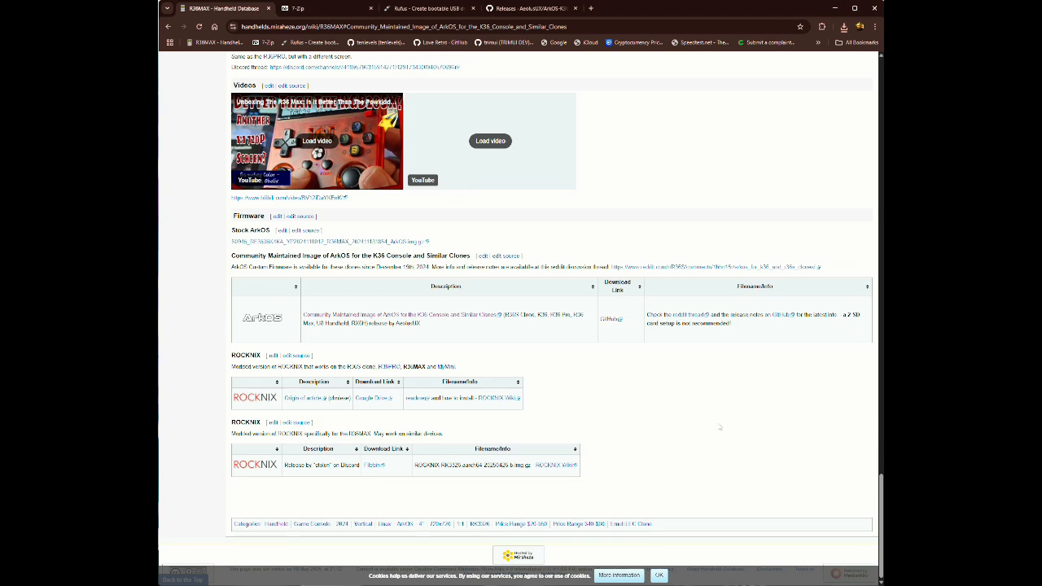
pyautogui.scroll(3)
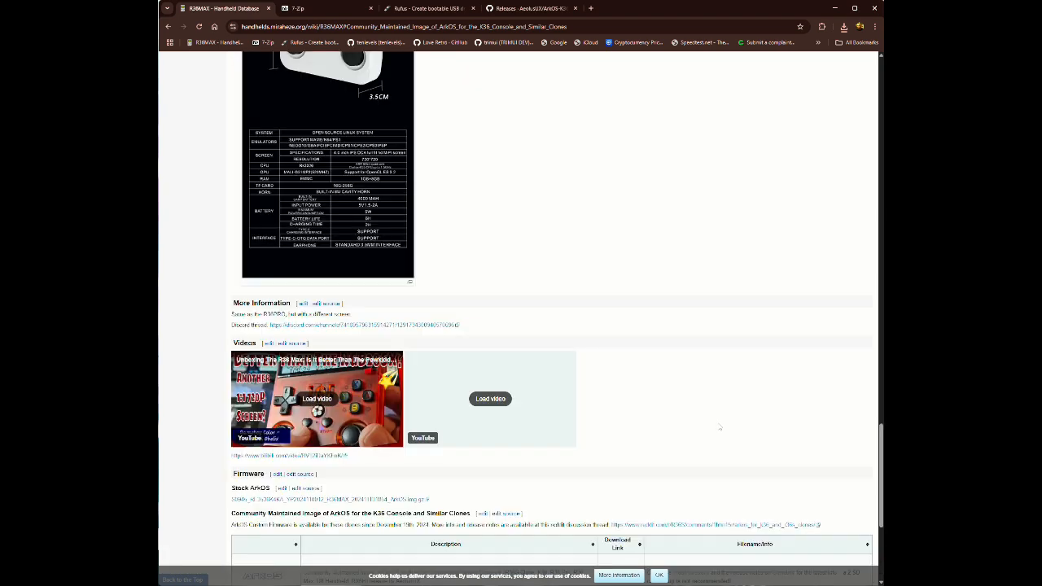
pyautogui.scroll(3)
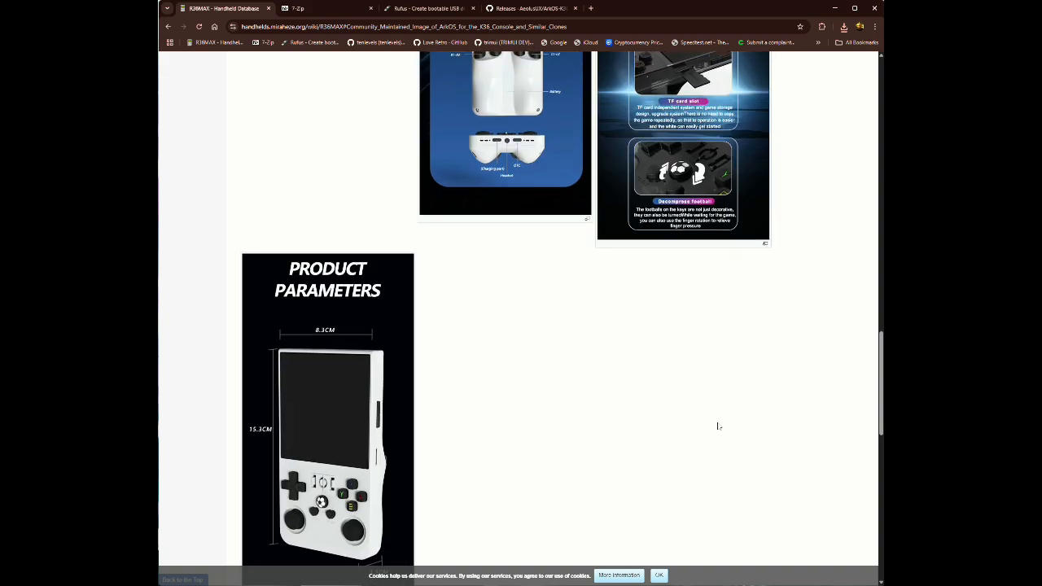
pyautogui.scroll(3)
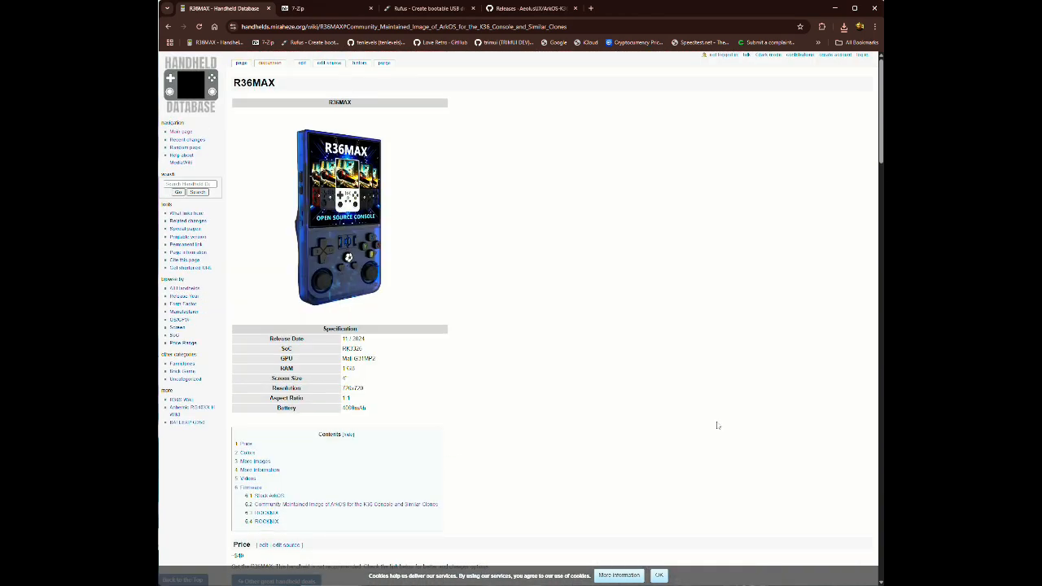
pyautogui.scroll(-3)
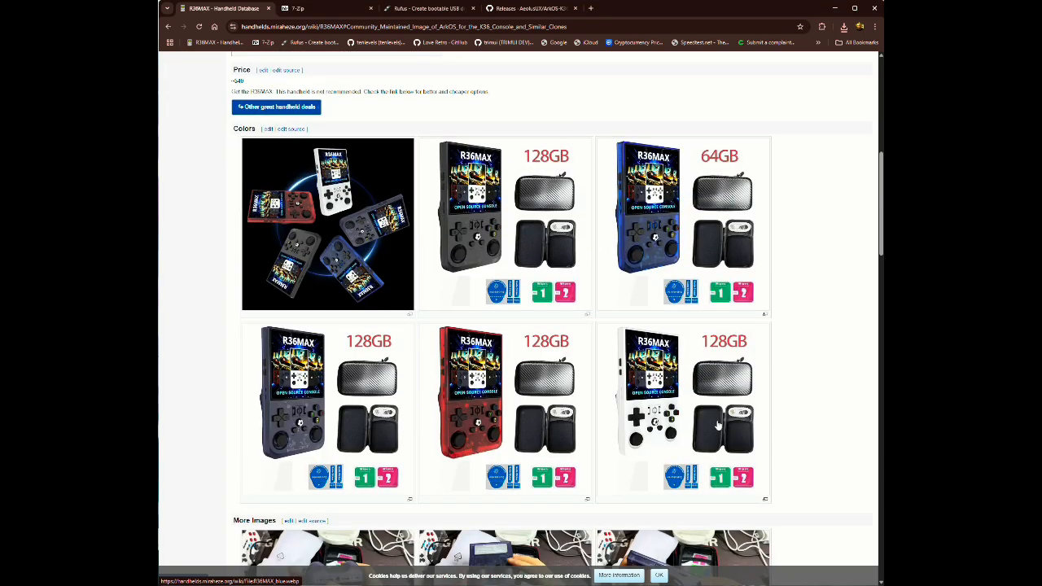
pyautogui.scroll(-3)
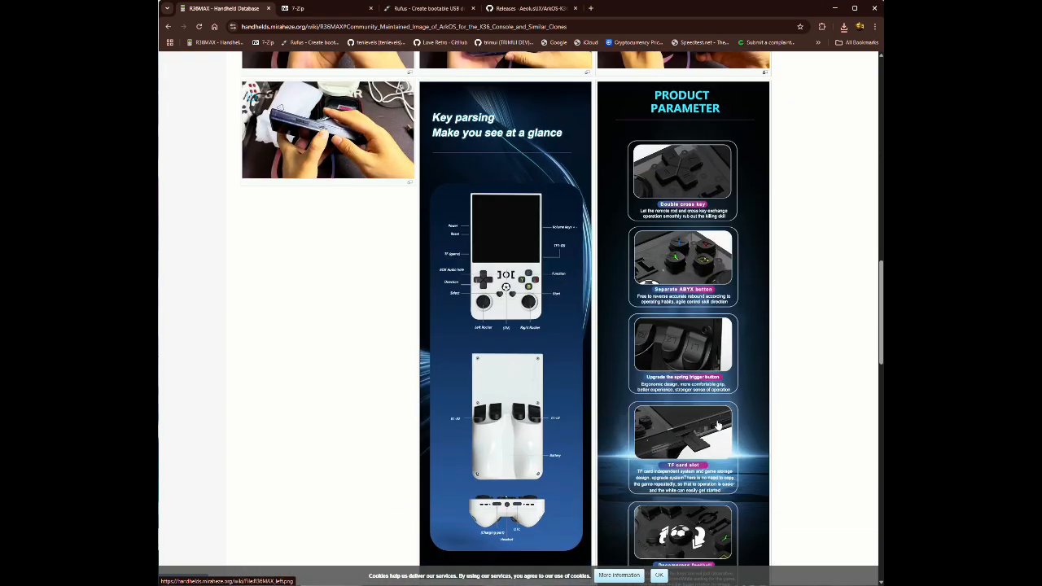
pyautogui.scroll(-3)
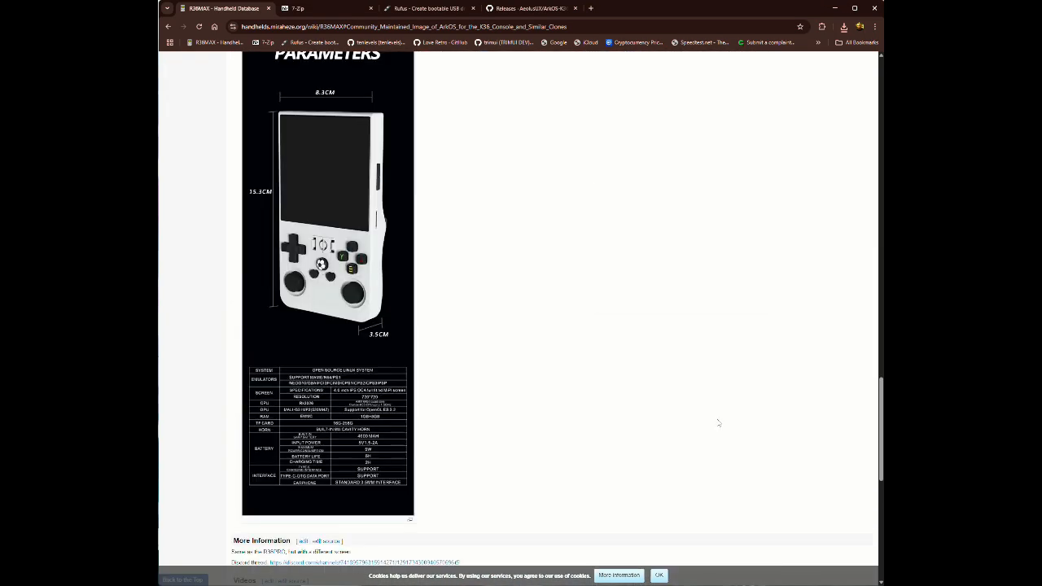
pyautogui.scroll(-3)
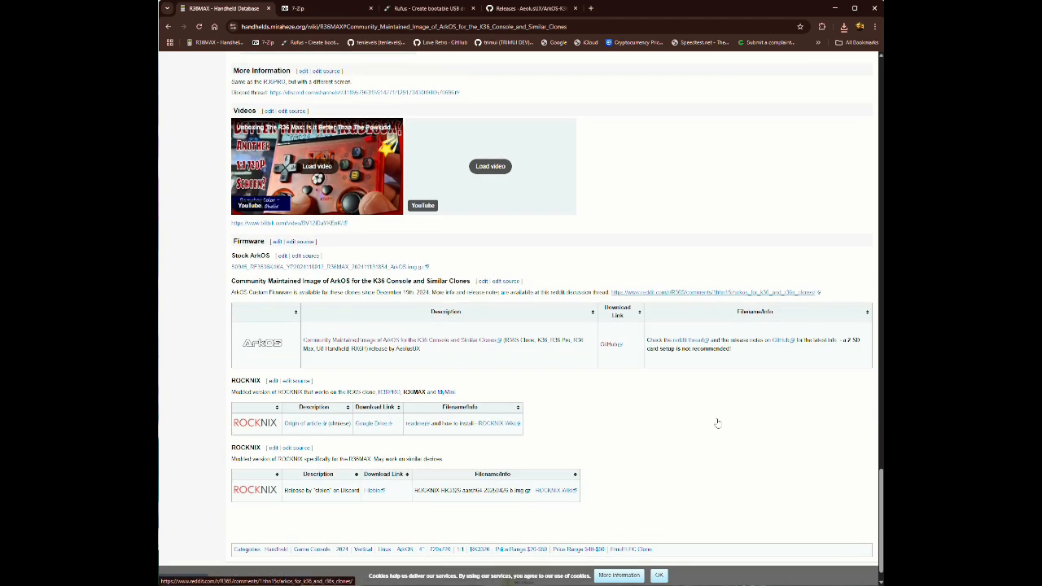
pyautogui.scroll(-3)
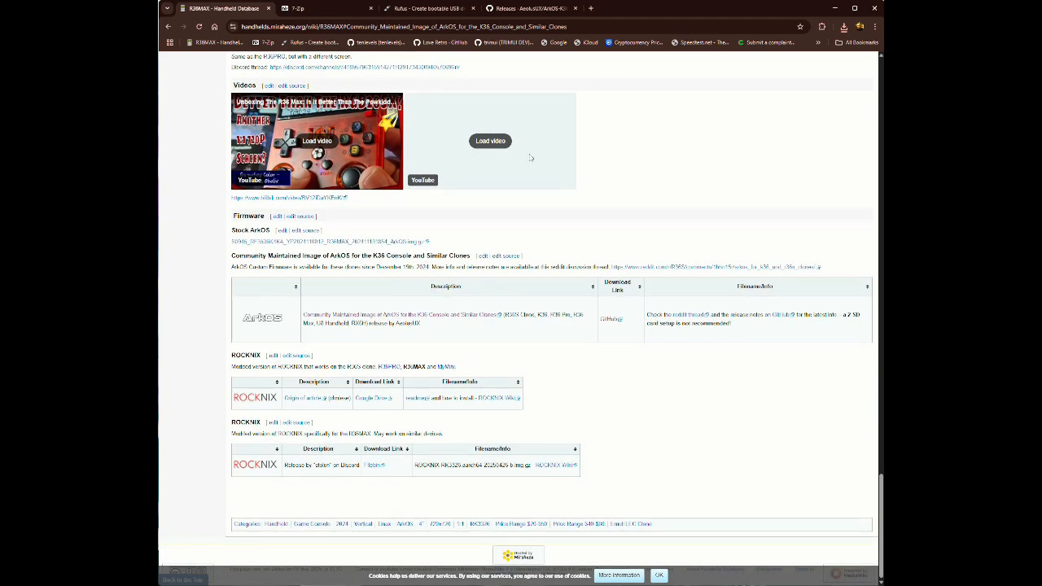
pyautogui.moveTo(456, 449)
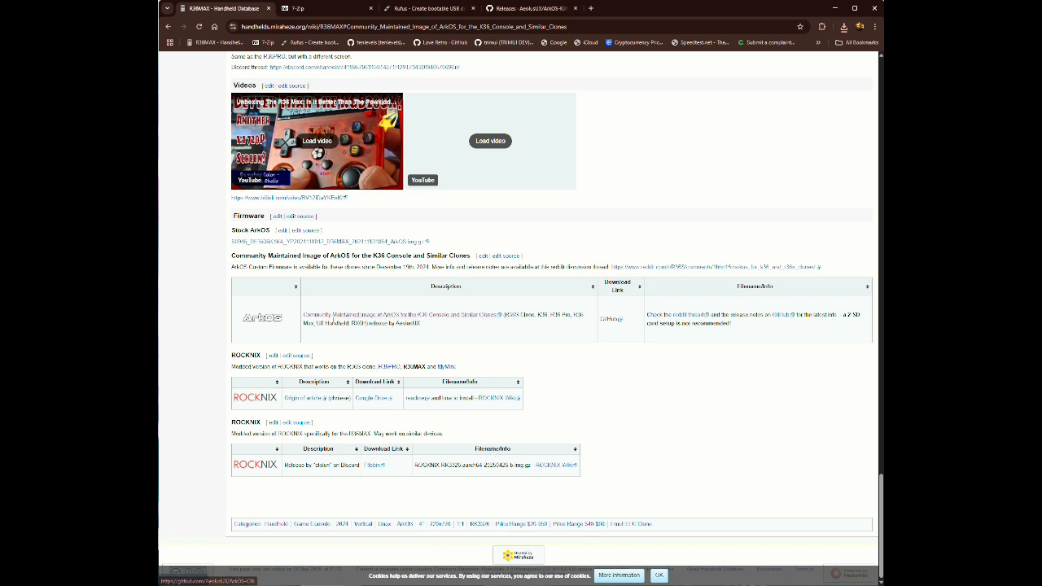
pyautogui.moveTo(398, 318)
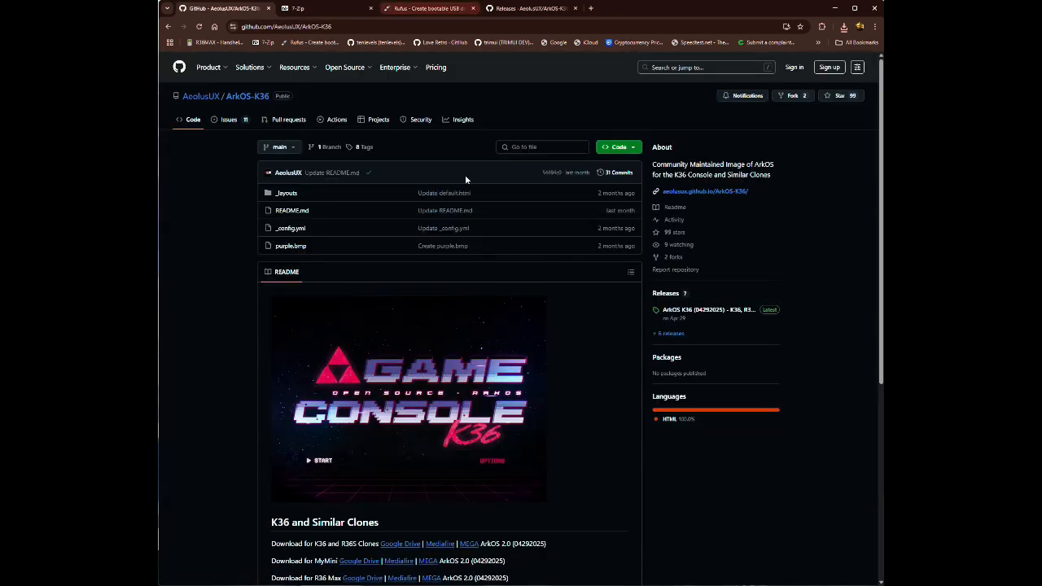
pyautogui.moveTo(332, 198)
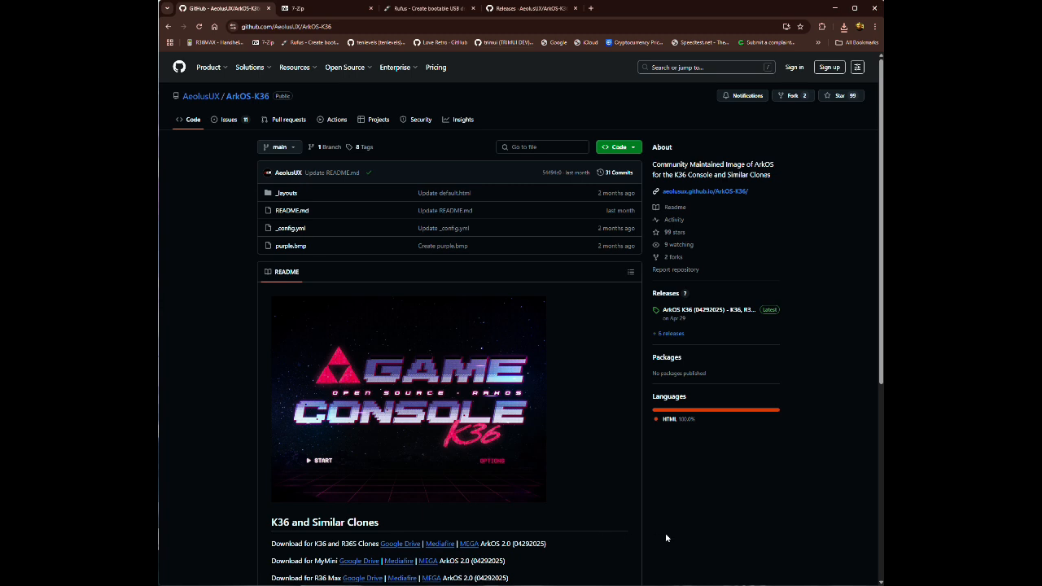
pyautogui.moveTo(668, 334)
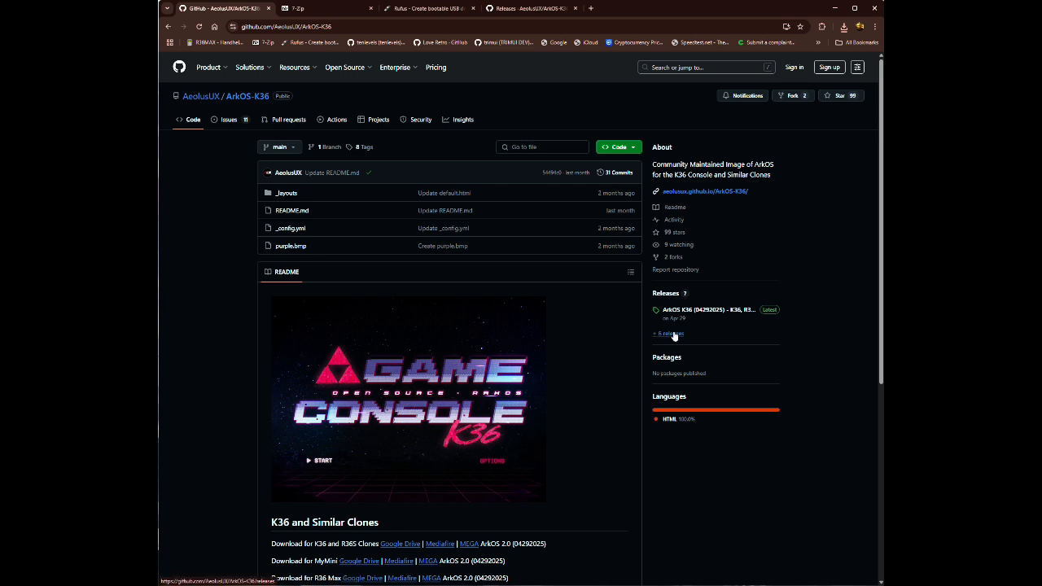
# - From the ArkOS K36 latest release's Assets, start downloading the ArkOS R36Max .img.gz archive
pyautogui.click(668, 334)
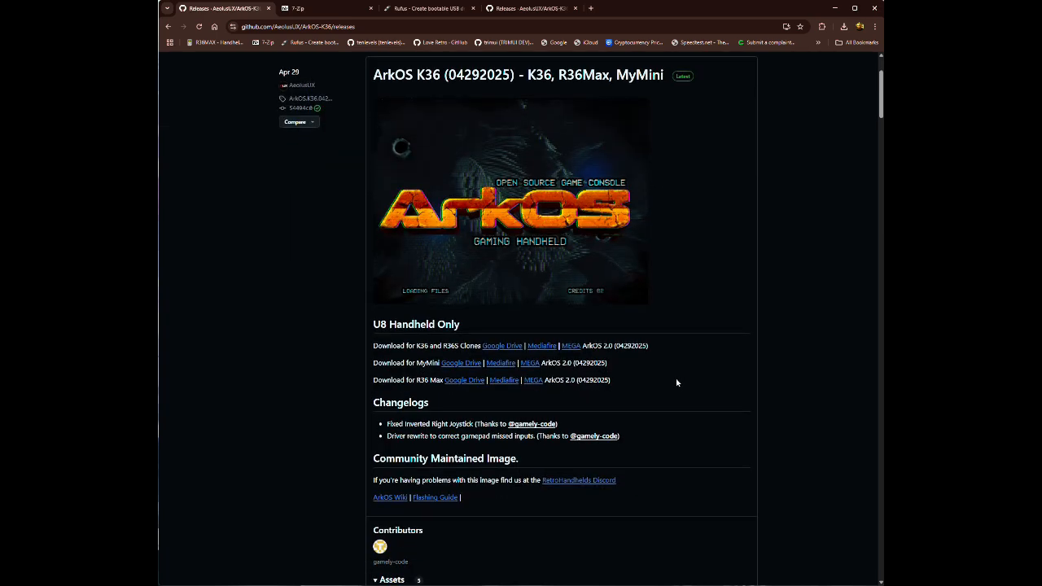
pyautogui.scroll(-3)
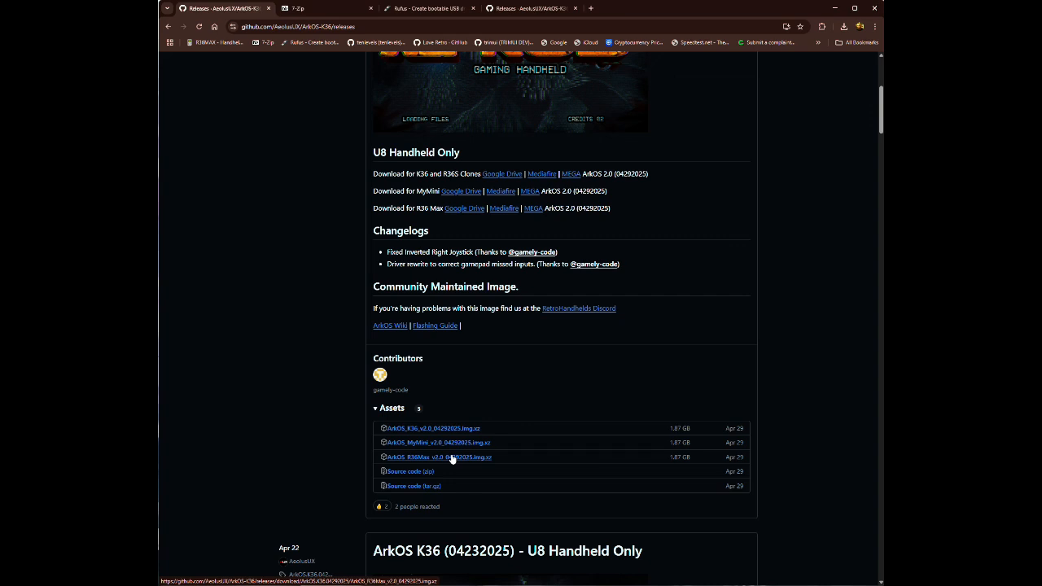
pyautogui.moveTo(454, 459)
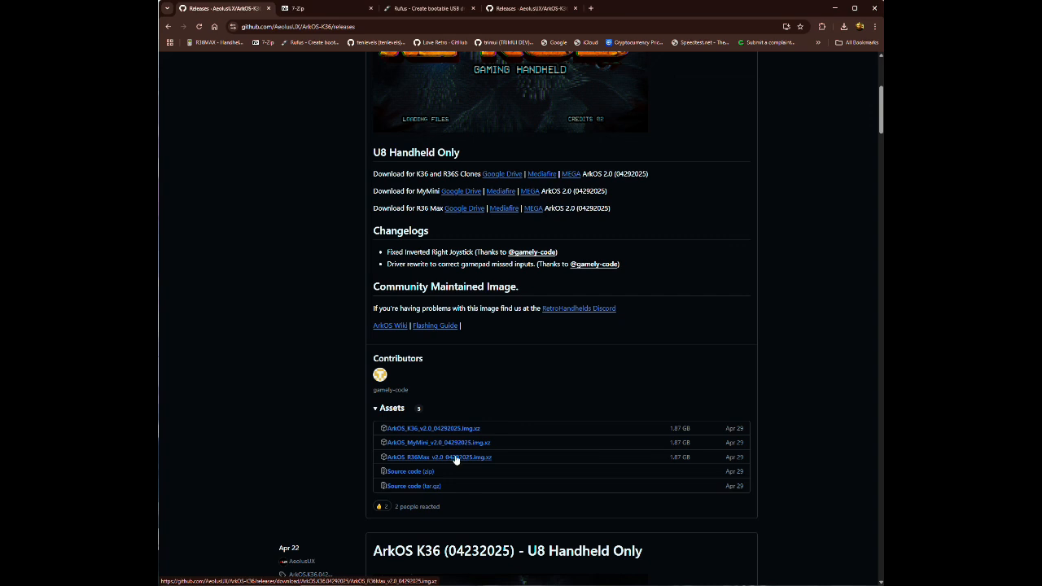
pyautogui.click(439, 456)
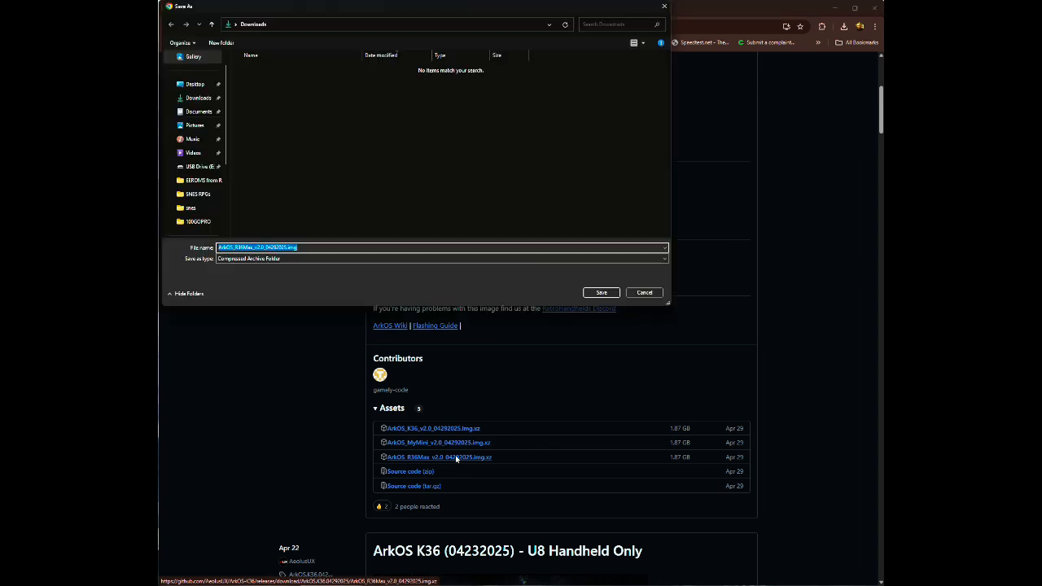
pyautogui.moveTo(261, 39)
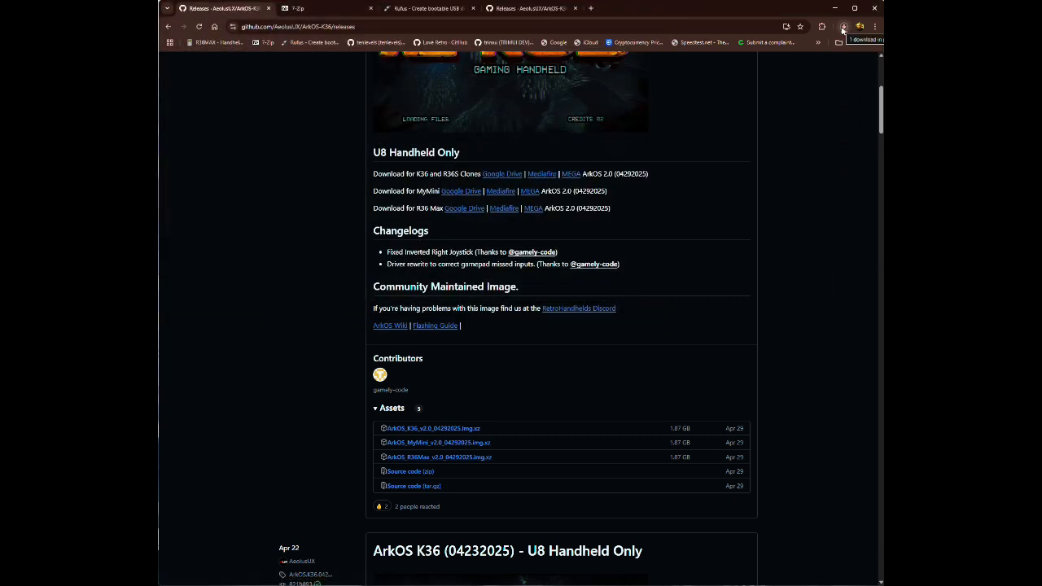
# - Show Chrome's recent downloads listing the ArkOS R36Max archive above Rufus 4.7
pyautogui.click(843, 26)
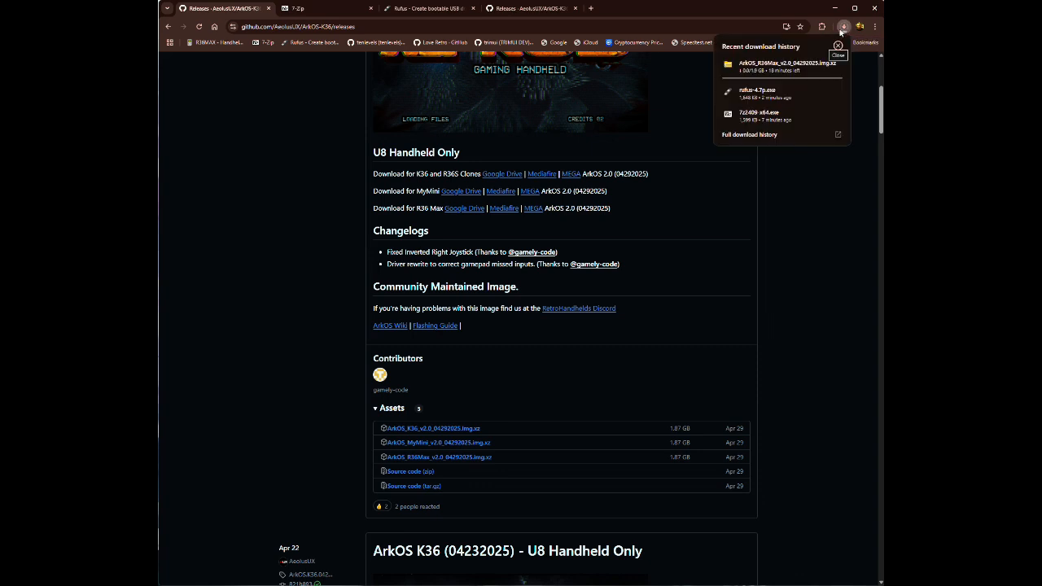
pyautogui.moveTo(802, 189)
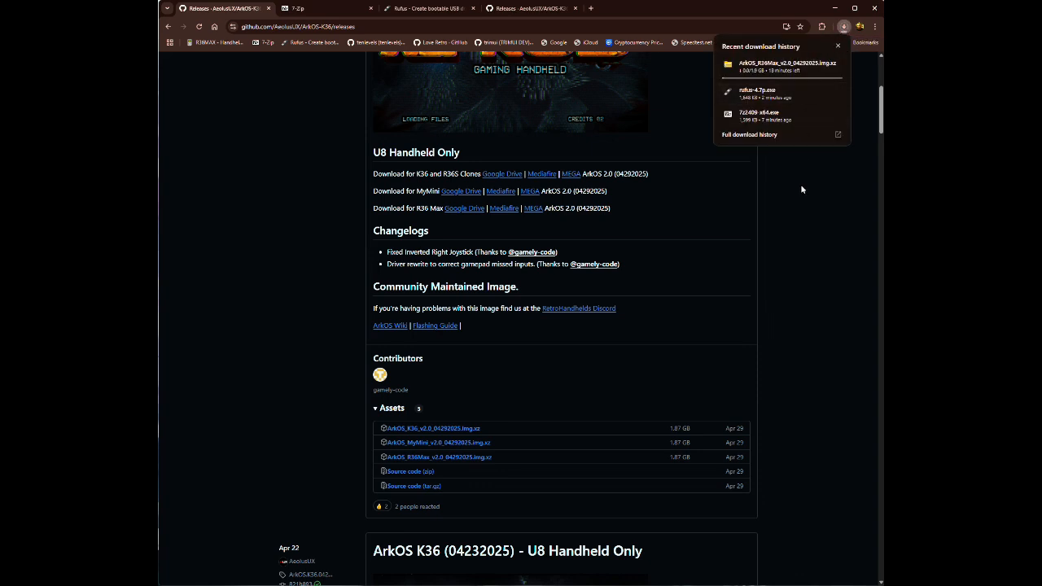
pyautogui.moveTo(811, 215)
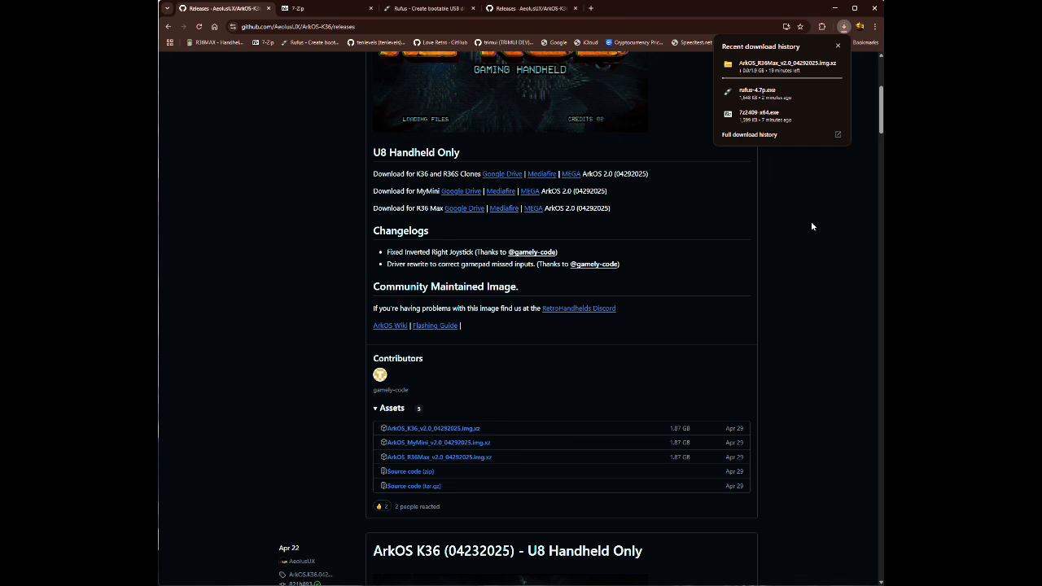
pyautogui.moveTo(767, 75)
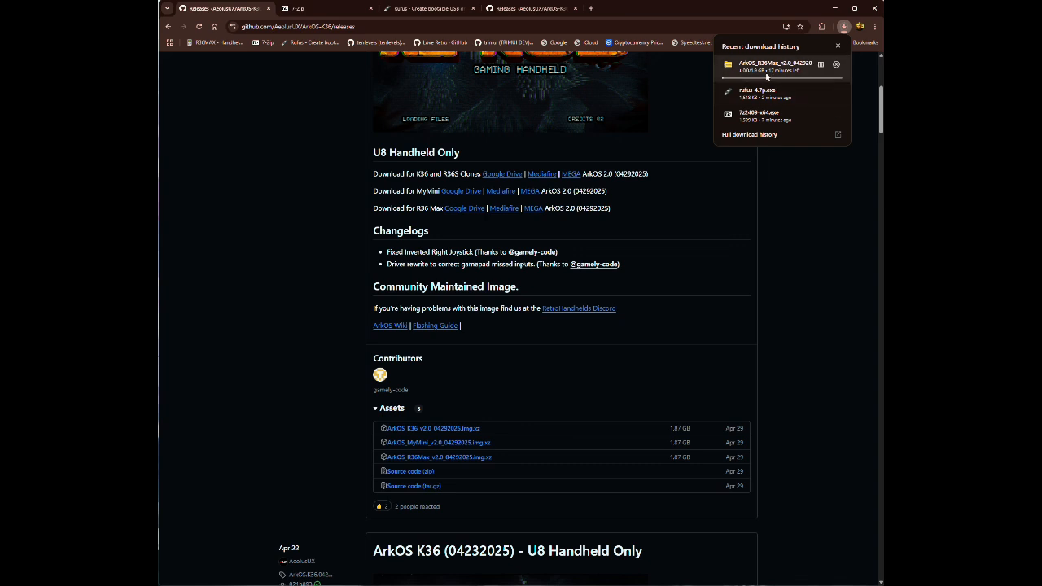
pyautogui.moveTo(801, 75)
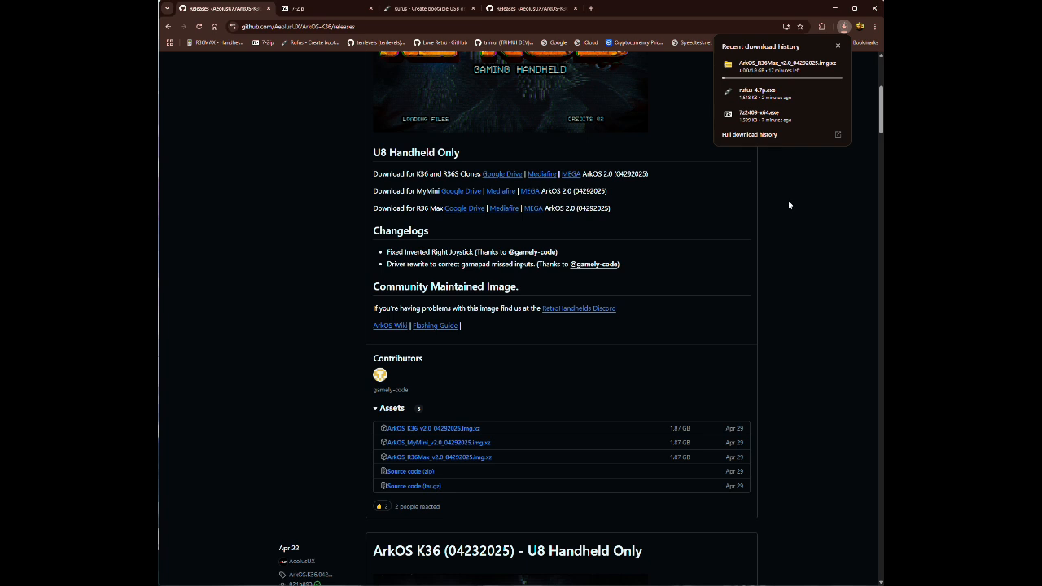
pyautogui.moveTo(801, 208)
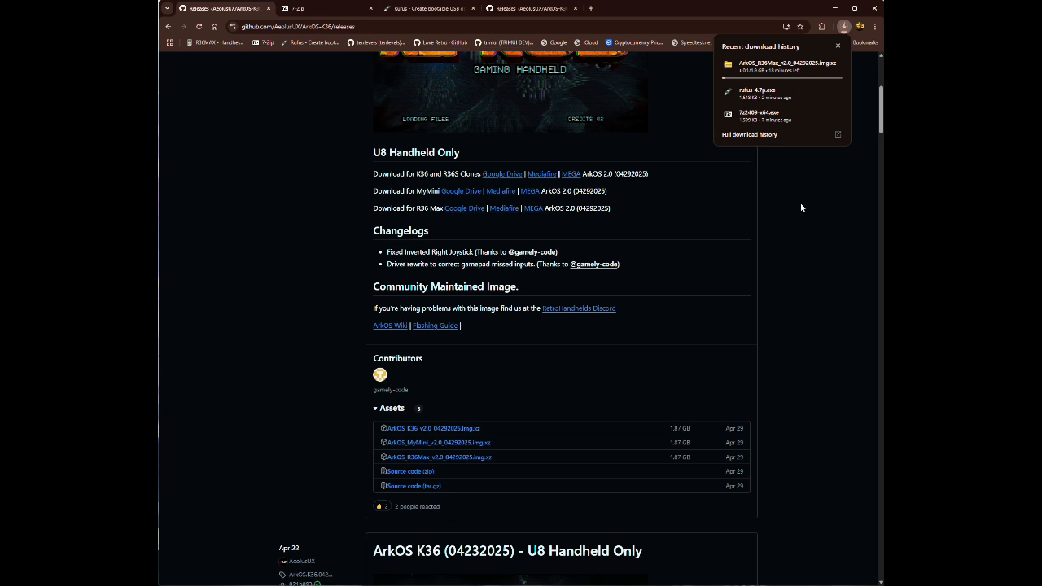
pyautogui.moveTo(785, 205)
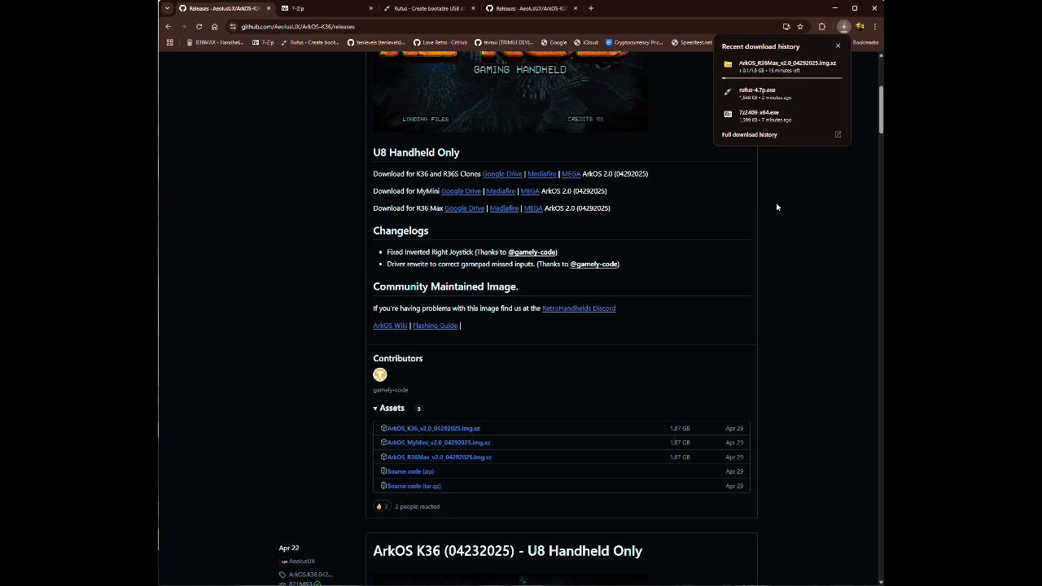
pyautogui.moveTo(784, 209)
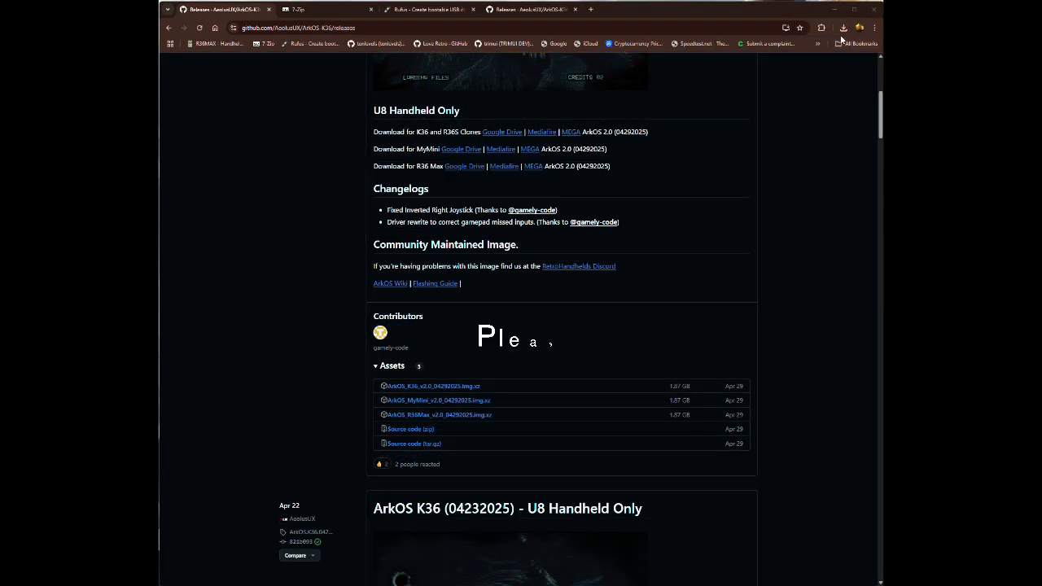
# - Reveal the downloaded ArkOS R36Max archive in the Downloads folder via Show in folder
pyautogui.click(844, 28)
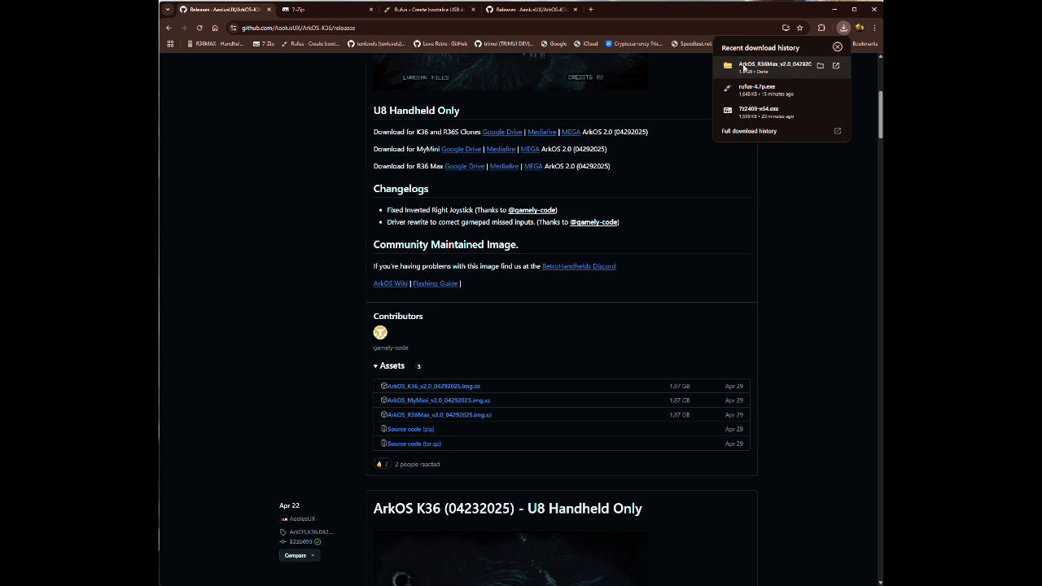
pyautogui.moveTo(821, 66)
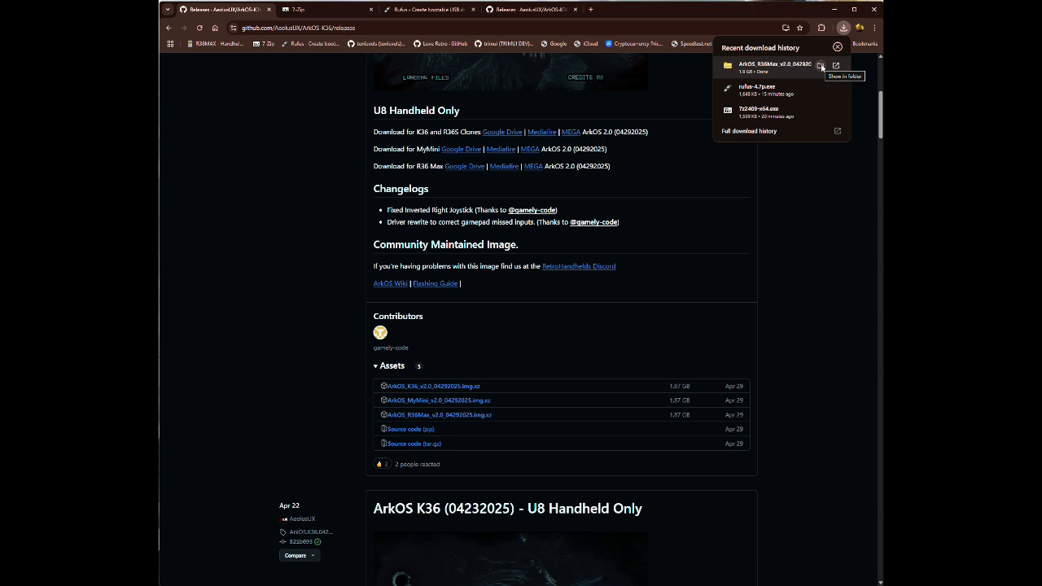
pyautogui.click(821, 65)
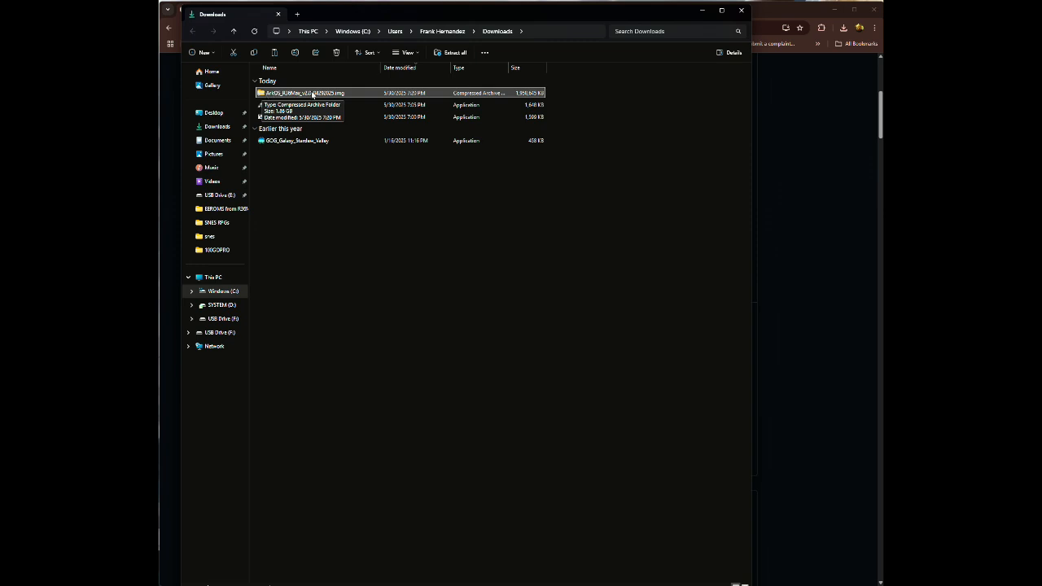
pyautogui.moveTo(350, 98)
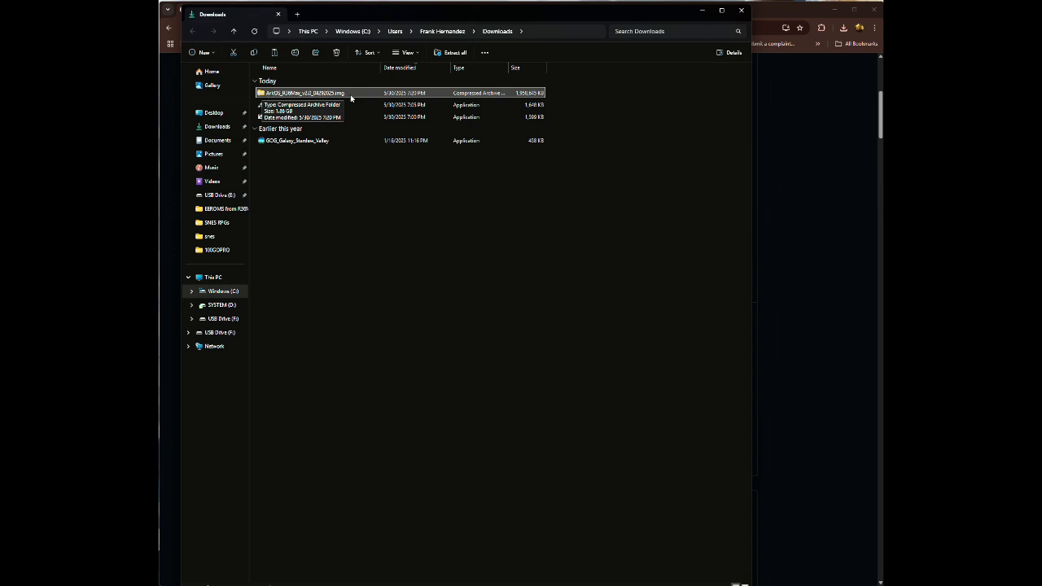
pyautogui.moveTo(346, 101)
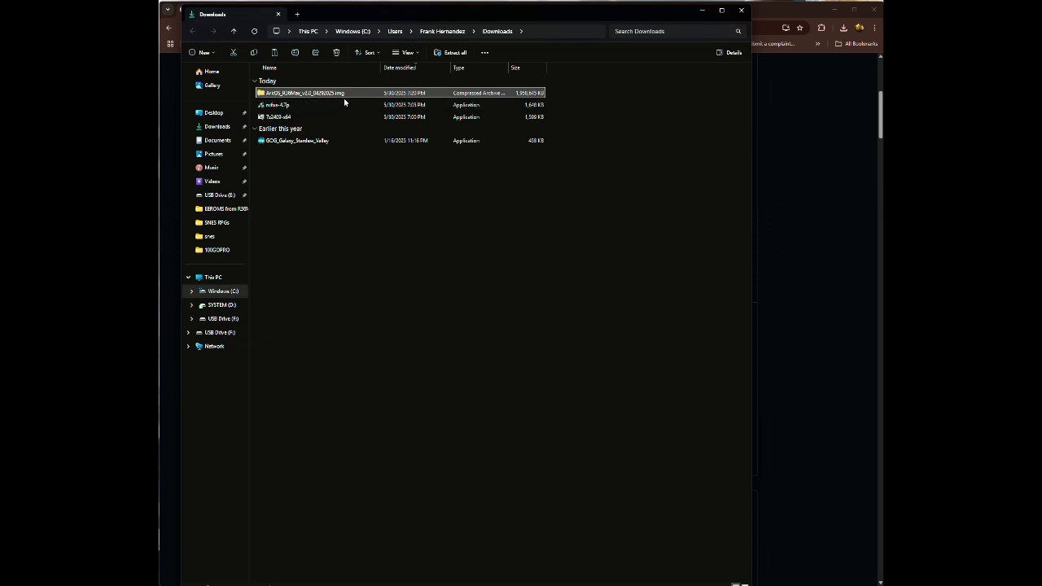
pyautogui.moveTo(345, 98)
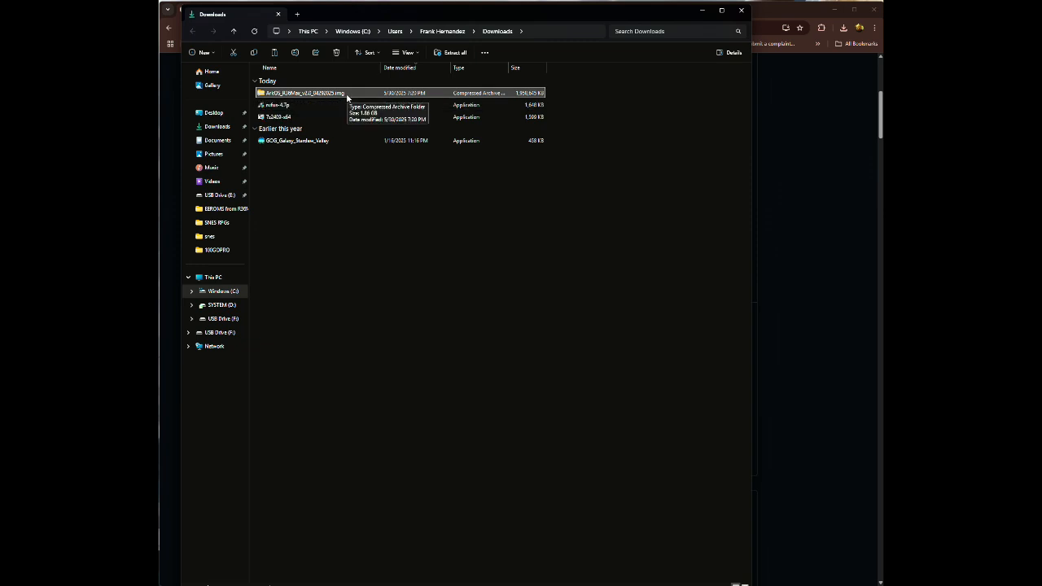
pyautogui.moveTo(354, 105)
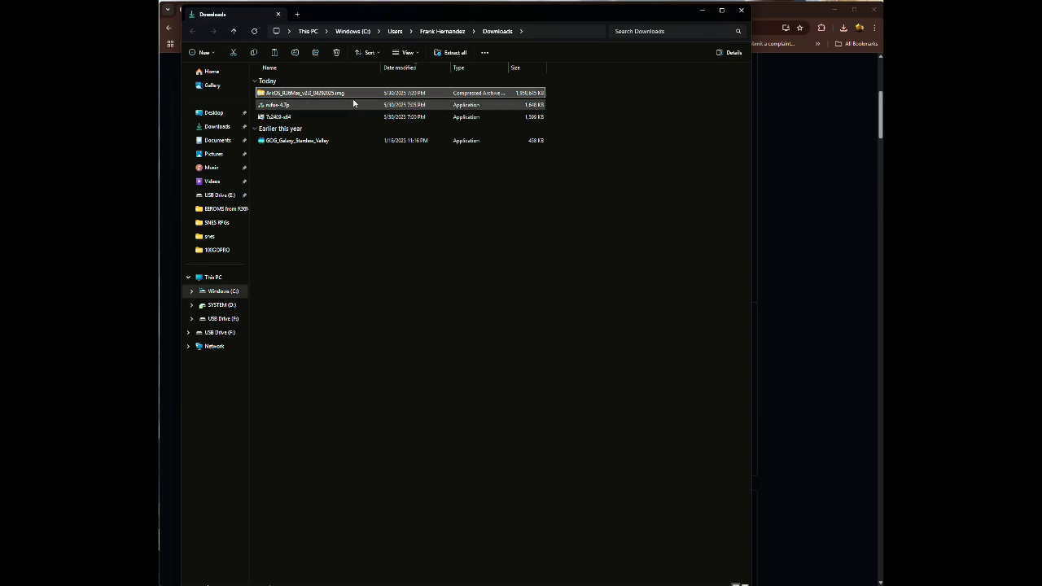
# - Create a folder named New folder in Downloads and select the ArkOS compressed archive
pyautogui.click(271, 176)
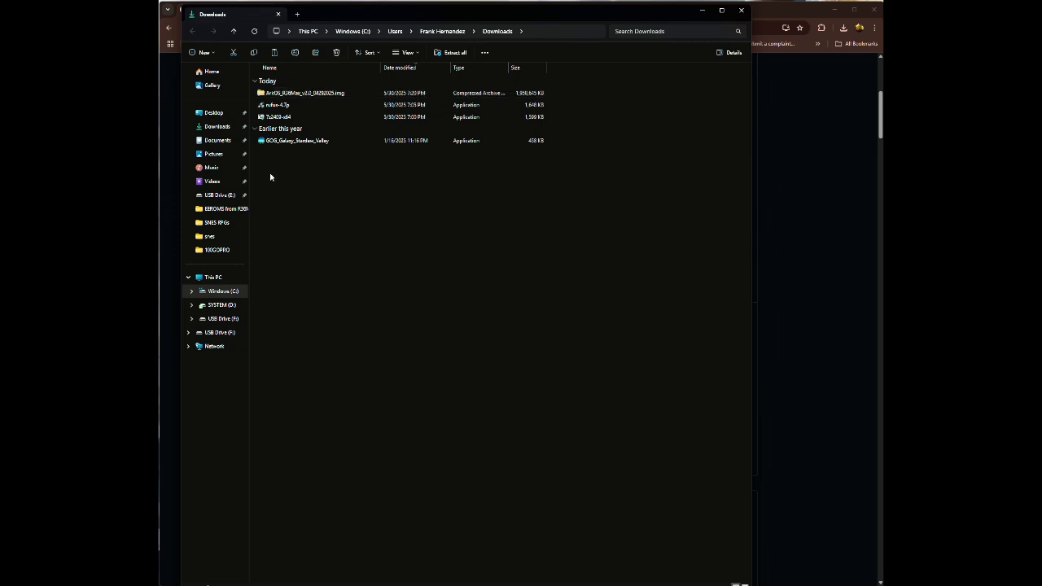
pyautogui.rightClick(270, 176)
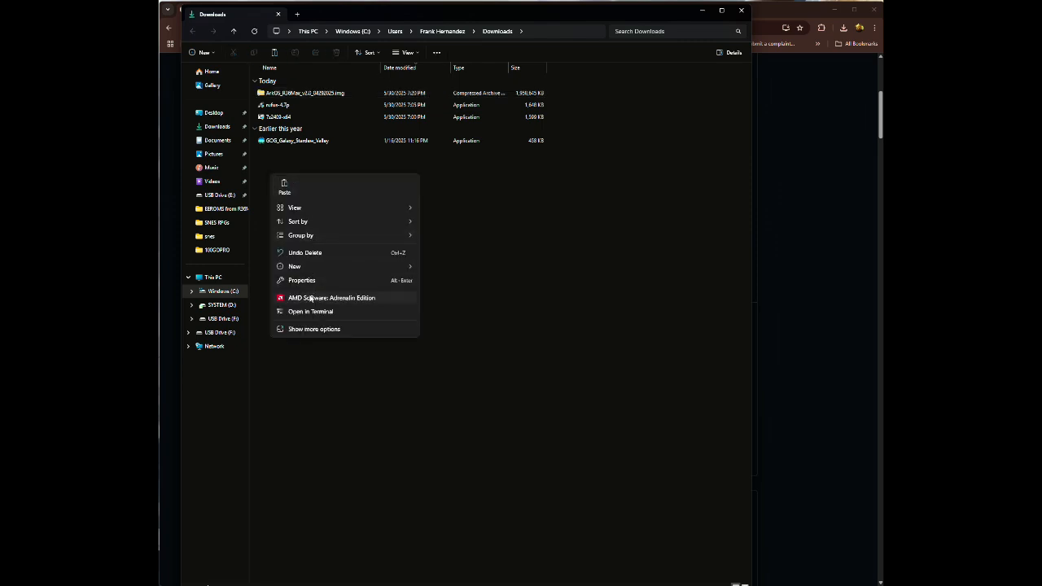
pyautogui.click(293, 267)
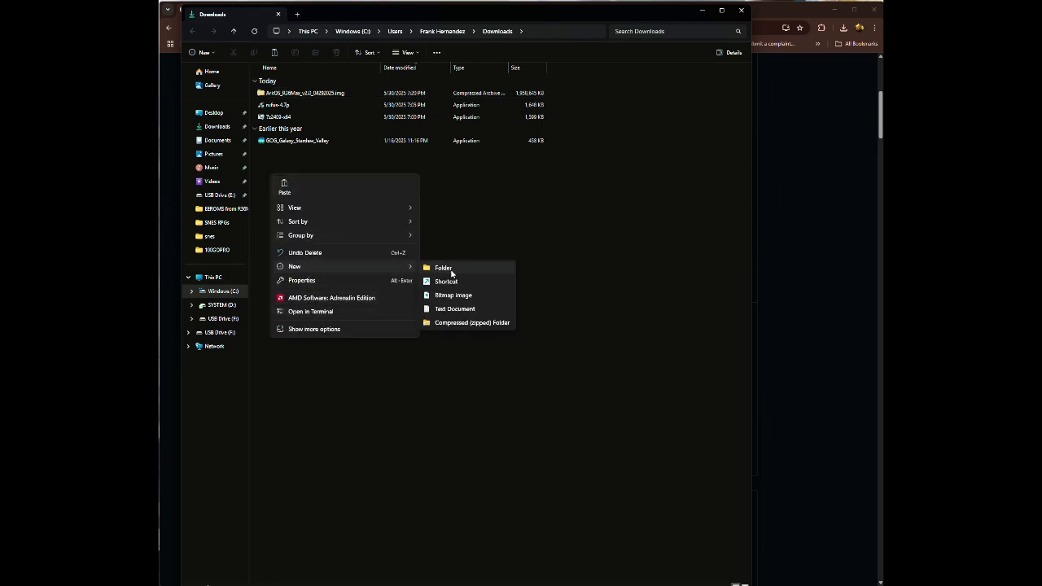
pyautogui.click(443, 267)
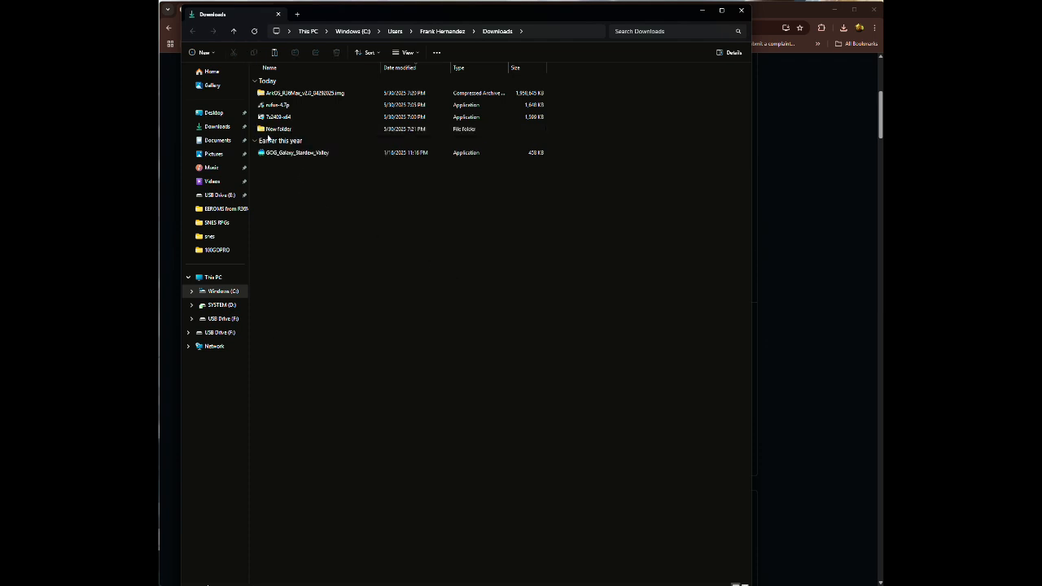
pyautogui.click(306, 93)
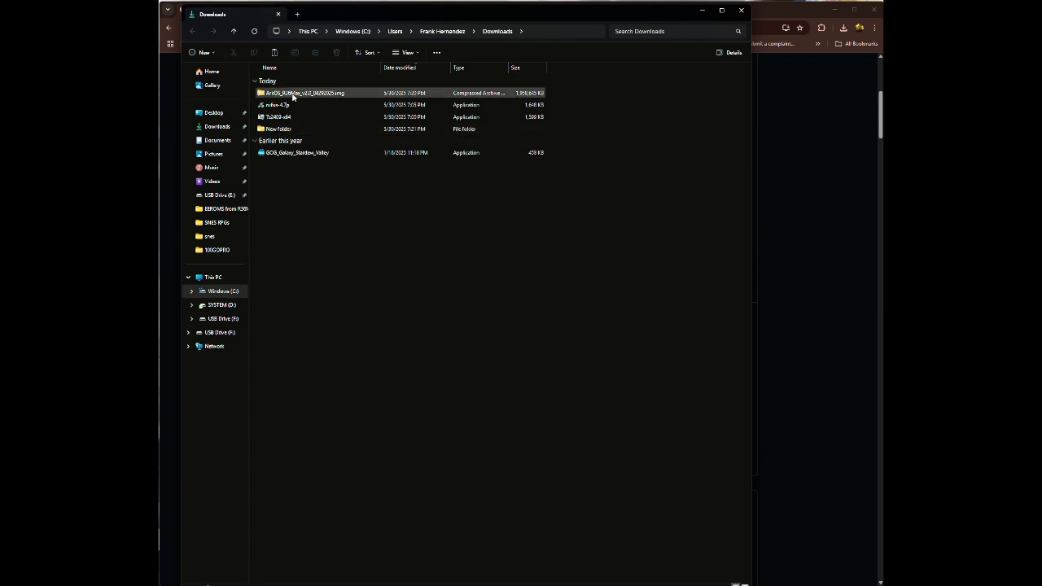
pyautogui.click(306, 93)
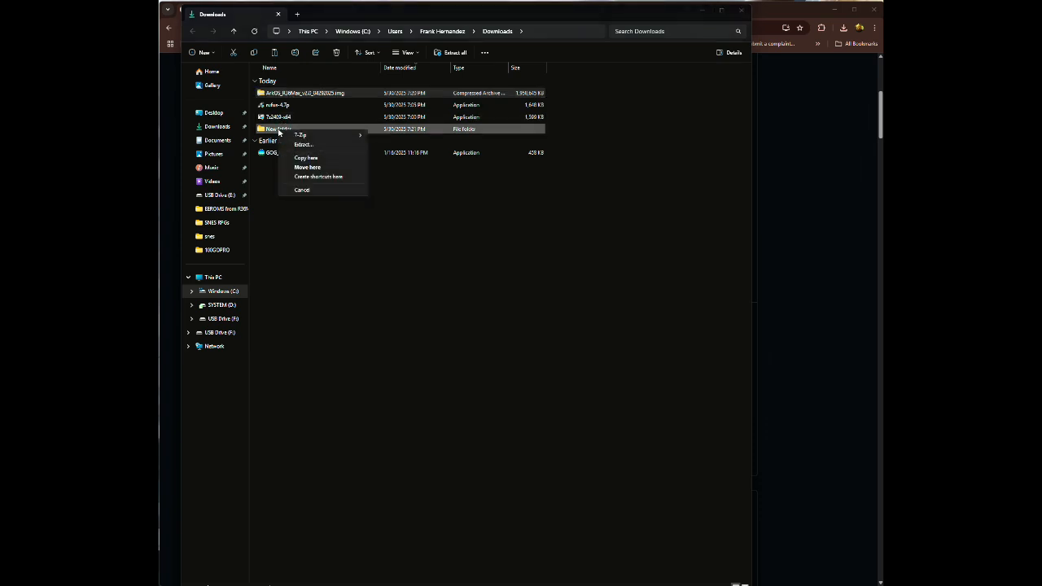
# - Extract the ArkOS archive with 7-Zip's Extract to "ArkOS...img\" into New folder
pyautogui.click(299, 134)
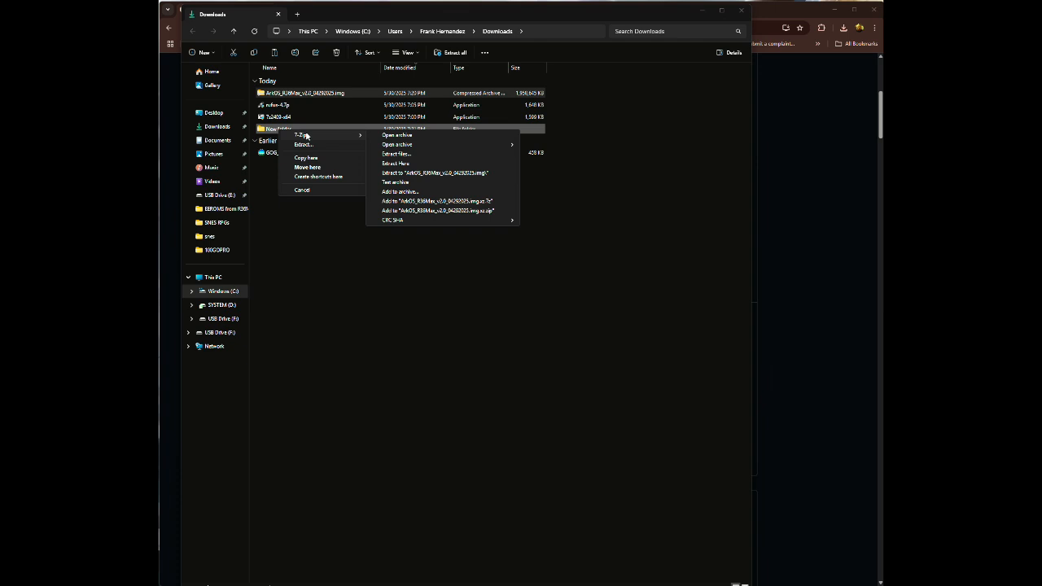
pyautogui.moveTo(415, 153)
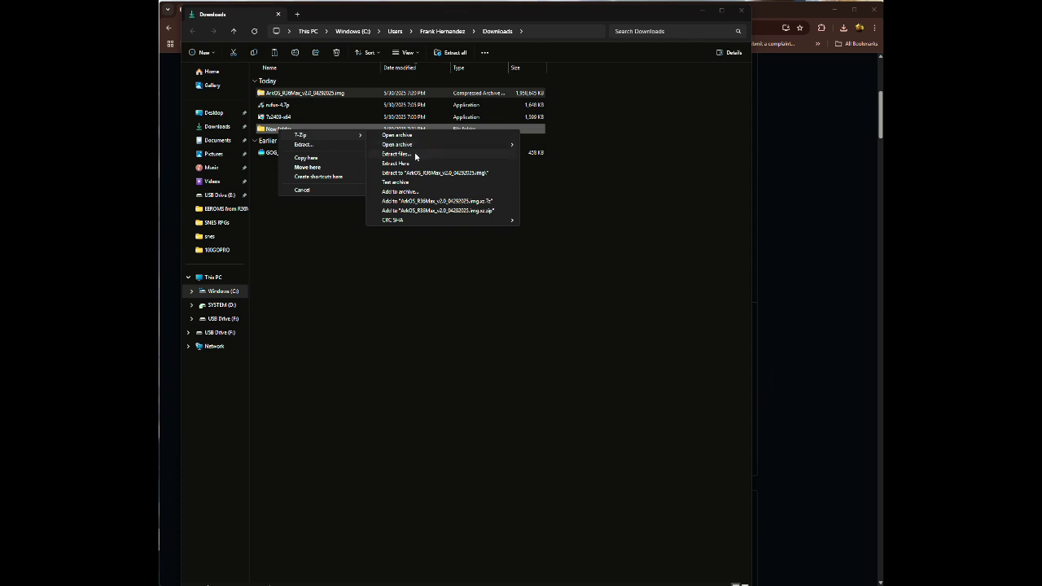
pyautogui.moveTo(423, 172)
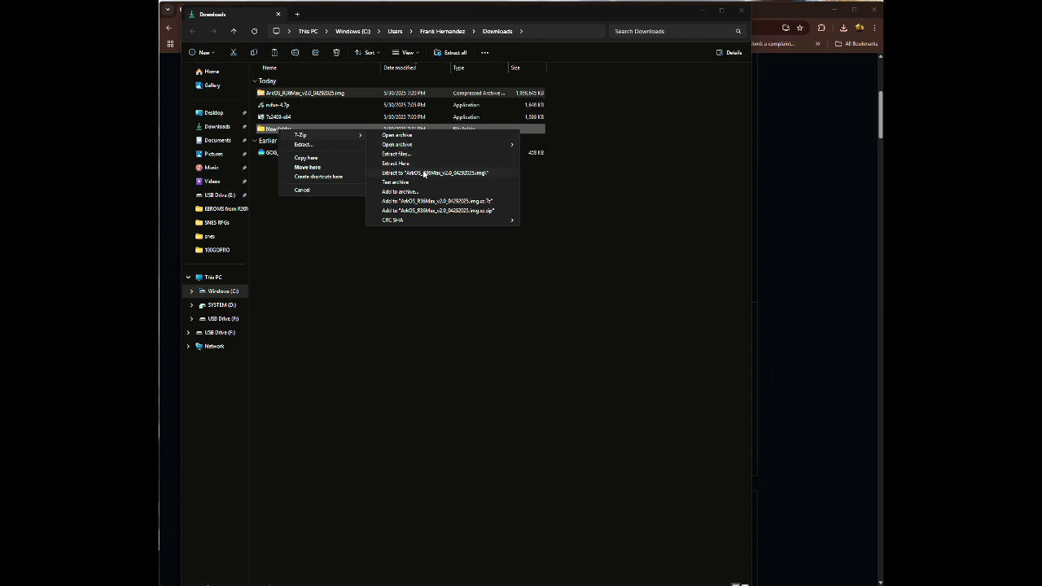
pyautogui.click(394, 163)
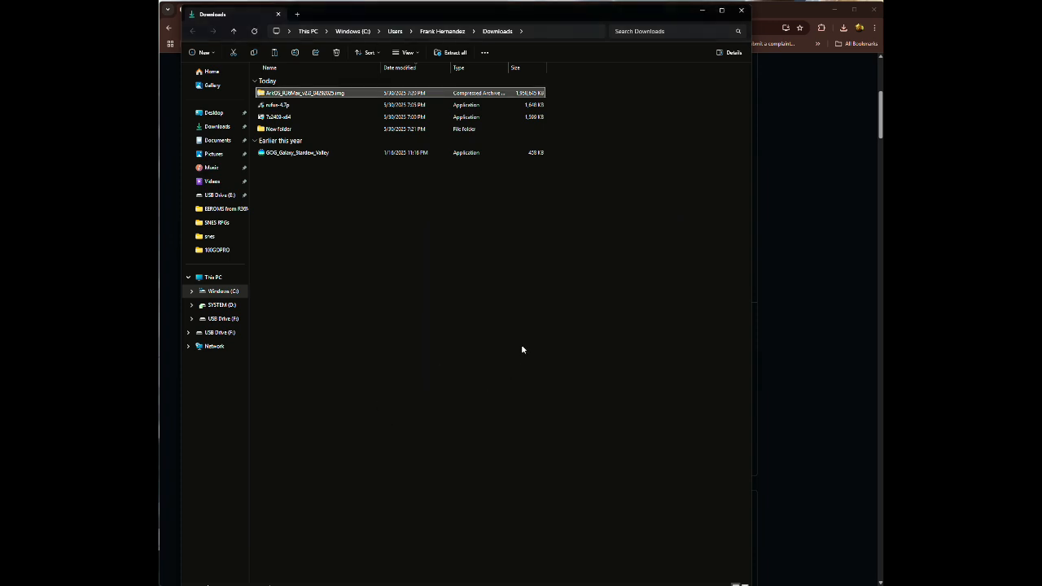
# - Enter New folder with the extracted ArkOS .img folder and select the ArkOS R36Max disc image file
pyautogui.click(277, 129)
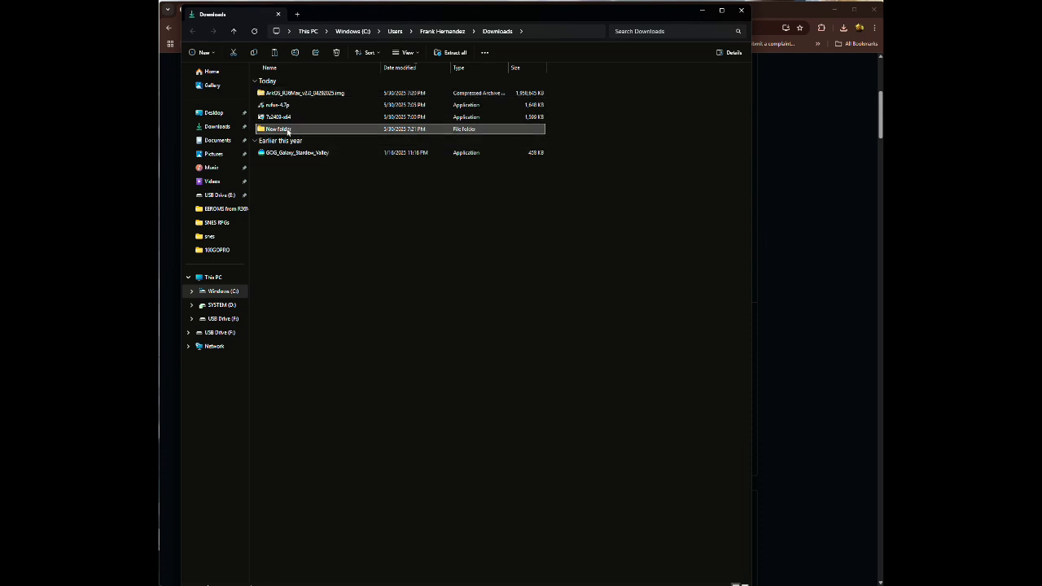
pyautogui.doubleClick(277, 128)
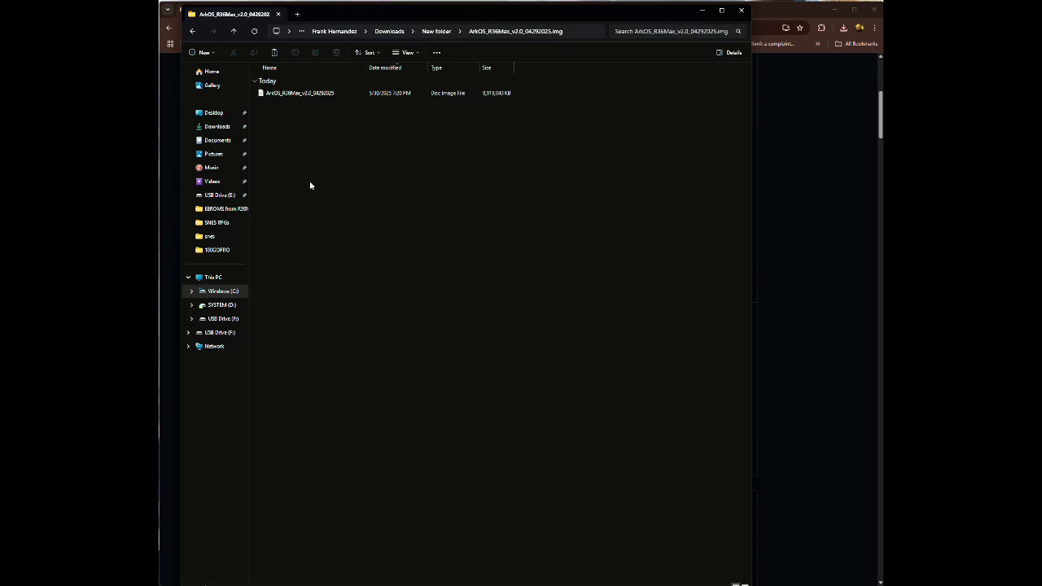
pyautogui.click(310, 93)
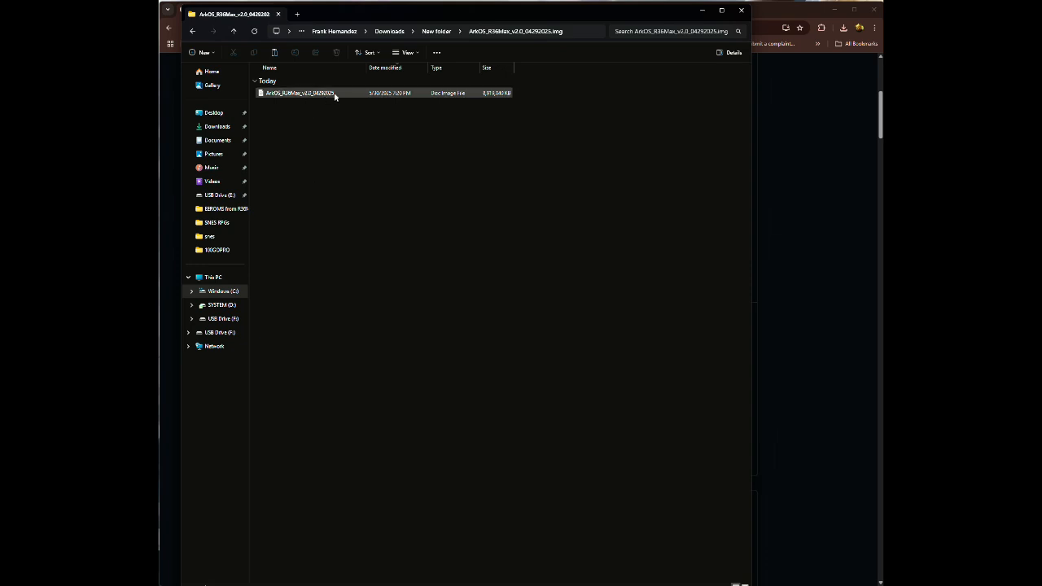
pyautogui.moveTo(329, 94)
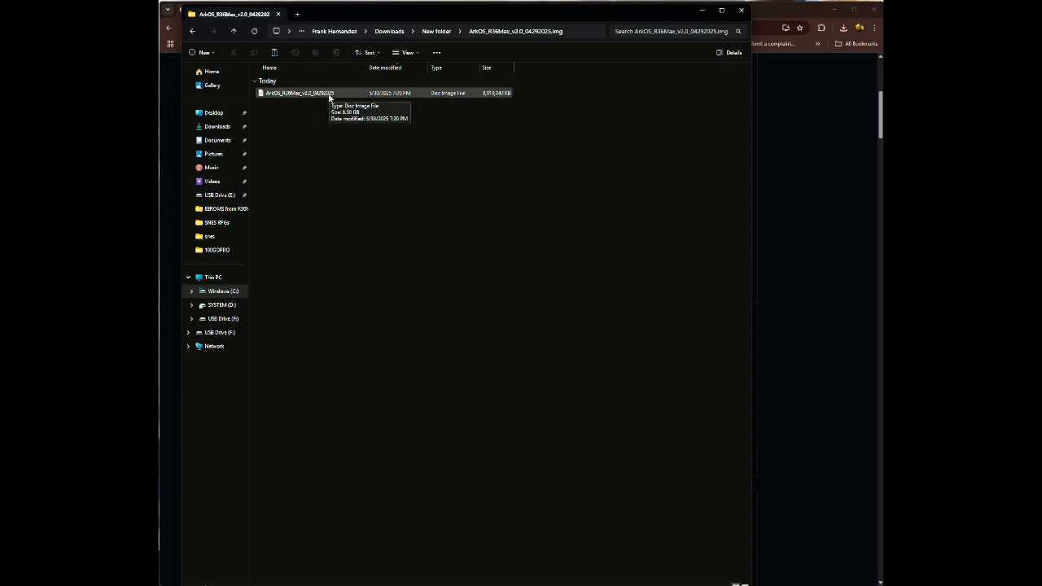
pyautogui.moveTo(322, 98)
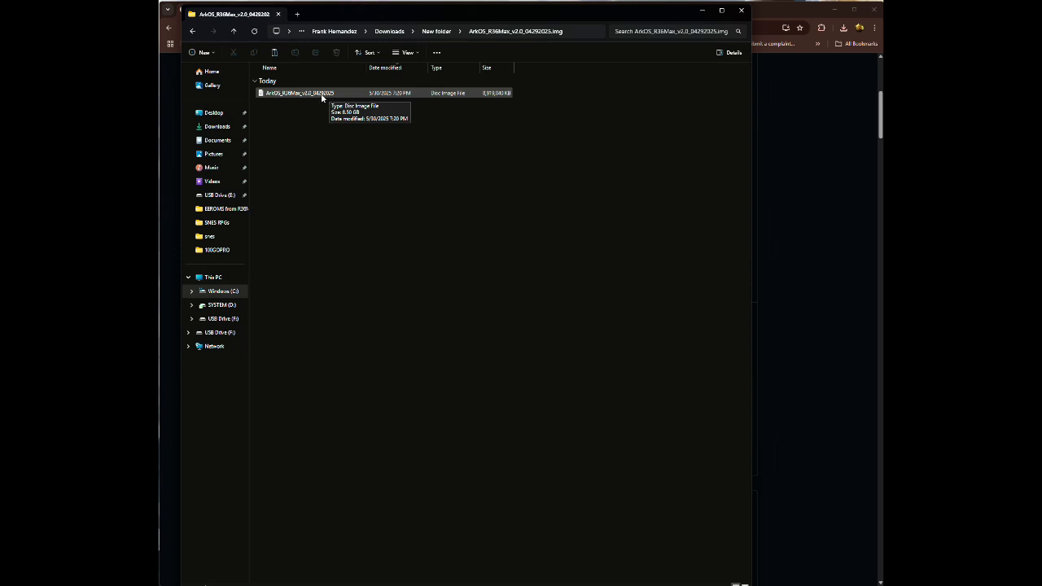
pyautogui.moveTo(316, 107)
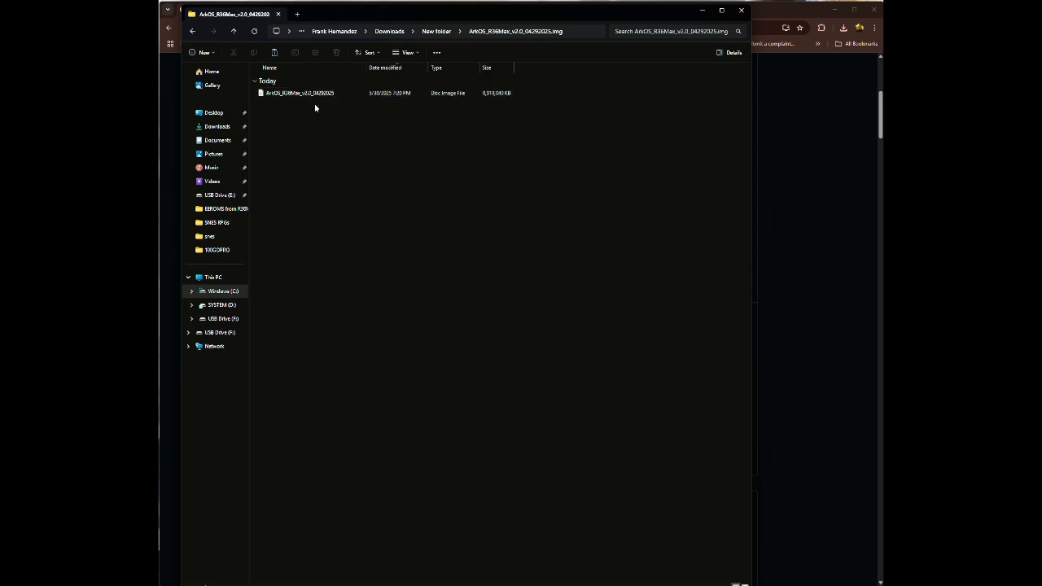
pyautogui.moveTo(309, 116)
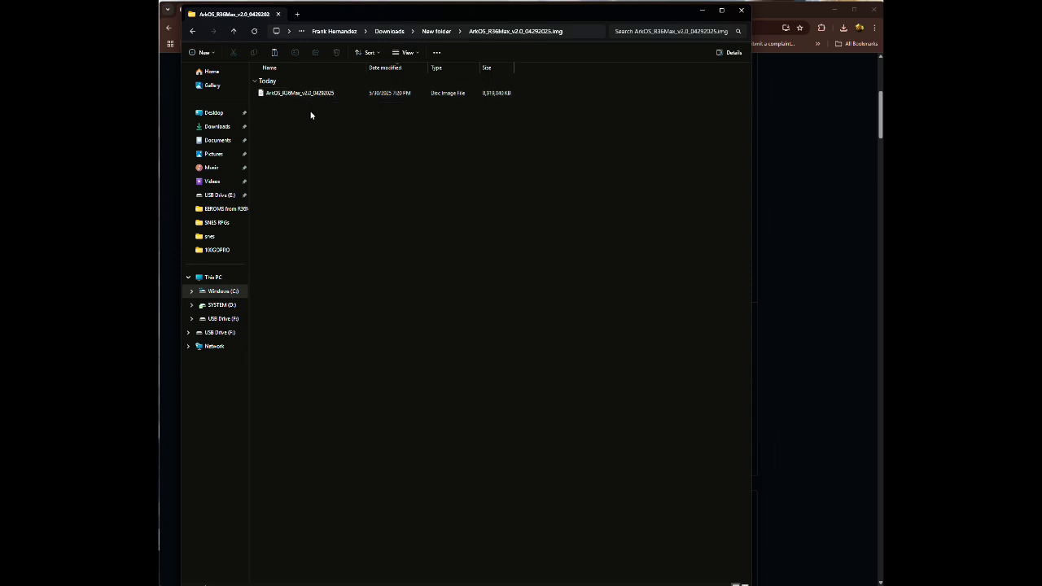
pyautogui.moveTo(332, 132)
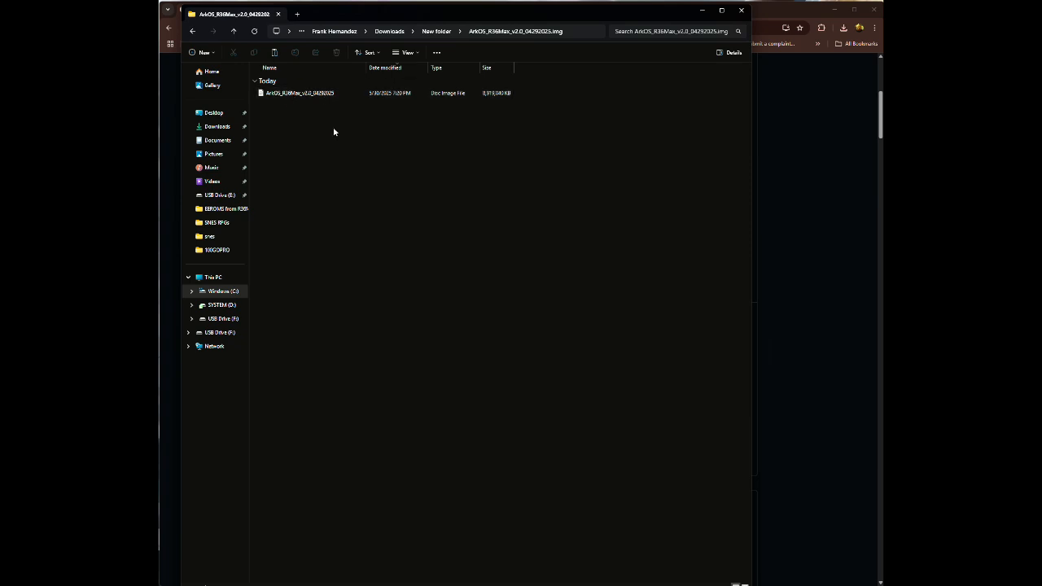
pyautogui.click(310, 93)
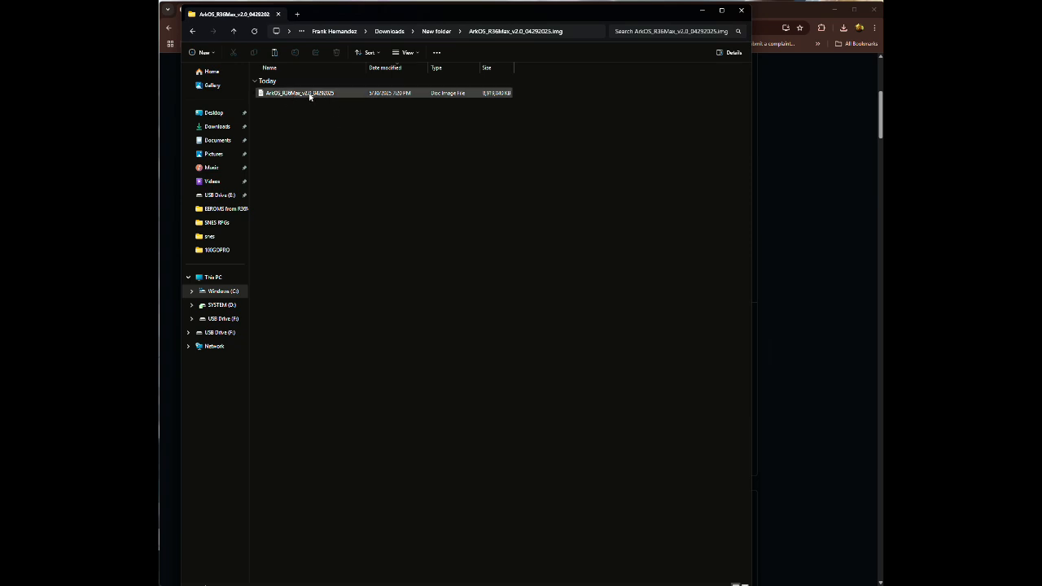
pyautogui.click(300, 91)
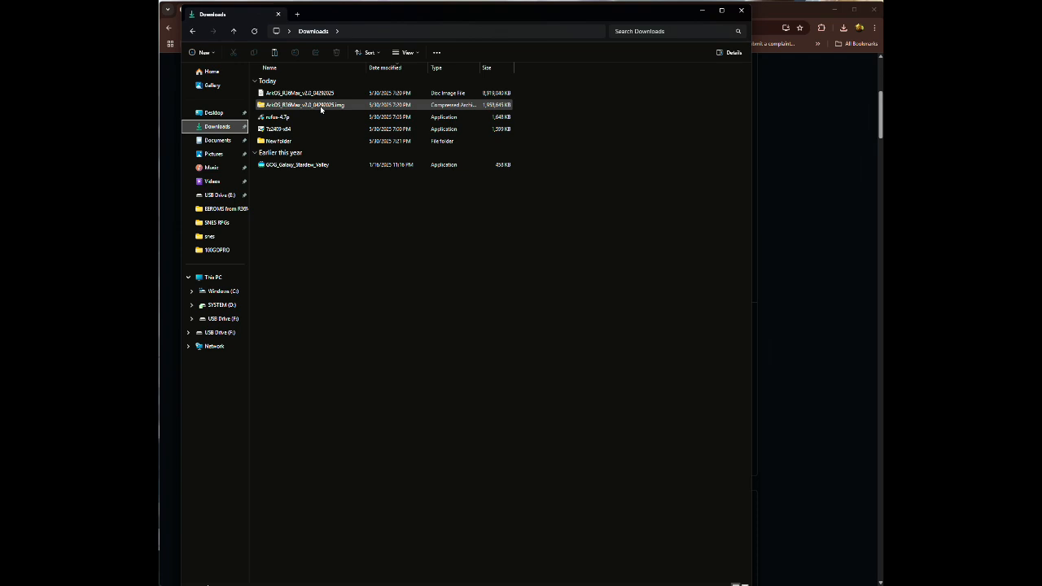
# - Deal with the leftover ArkOS archive, then view the empty USB Drive (F:)
pyautogui.rightClick(303, 105)
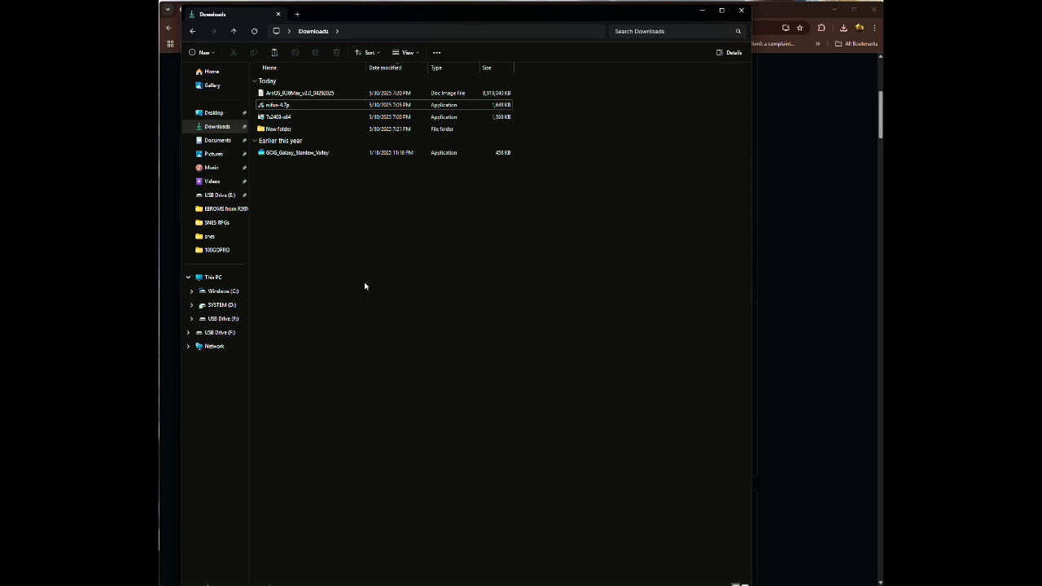
pyautogui.moveTo(339, 242)
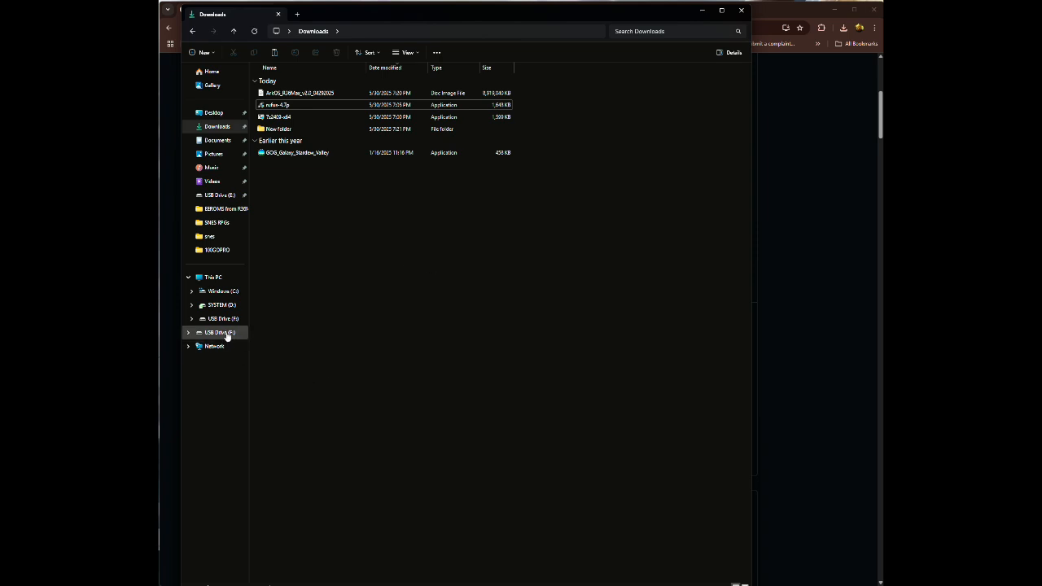
pyautogui.click(220, 332)
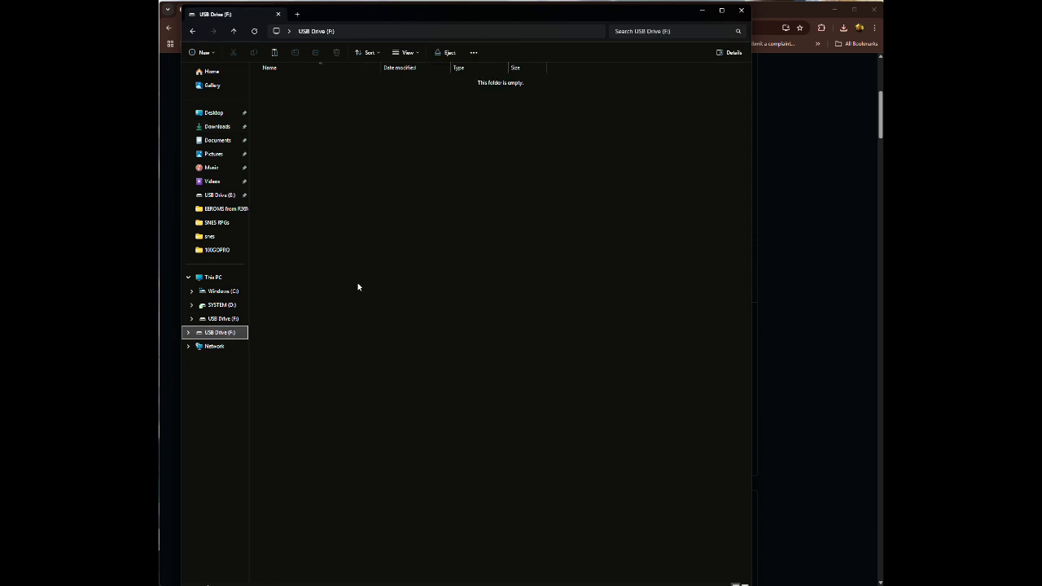
pyautogui.moveTo(365, 233)
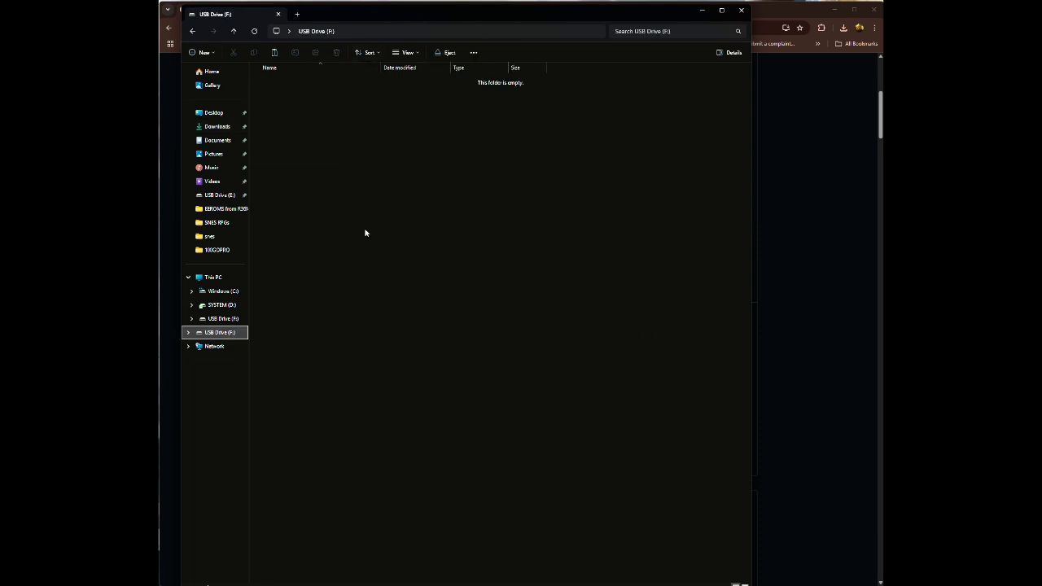
pyautogui.moveTo(246, 296)
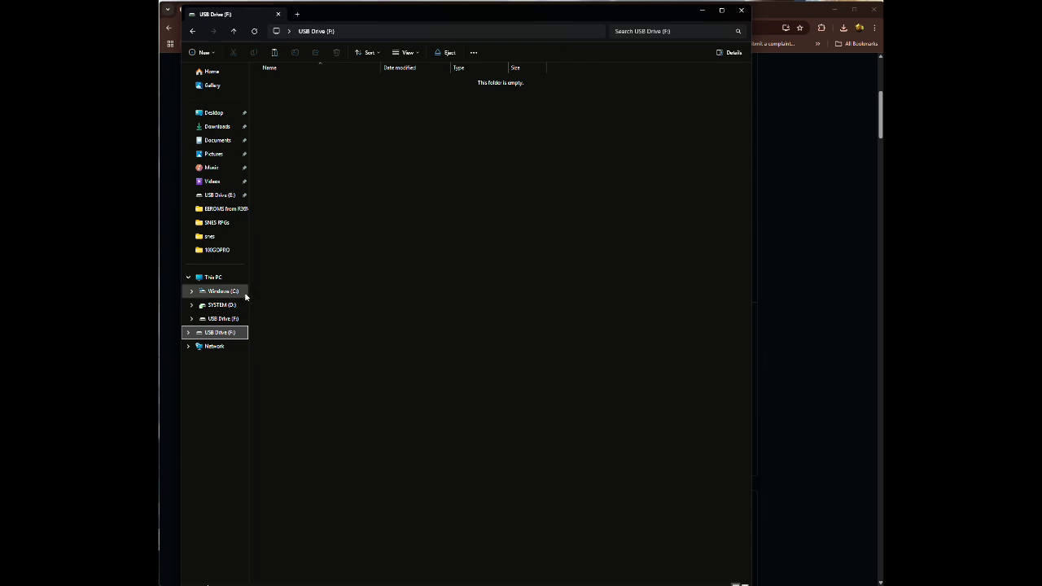
pyautogui.moveTo(323, 202)
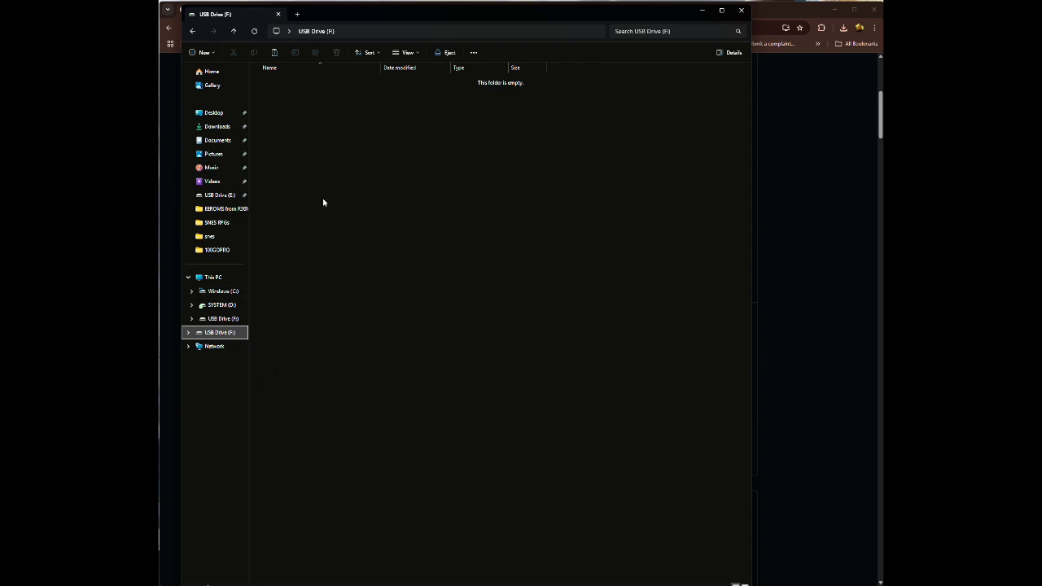
# - Launch rufus-4.7p from Downloads and answer its online update-check prompt
pyautogui.click(218, 127)
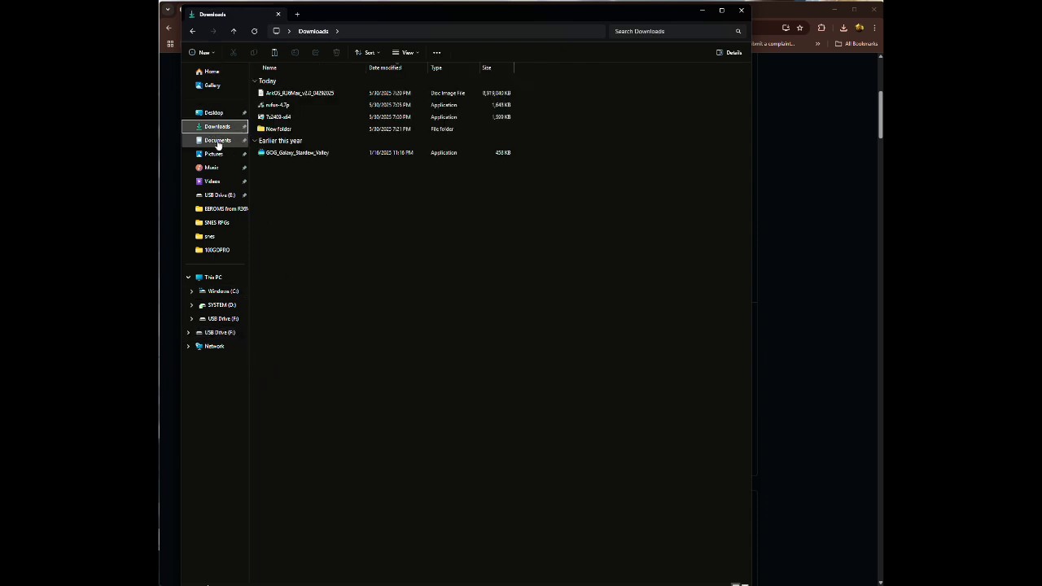
pyautogui.click(300, 93)
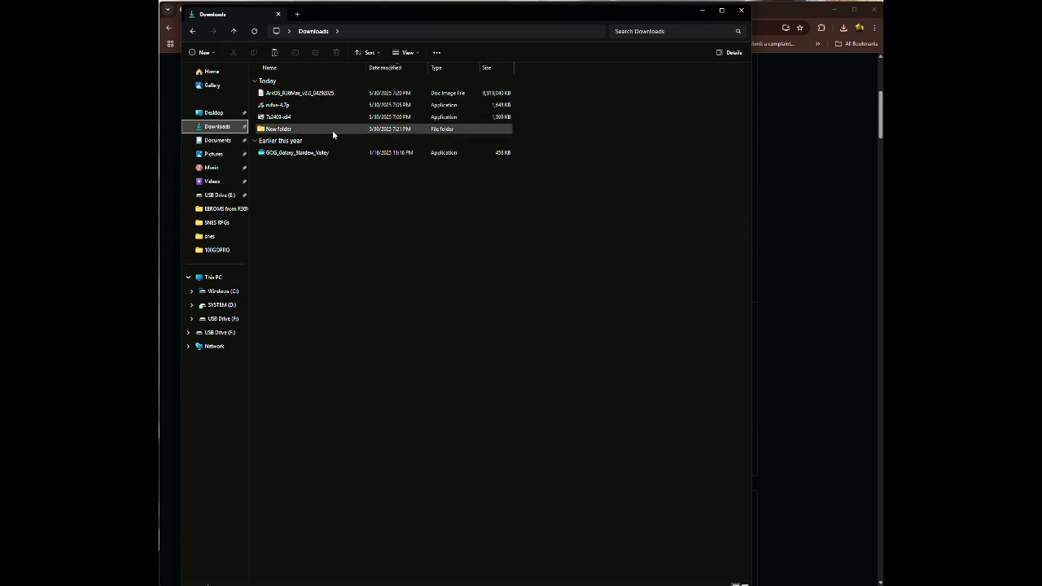
pyautogui.click(277, 104)
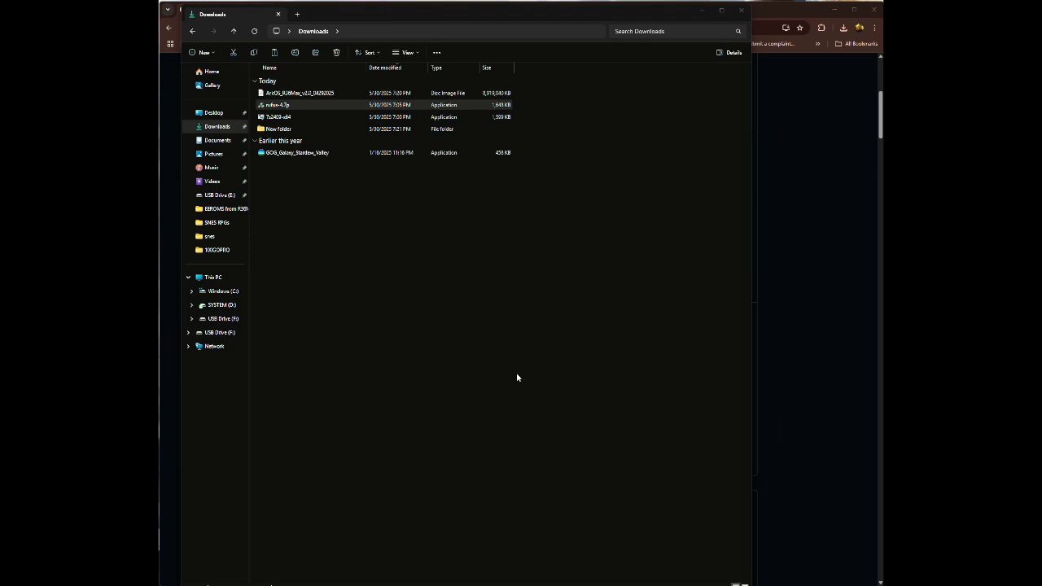
pyautogui.doubleClick(277, 105)
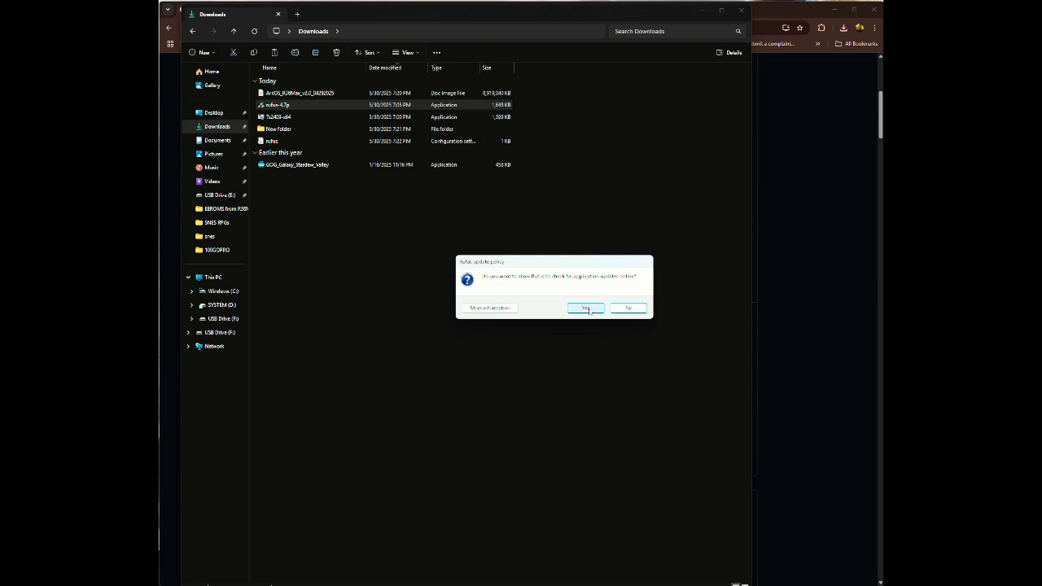
pyautogui.click(586, 308)
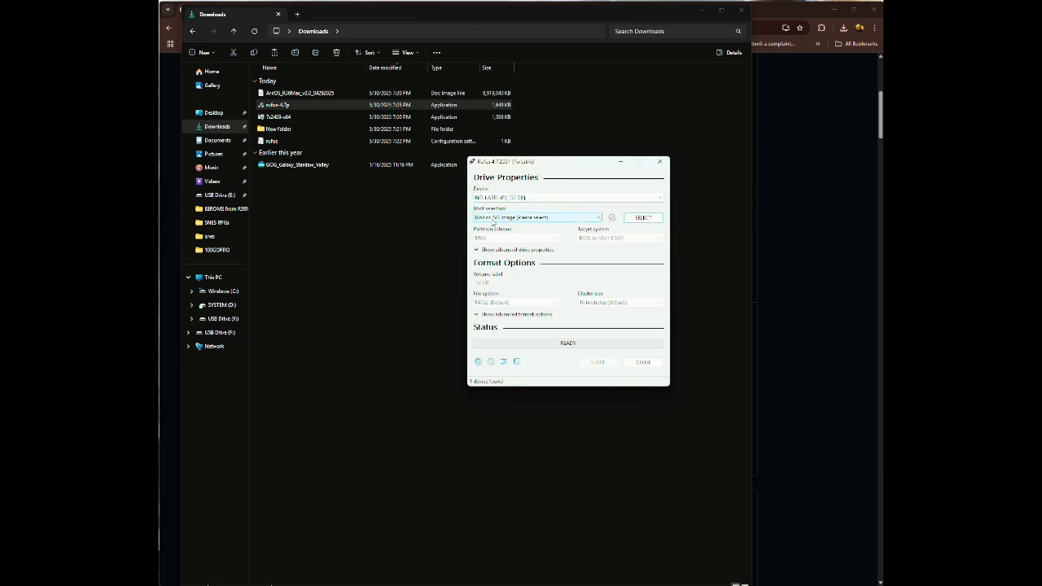
pyautogui.moveTo(643, 218)
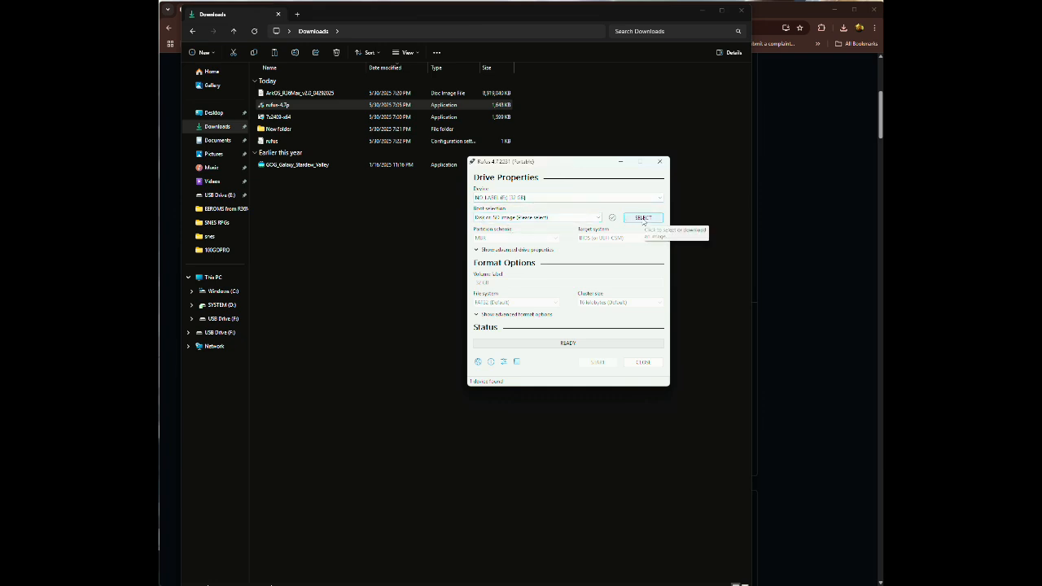
# - Load the ArkOS R36Max .img file from Downloads as the image to write
pyautogui.click(643, 219)
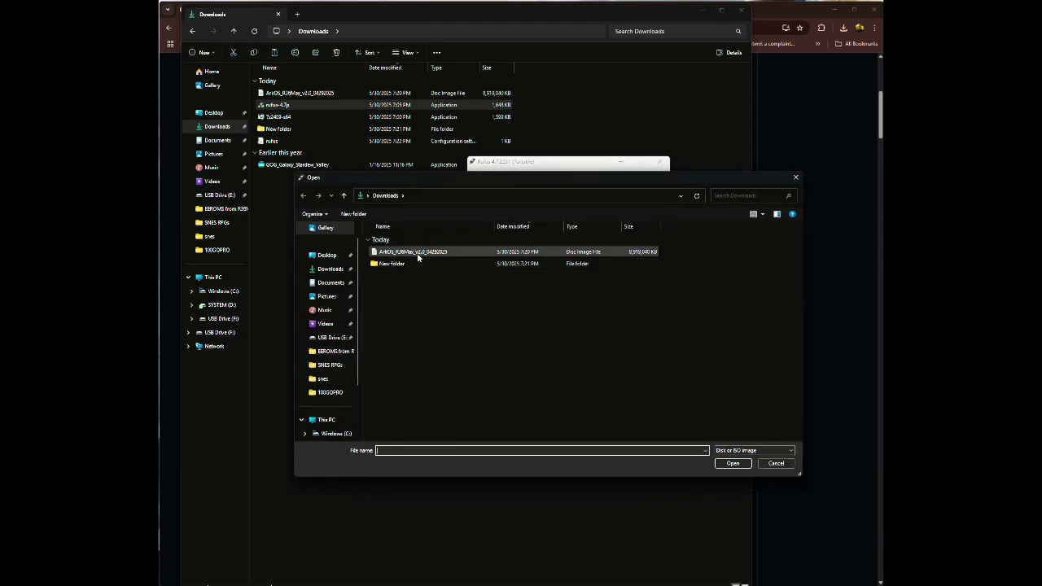
pyautogui.click(414, 251)
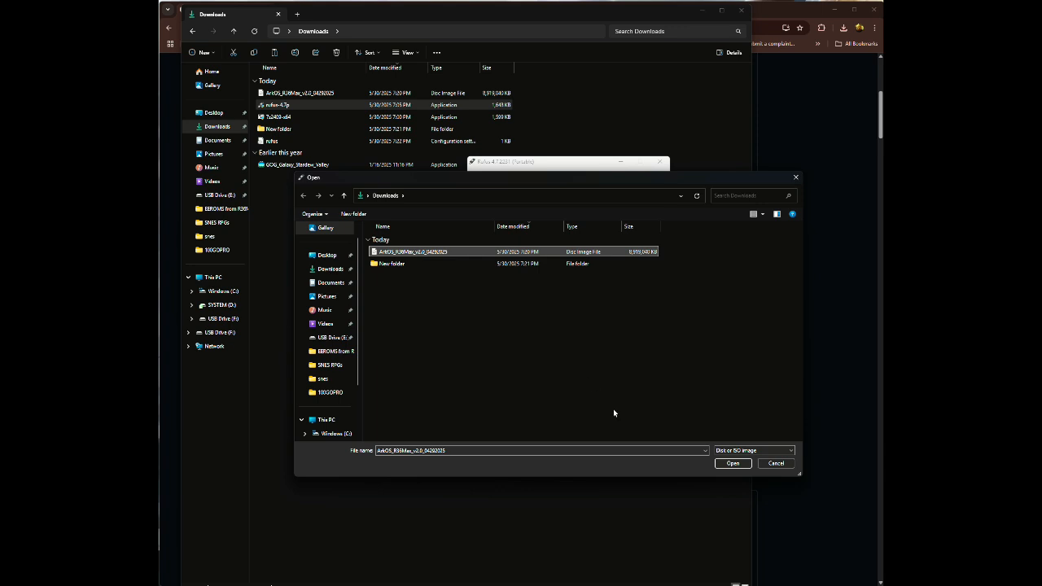
pyautogui.click(733, 463)
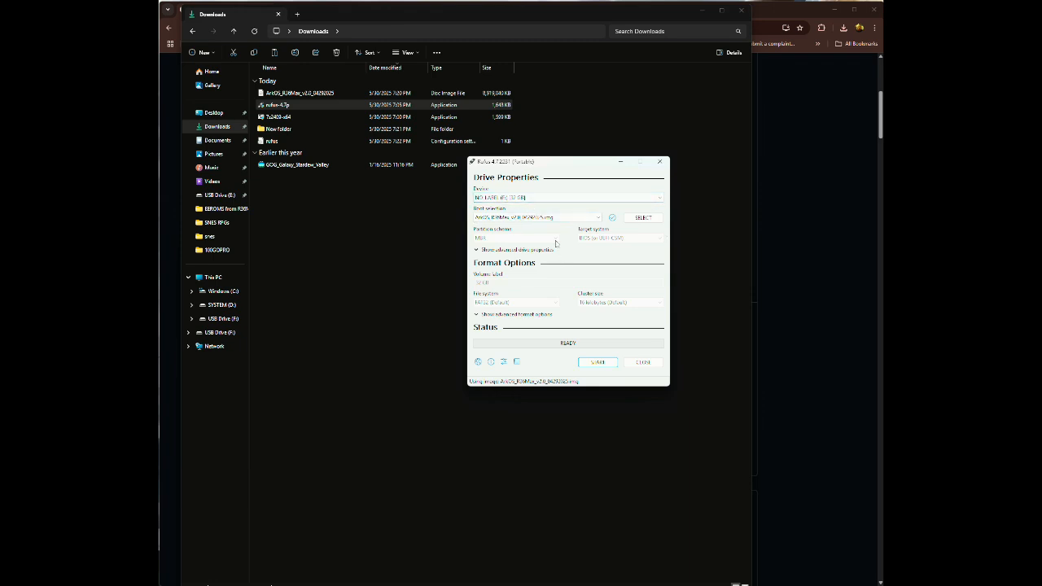
pyautogui.moveTo(554, 368)
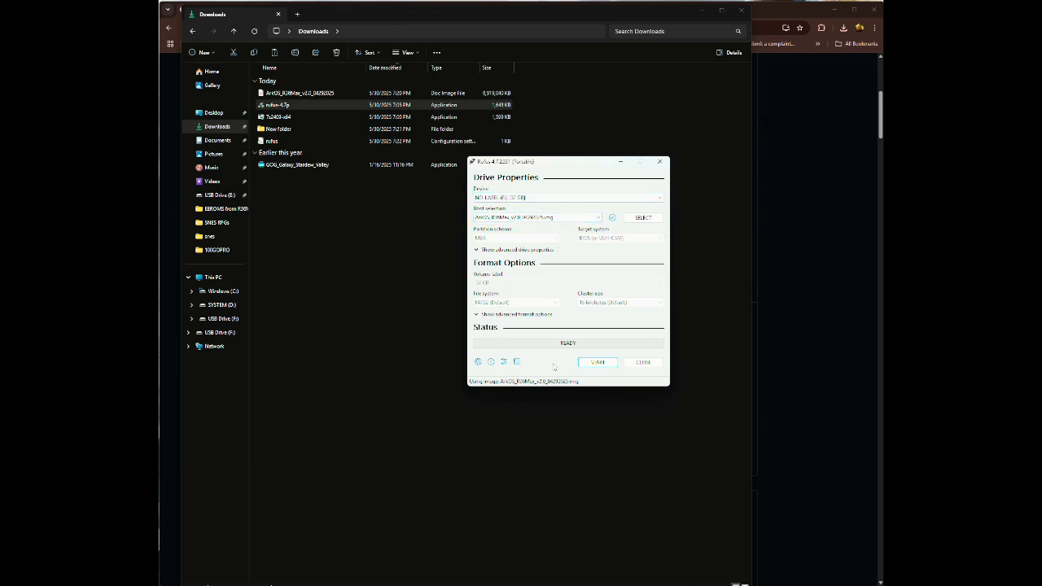
pyautogui.moveTo(598, 362)
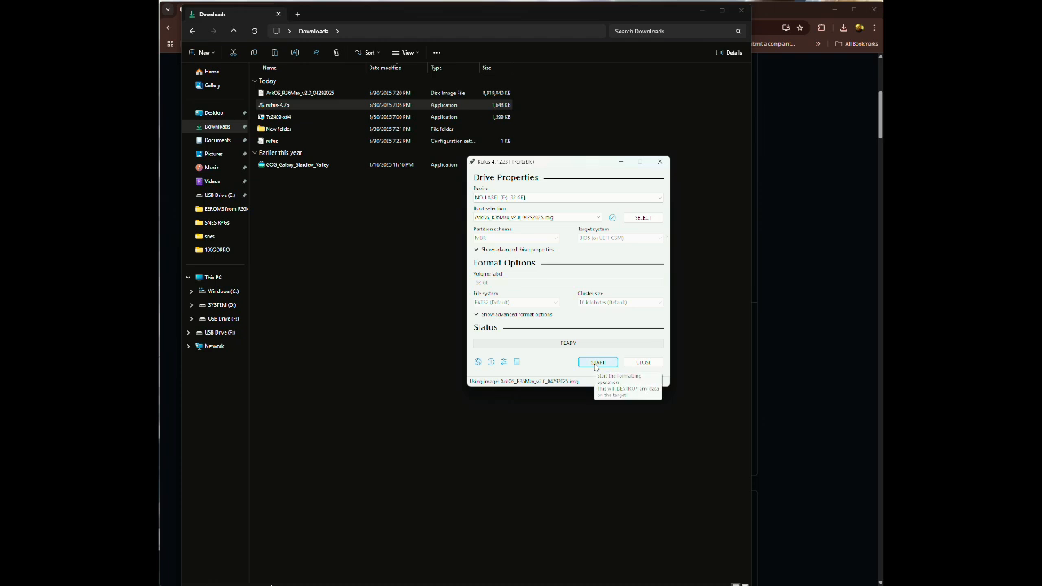
# - Begin writing the image to the card and accept the data-destruction warning
pyautogui.click(597, 362)
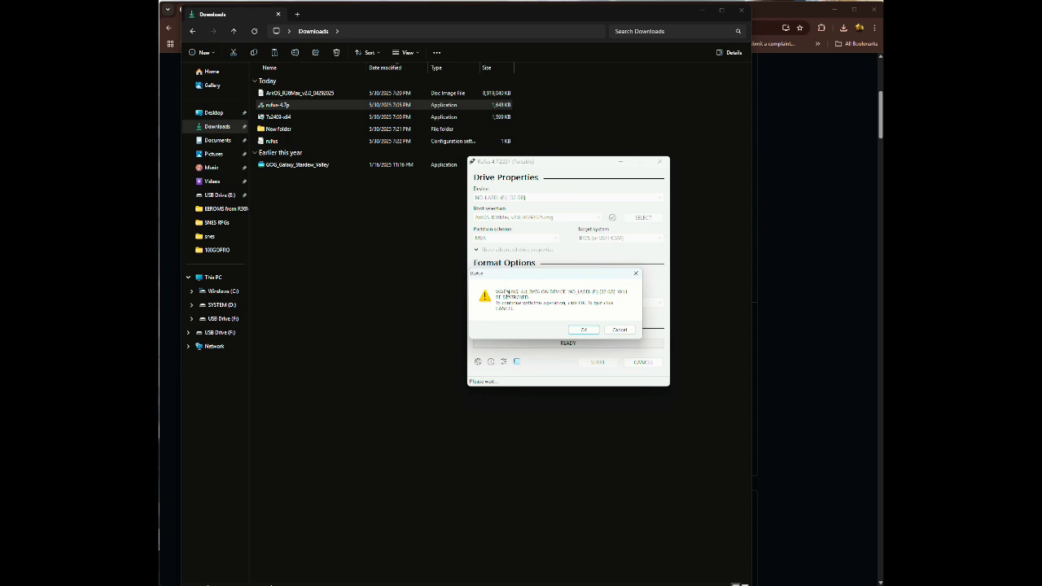
pyautogui.moveTo(521, 334)
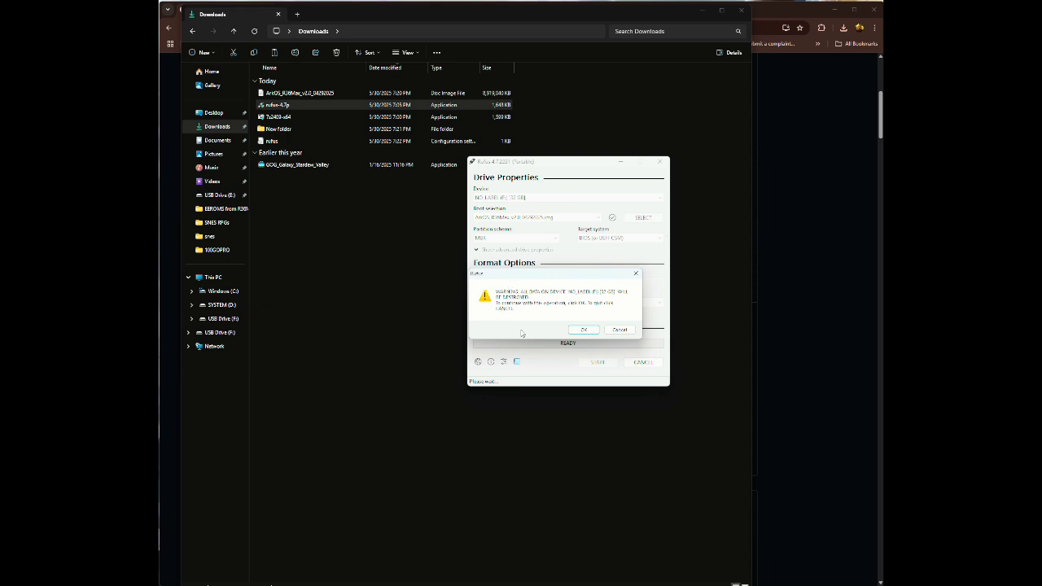
pyautogui.moveTo(648, 244)
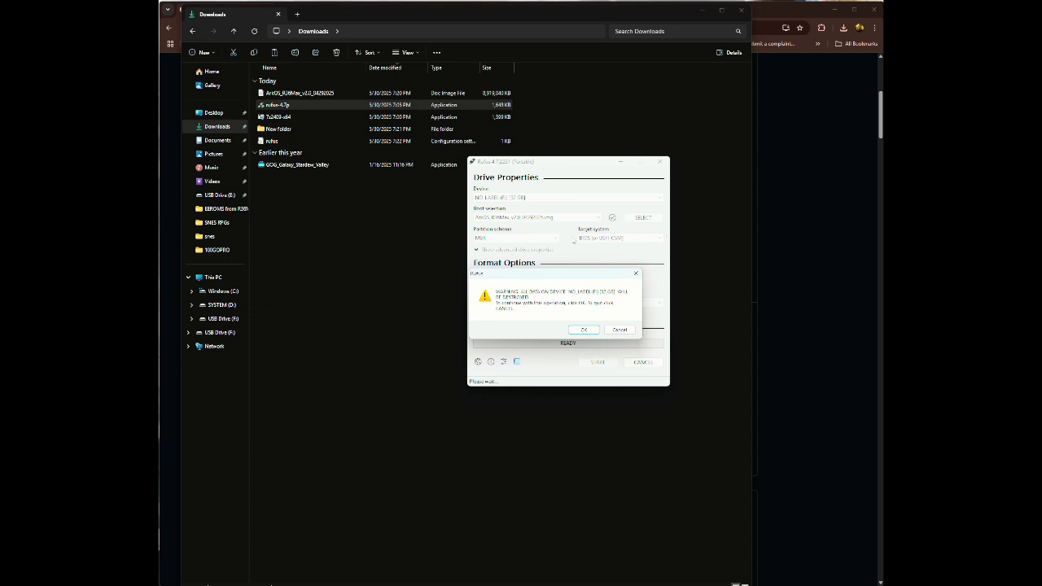
pyautogui.moveTo(537, 368)
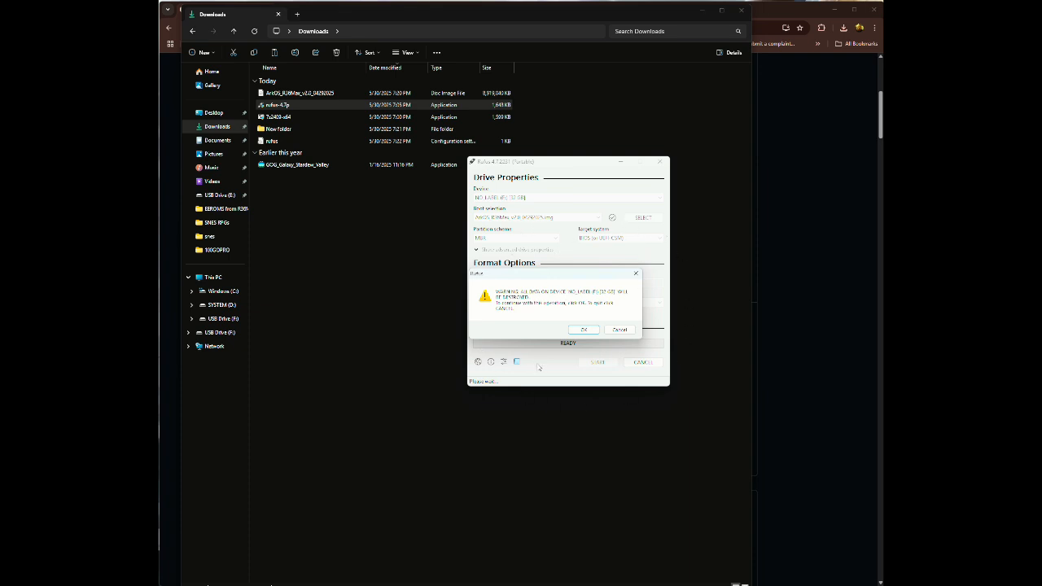
pyautogui.click(583, 329)
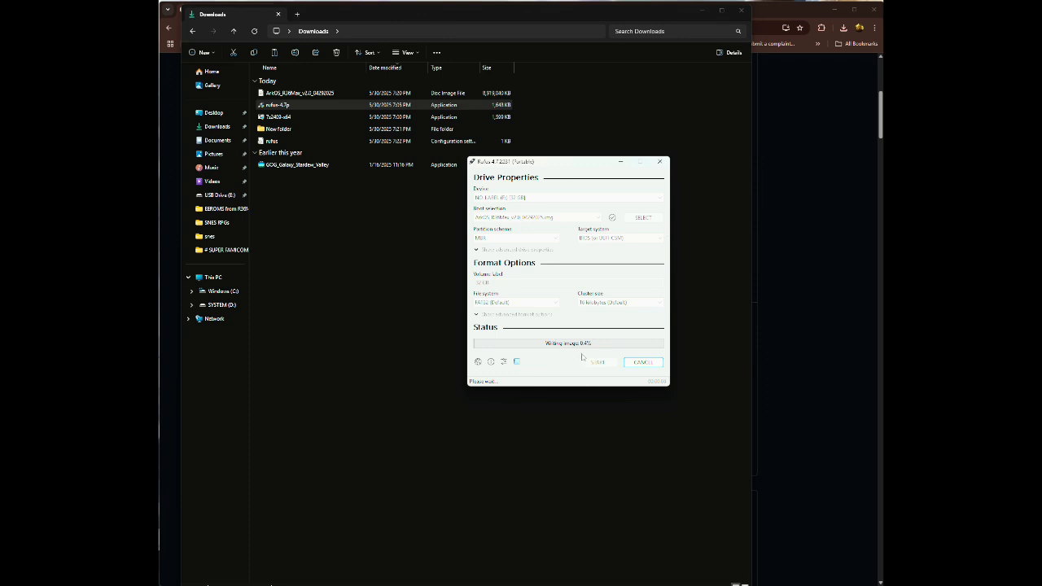
pyautogui.moveTo(570, 380)
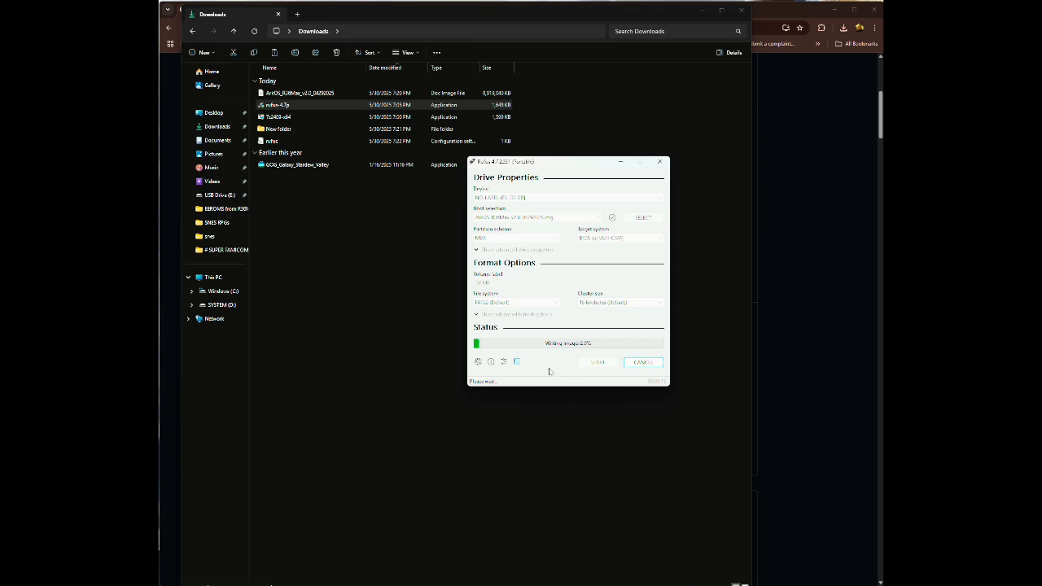
pyautogui.moveTo(525, 373)
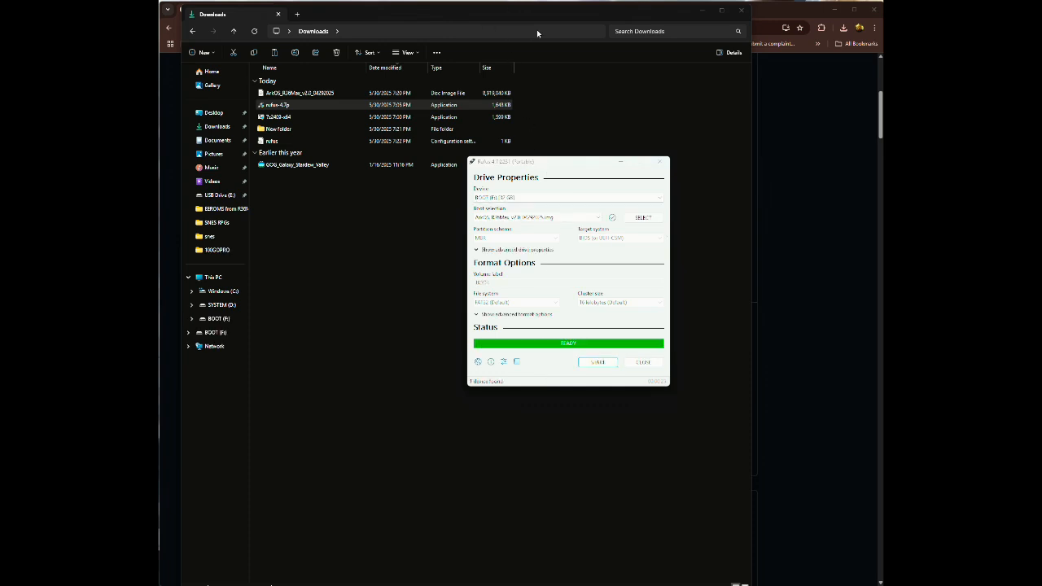
pyautogui.moveTo(728, 355)
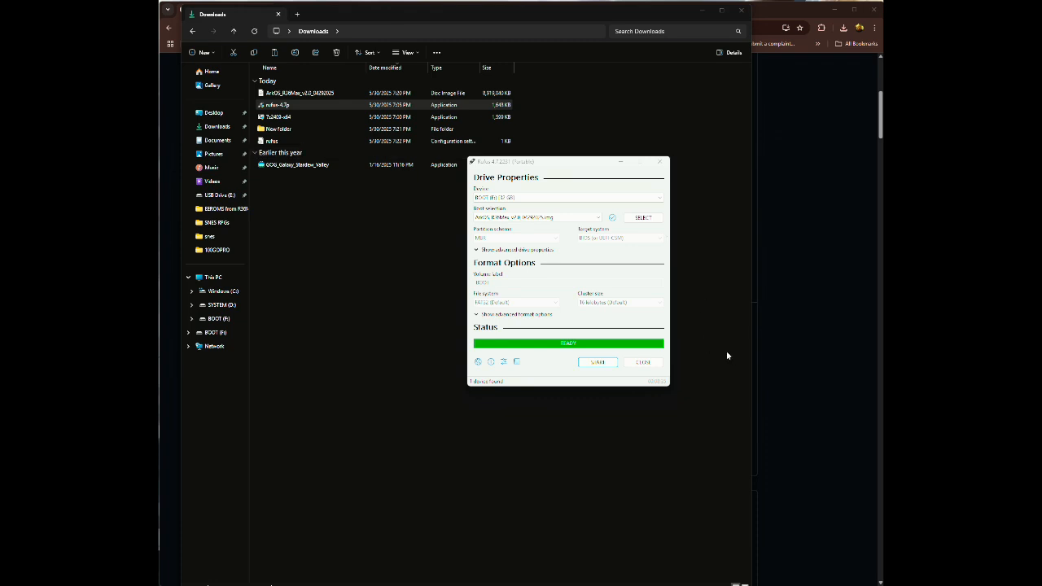
pyautogui.moveTo(653, 302)
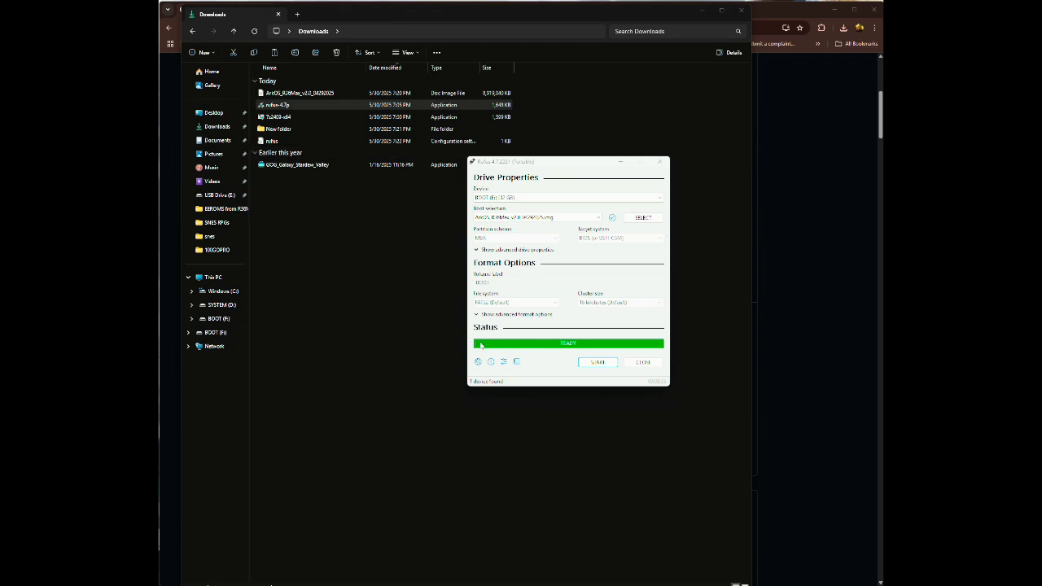
pyautogui.moveTo(634, 352)
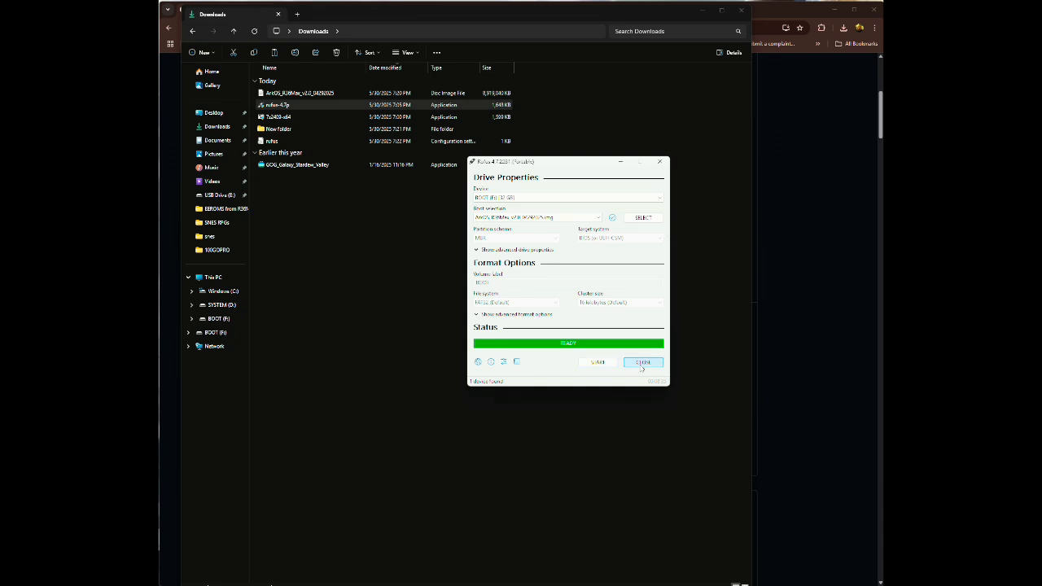
# - Exit Rufus after writing completes, leaving the Downloads folder visible
pyautogui.click(644, 362)
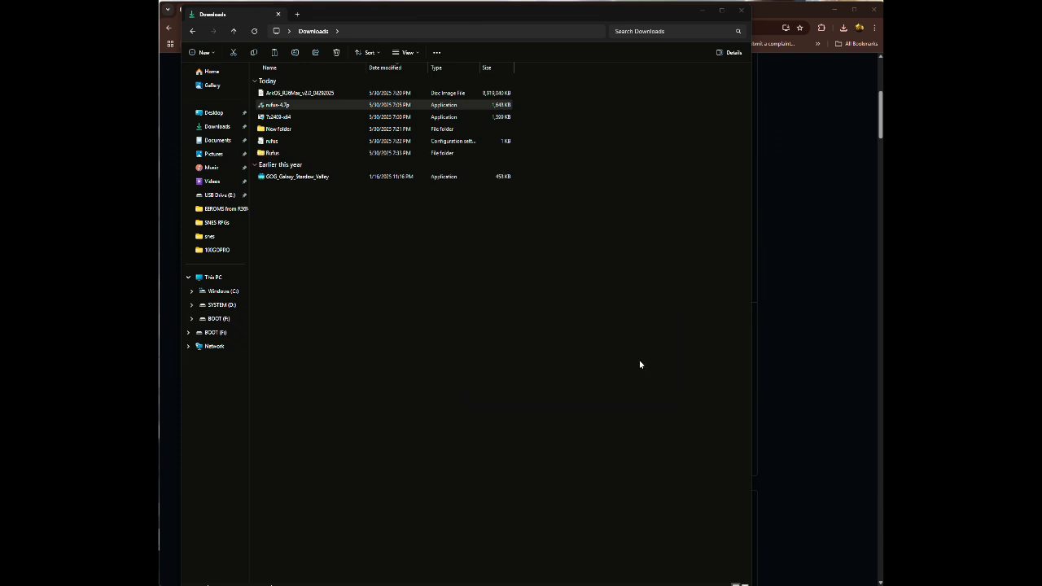
pyautogui.moveTo(634, 368)
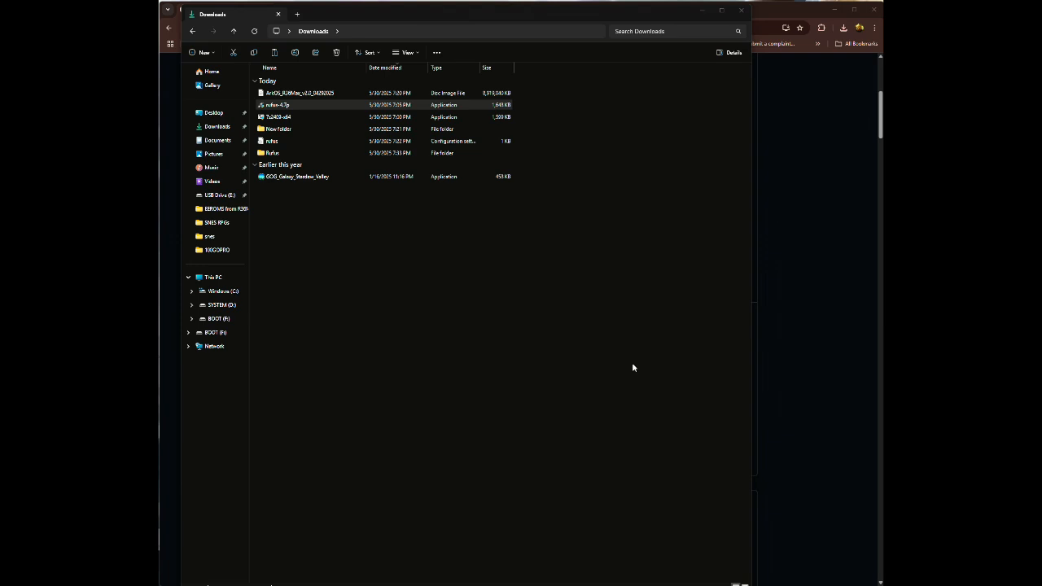
pyautogui.moveTo(650, 107)
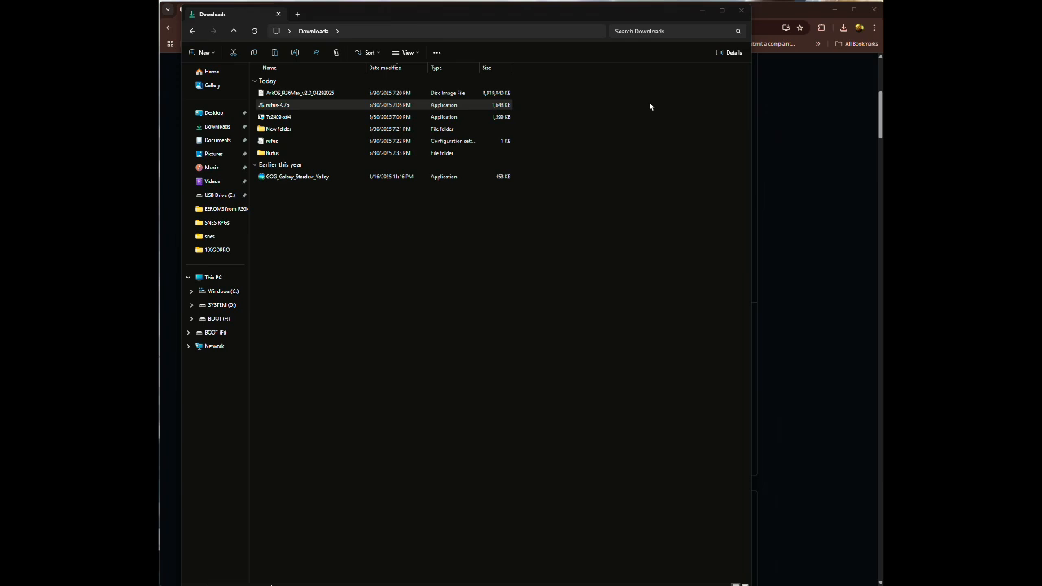
pyautogui.moveTo(568, 105)
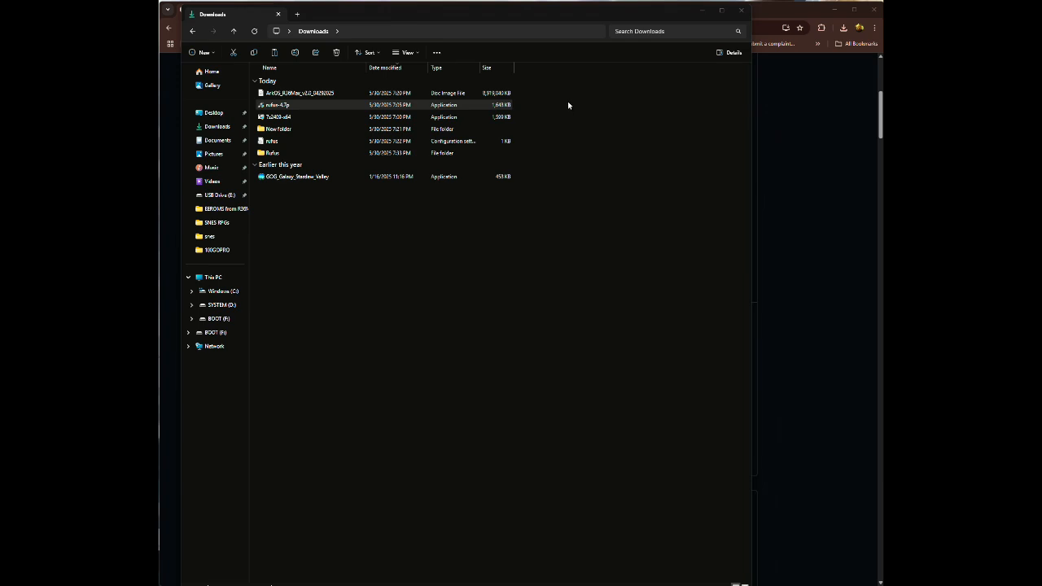
pyautogui.moveTo(525, 13)
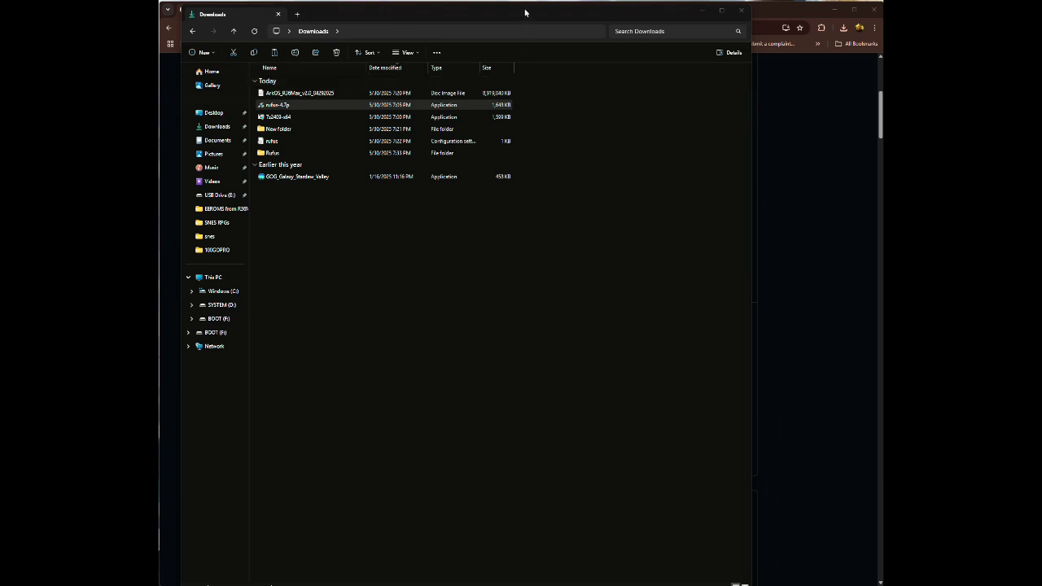